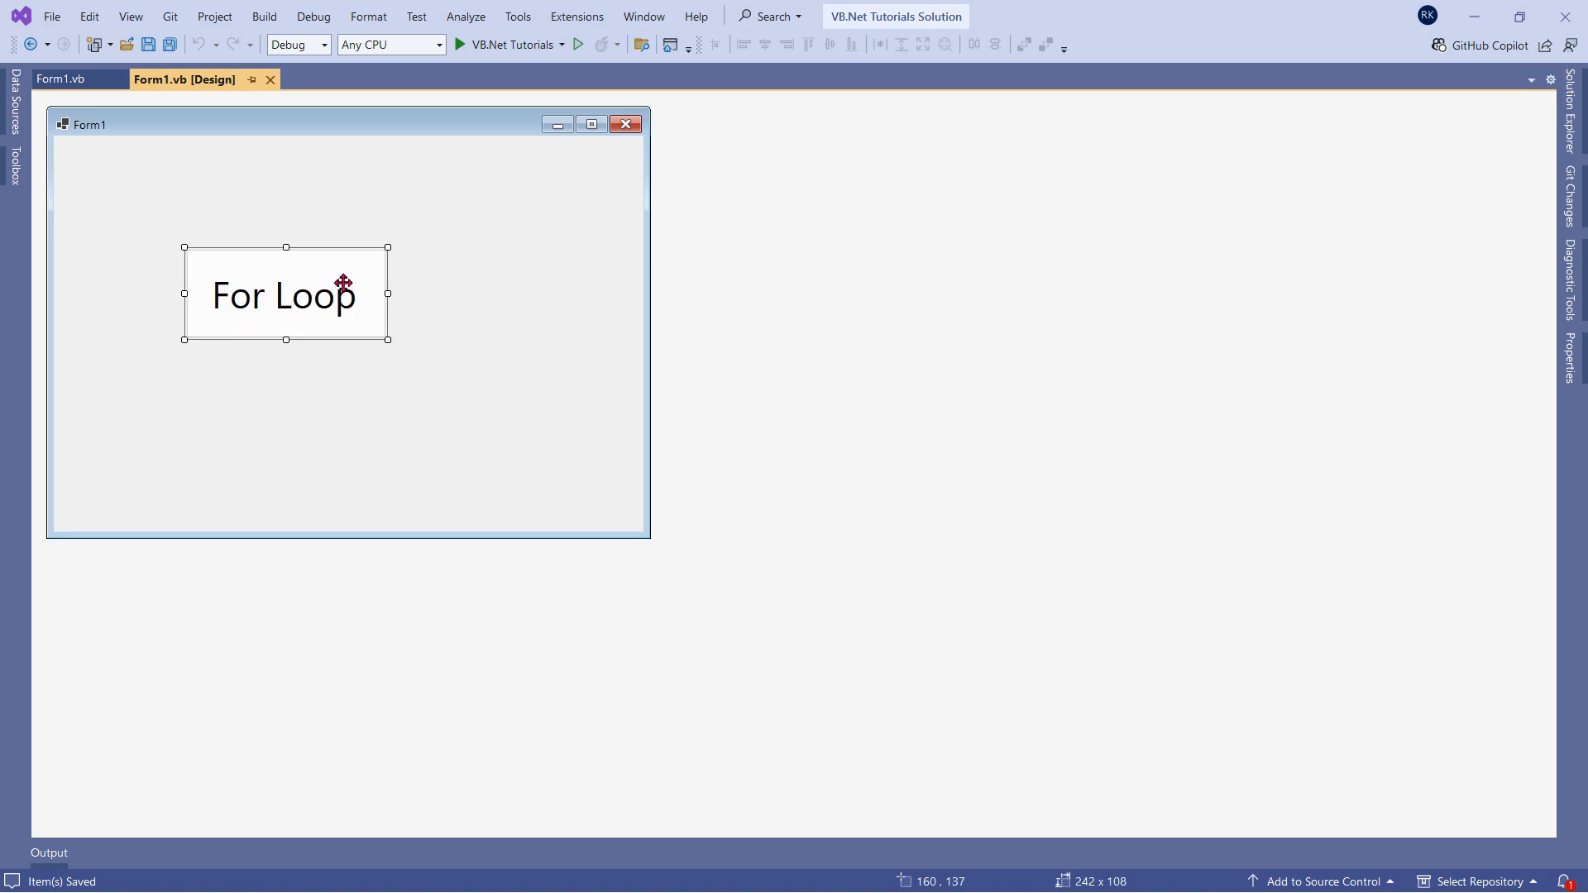
Open the For Loop button's click handler and declare Dim i As Integer
double_click(285, 295)
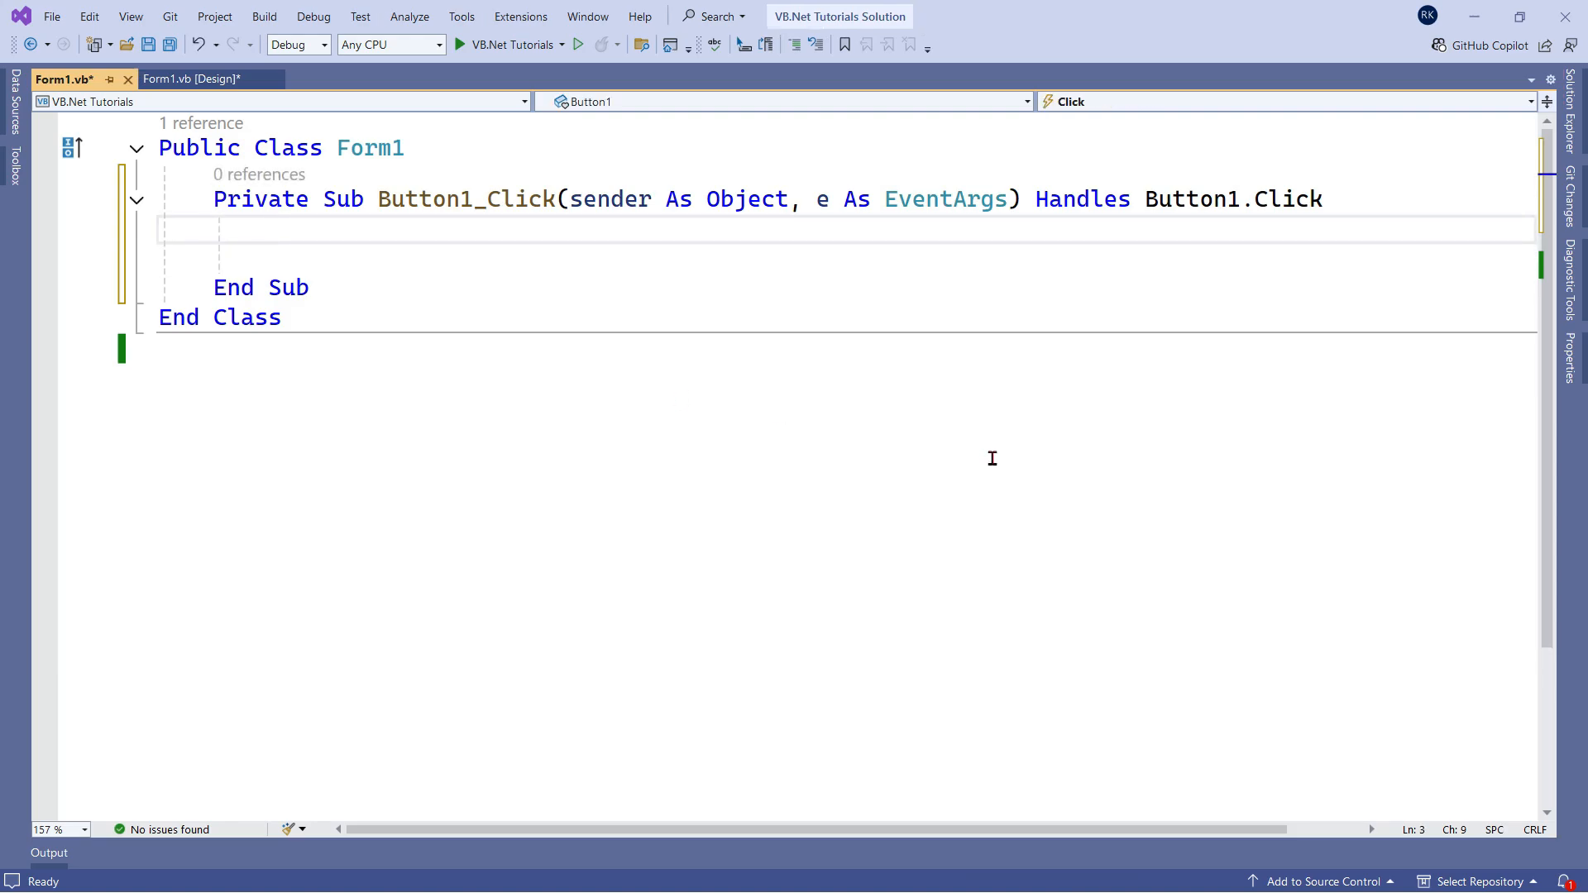
key(enter)
text(Dim i As Integer)
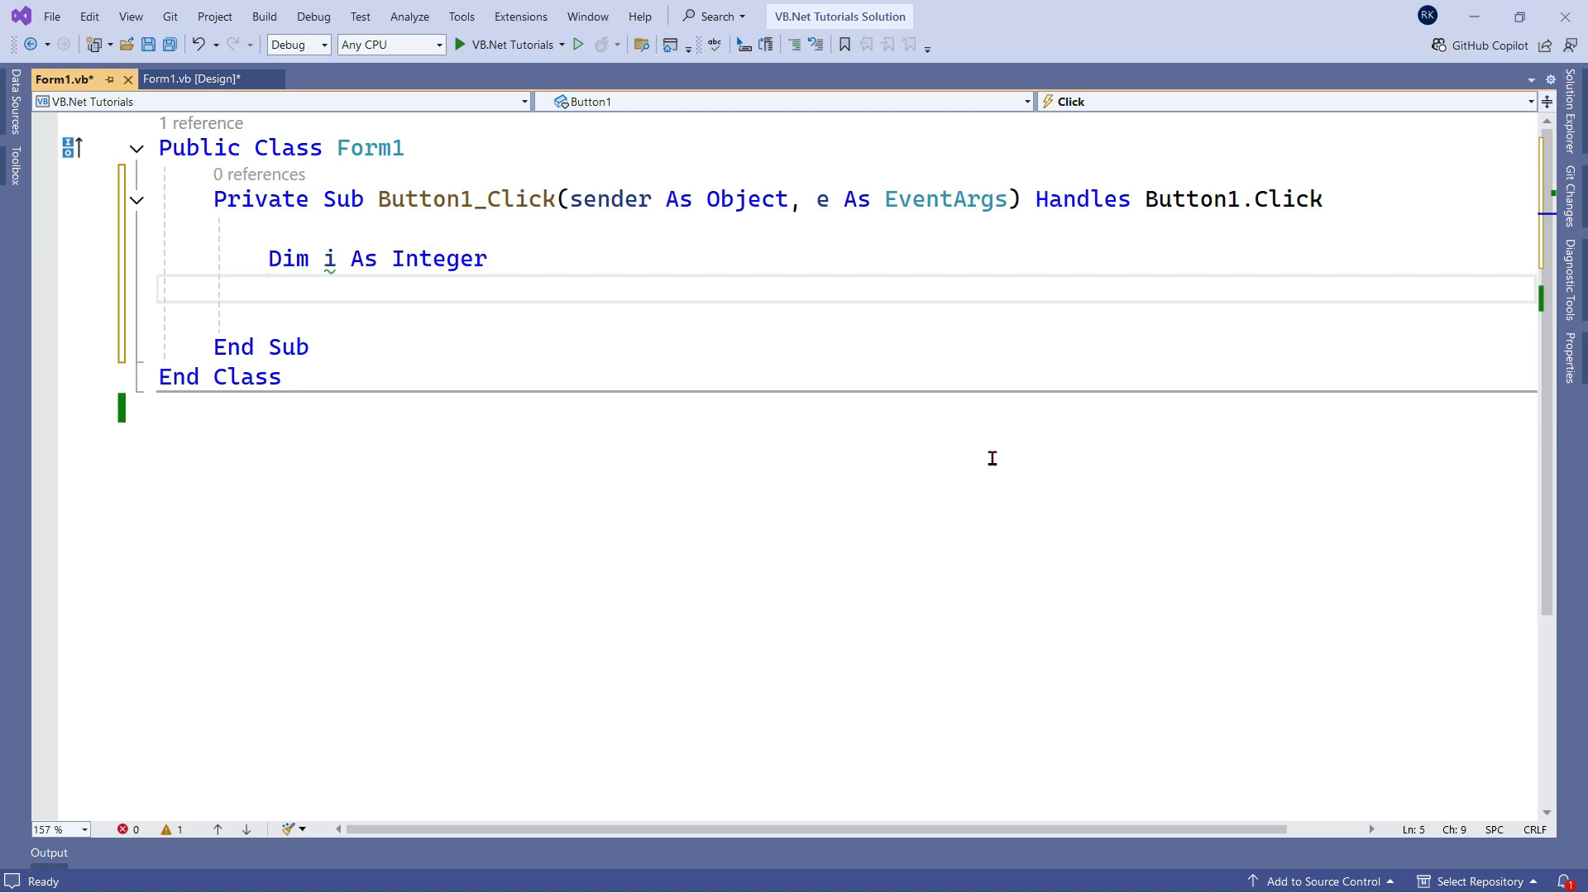
key(enter)
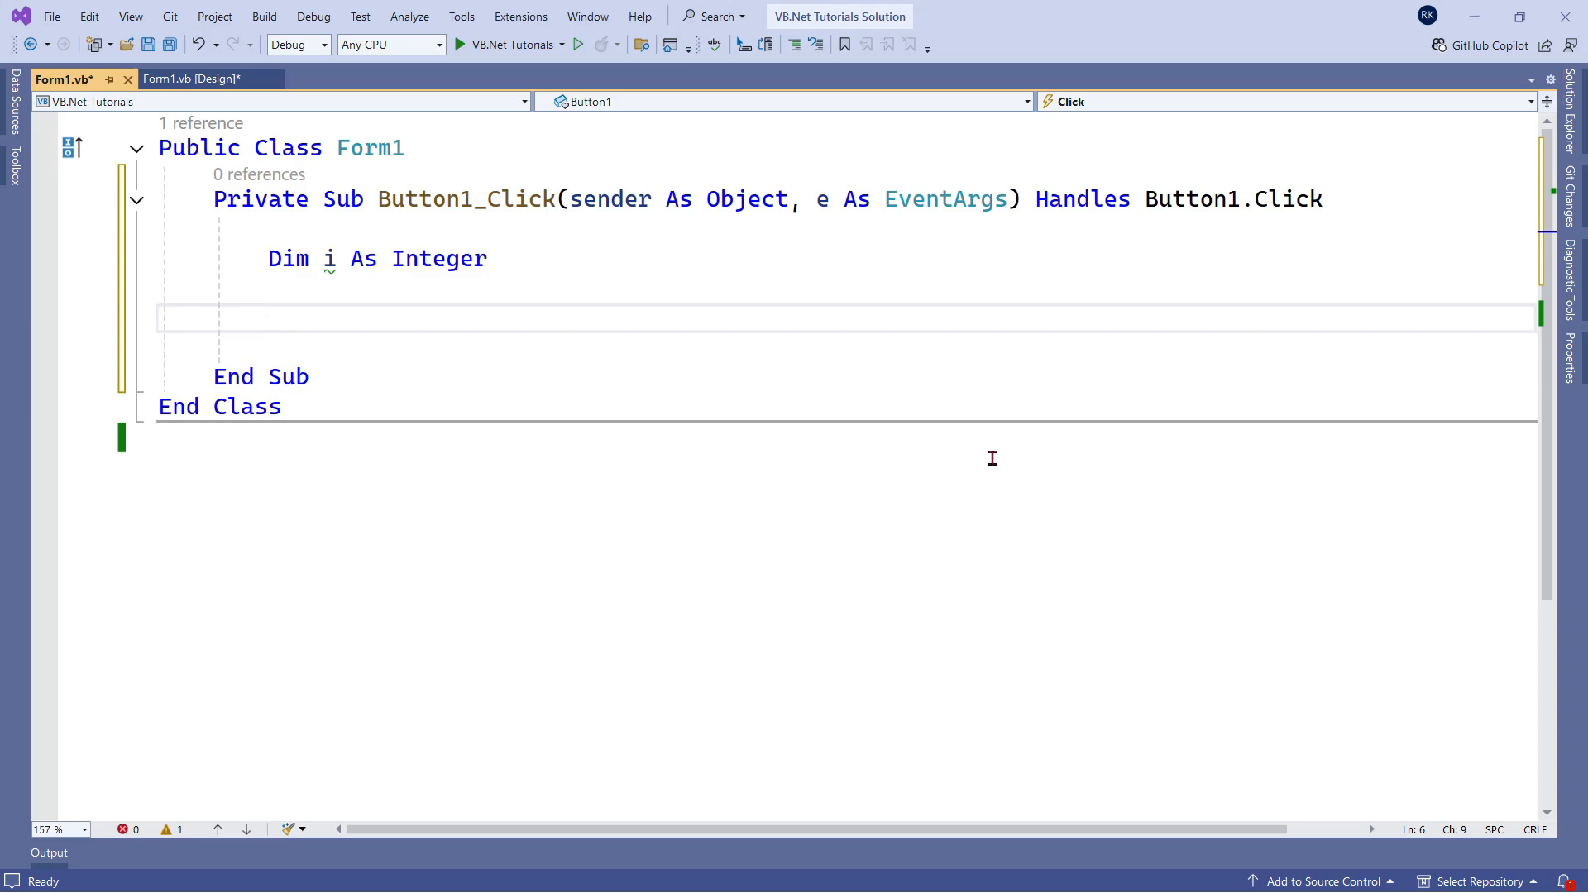
Write a For i = 1 To 5 loop that calls MessageBox.Show(i.ToString)
click(268, 317)
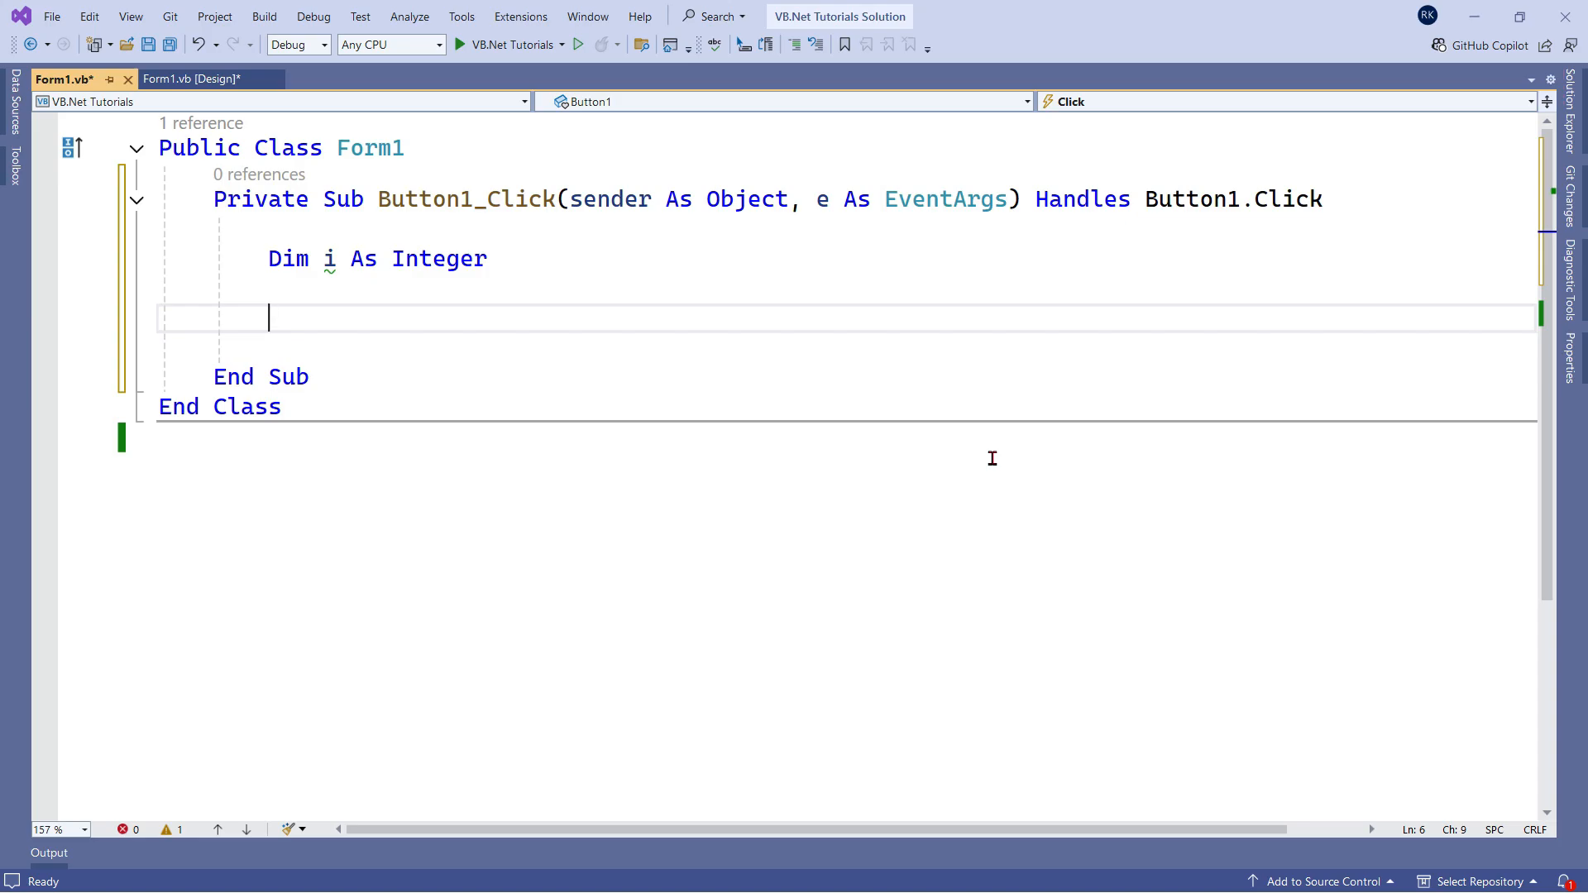
text(Fo)
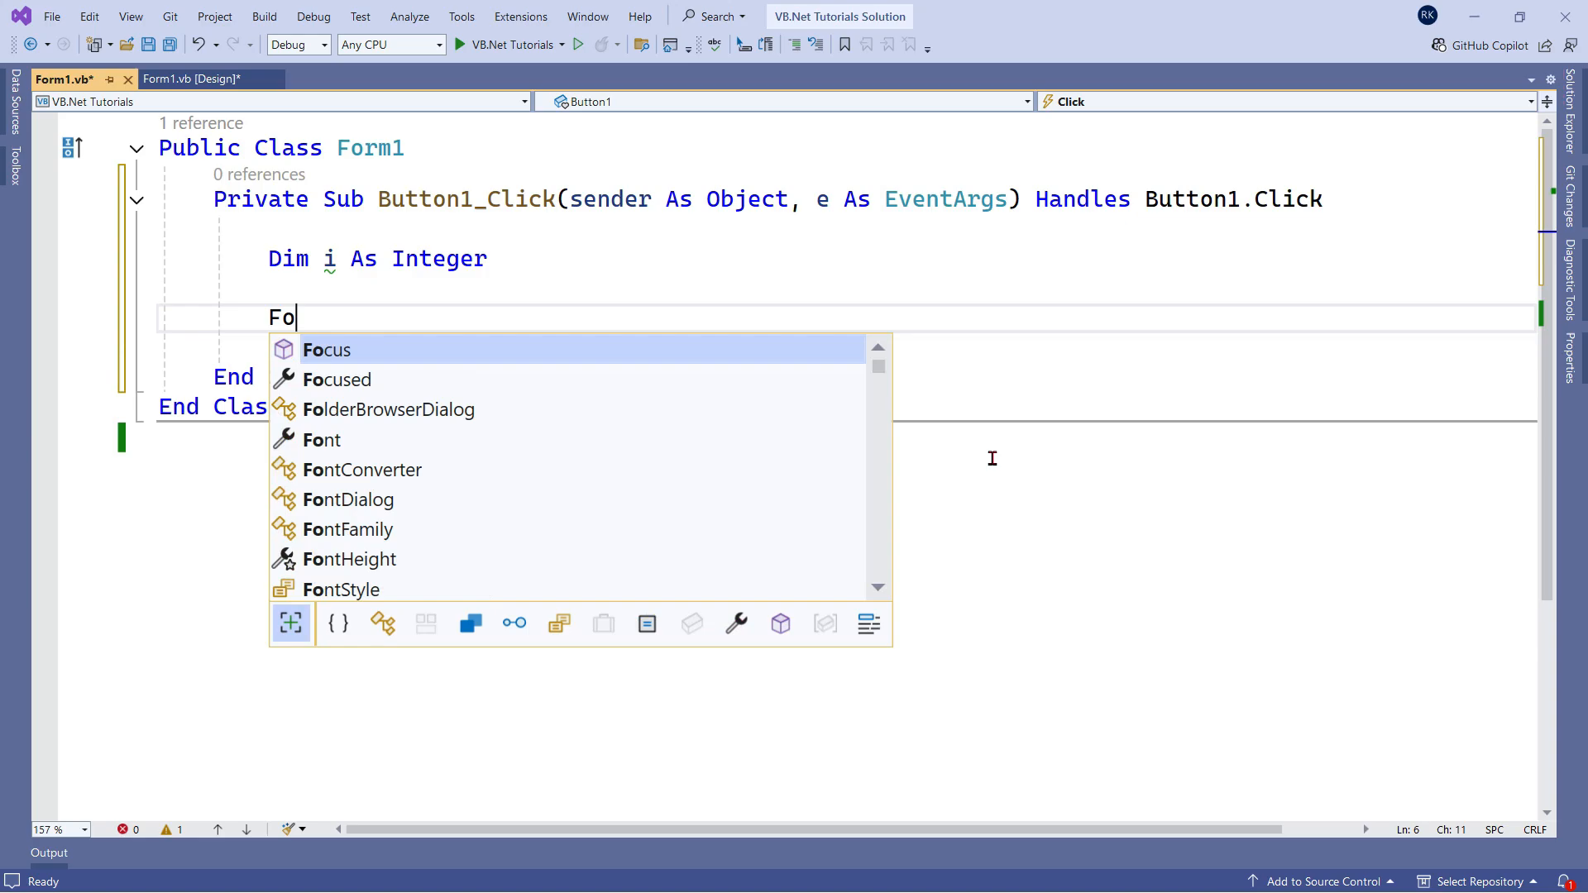
text(r)
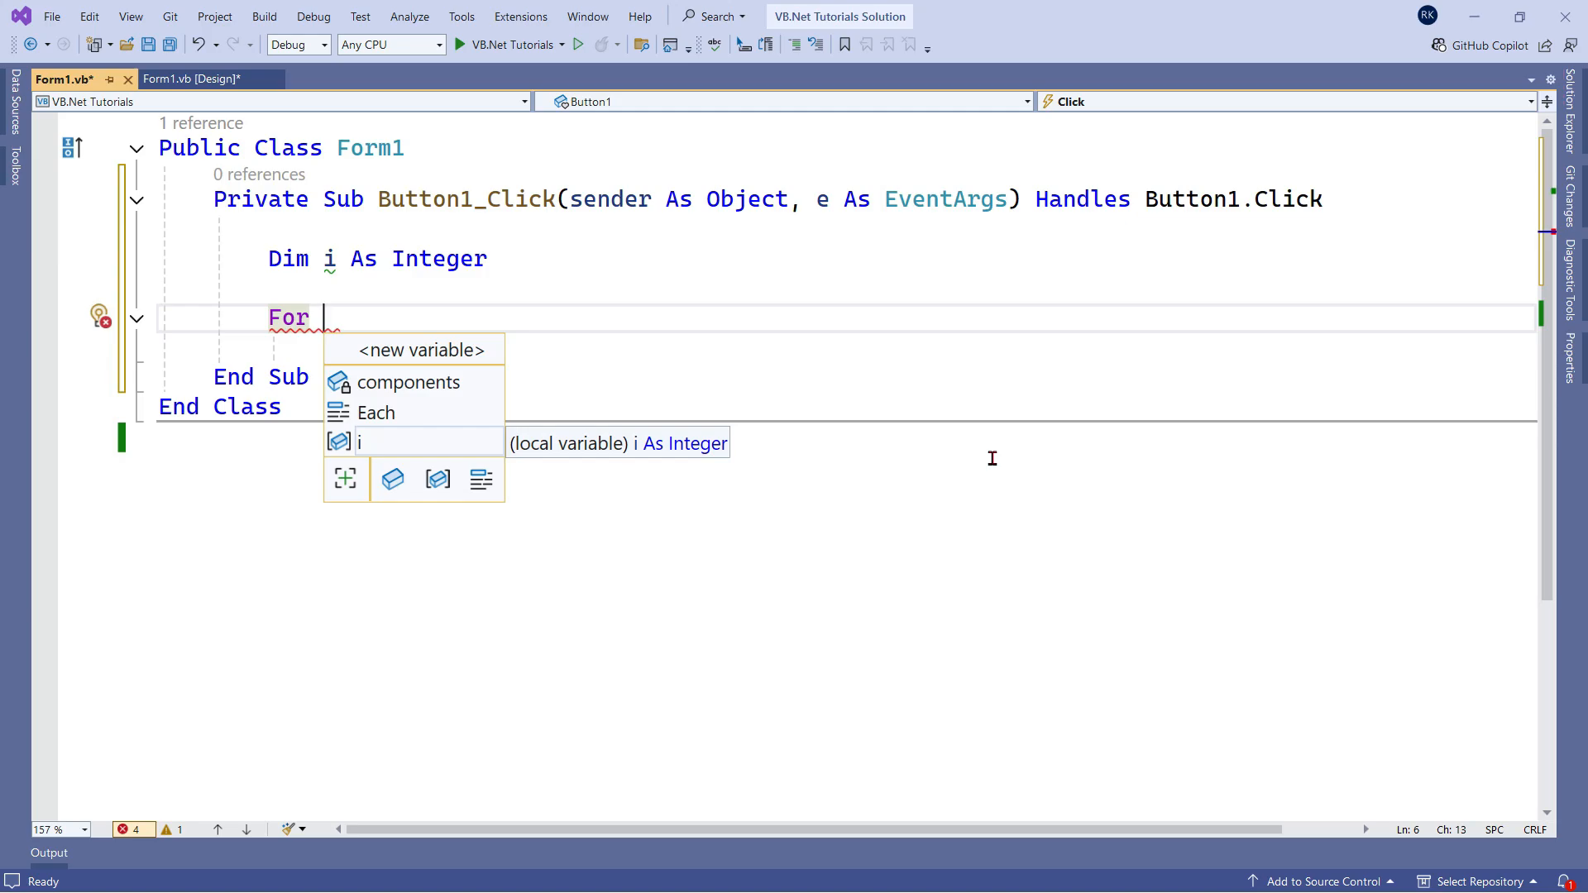
text(i =)
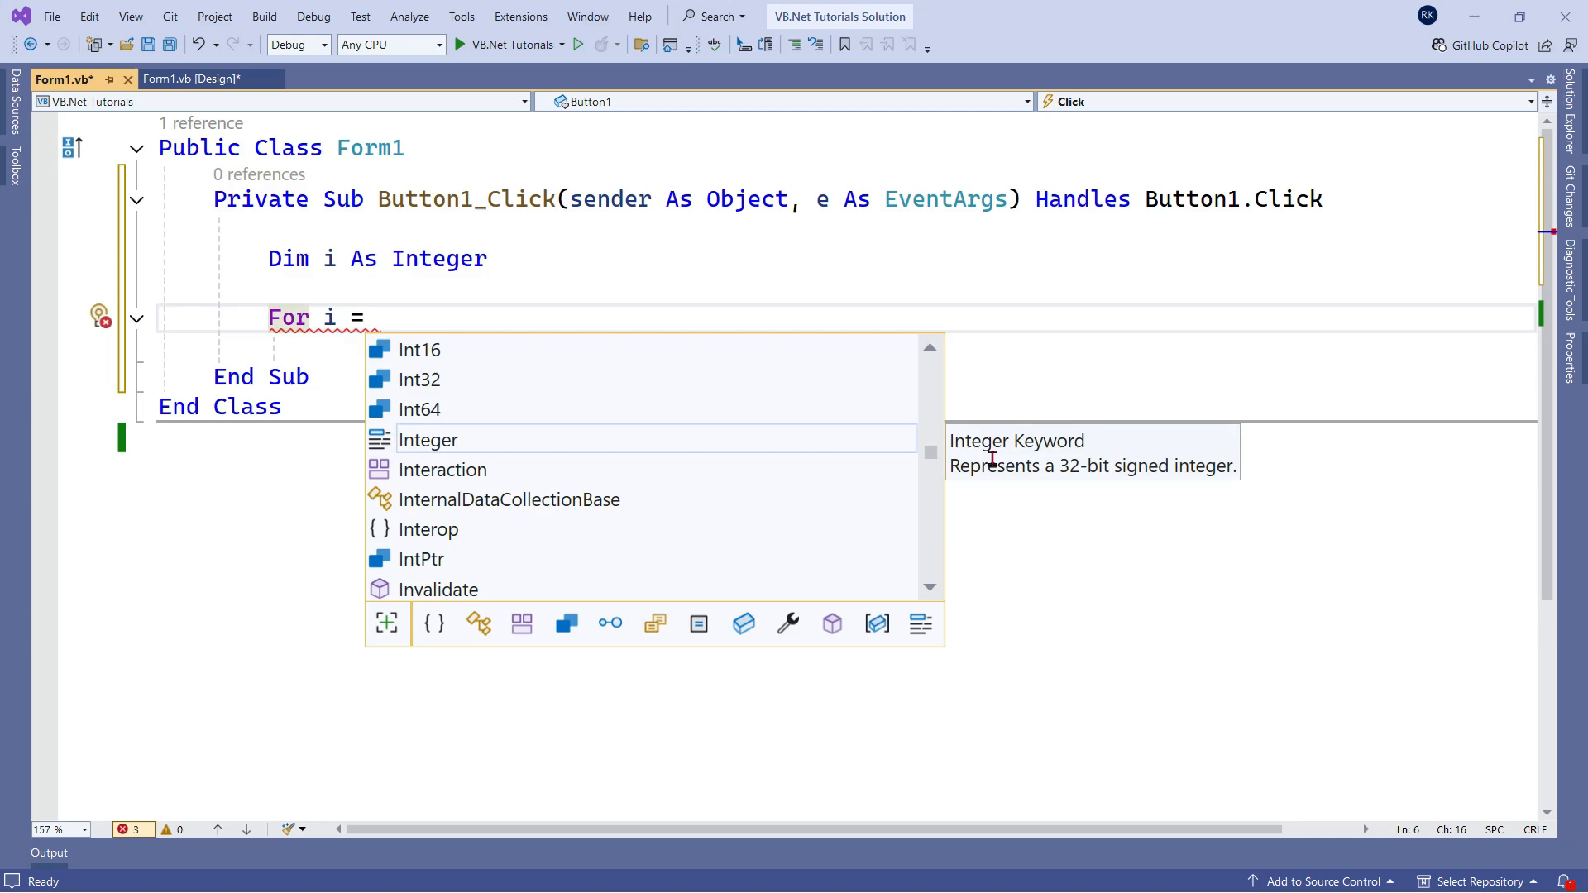
text(1)
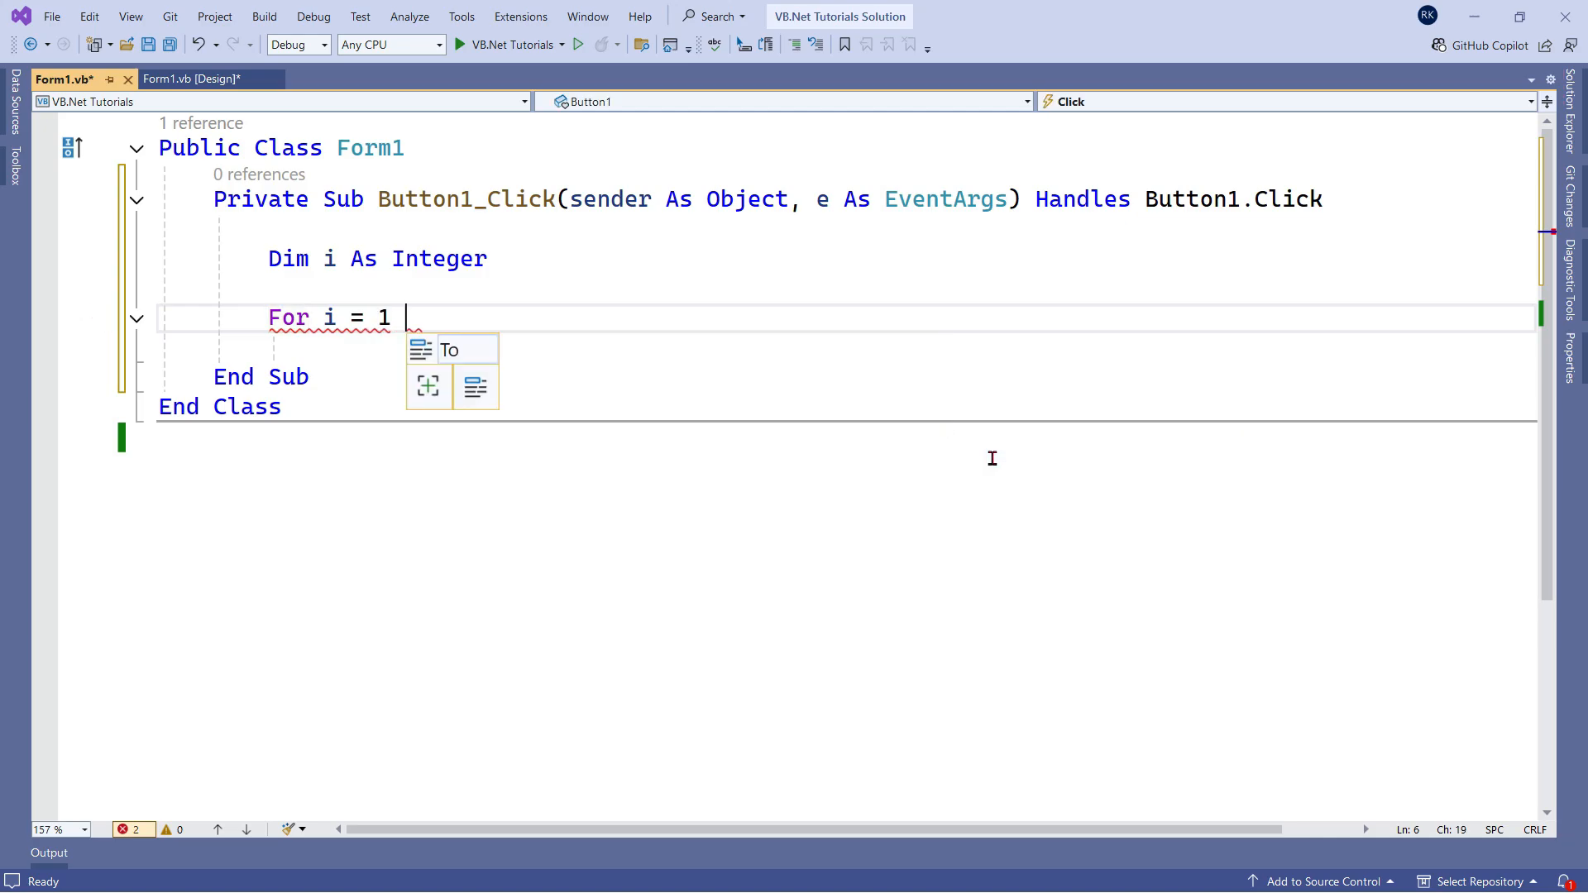
text(to5)
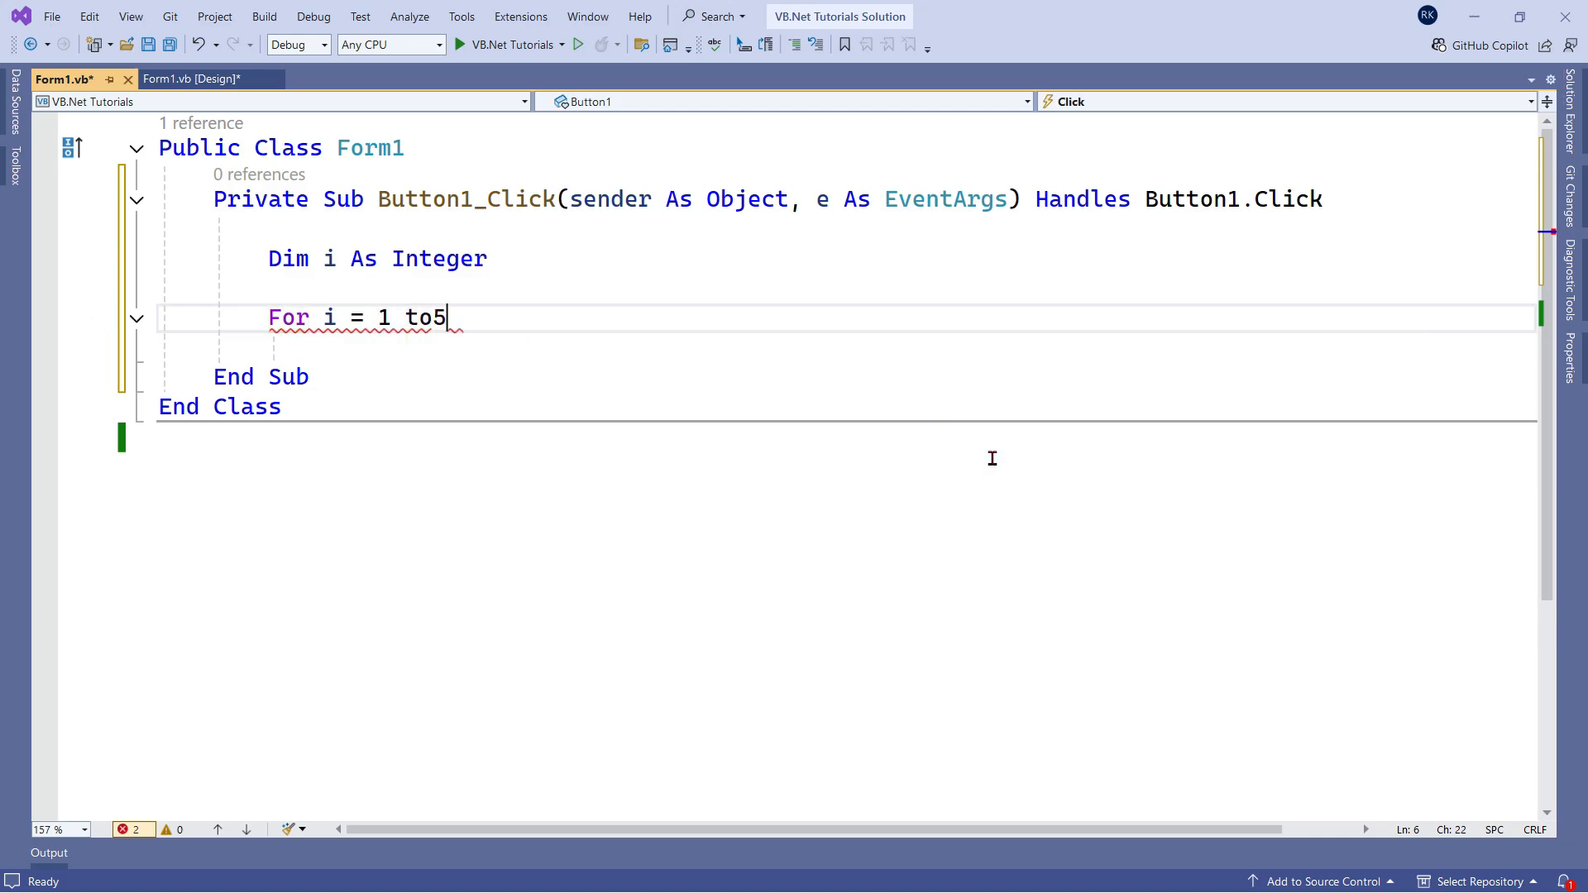
key(Left)
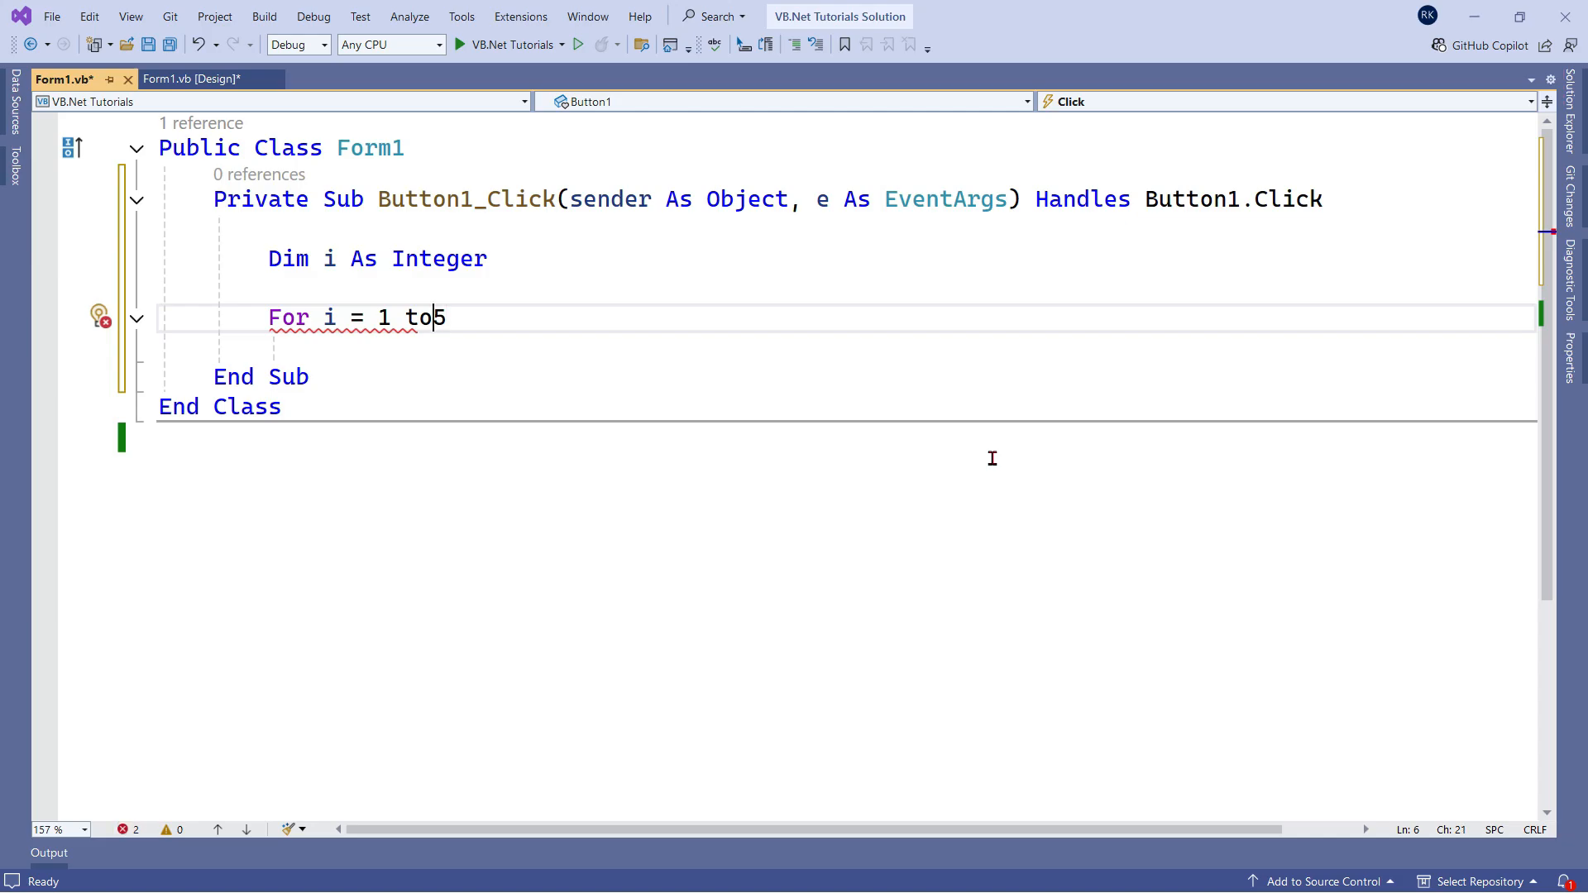
text(" ")
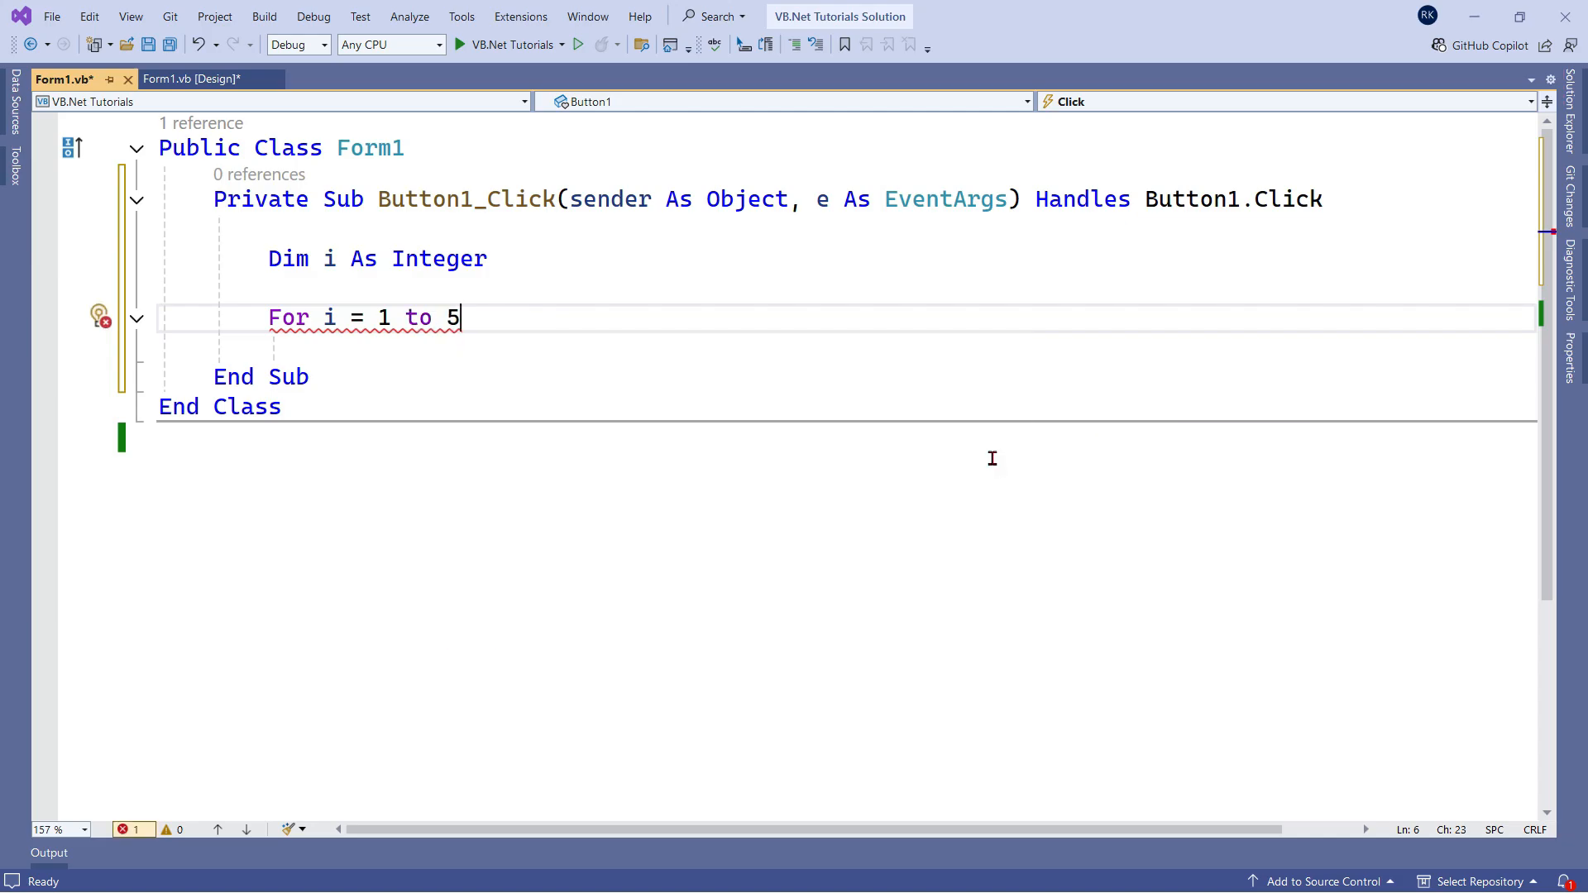
key(enter)
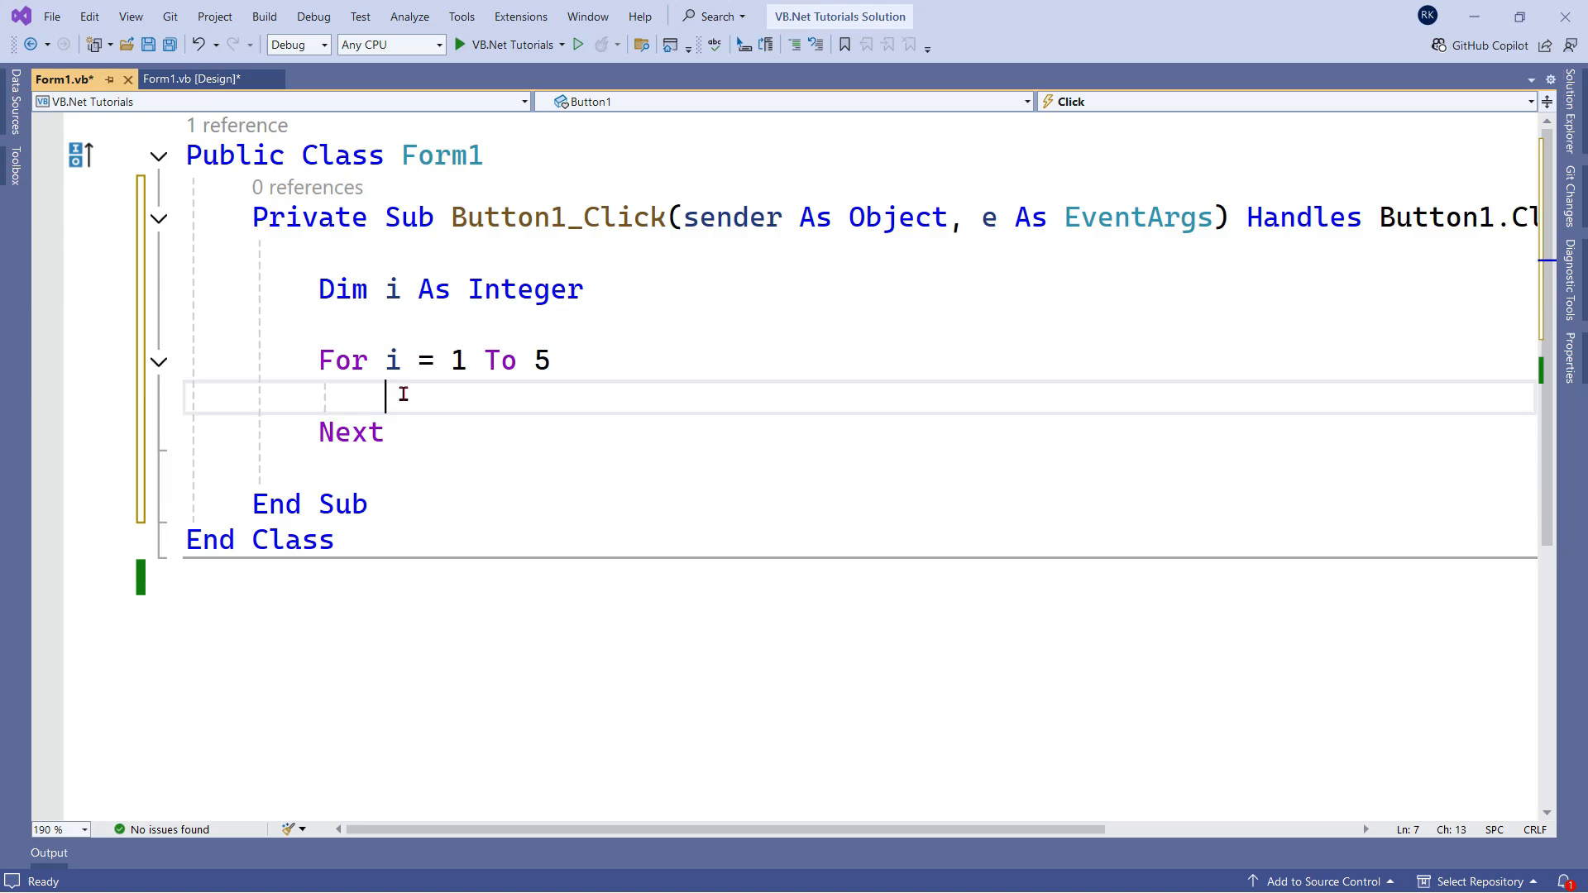
mouse_move(1096, 468)
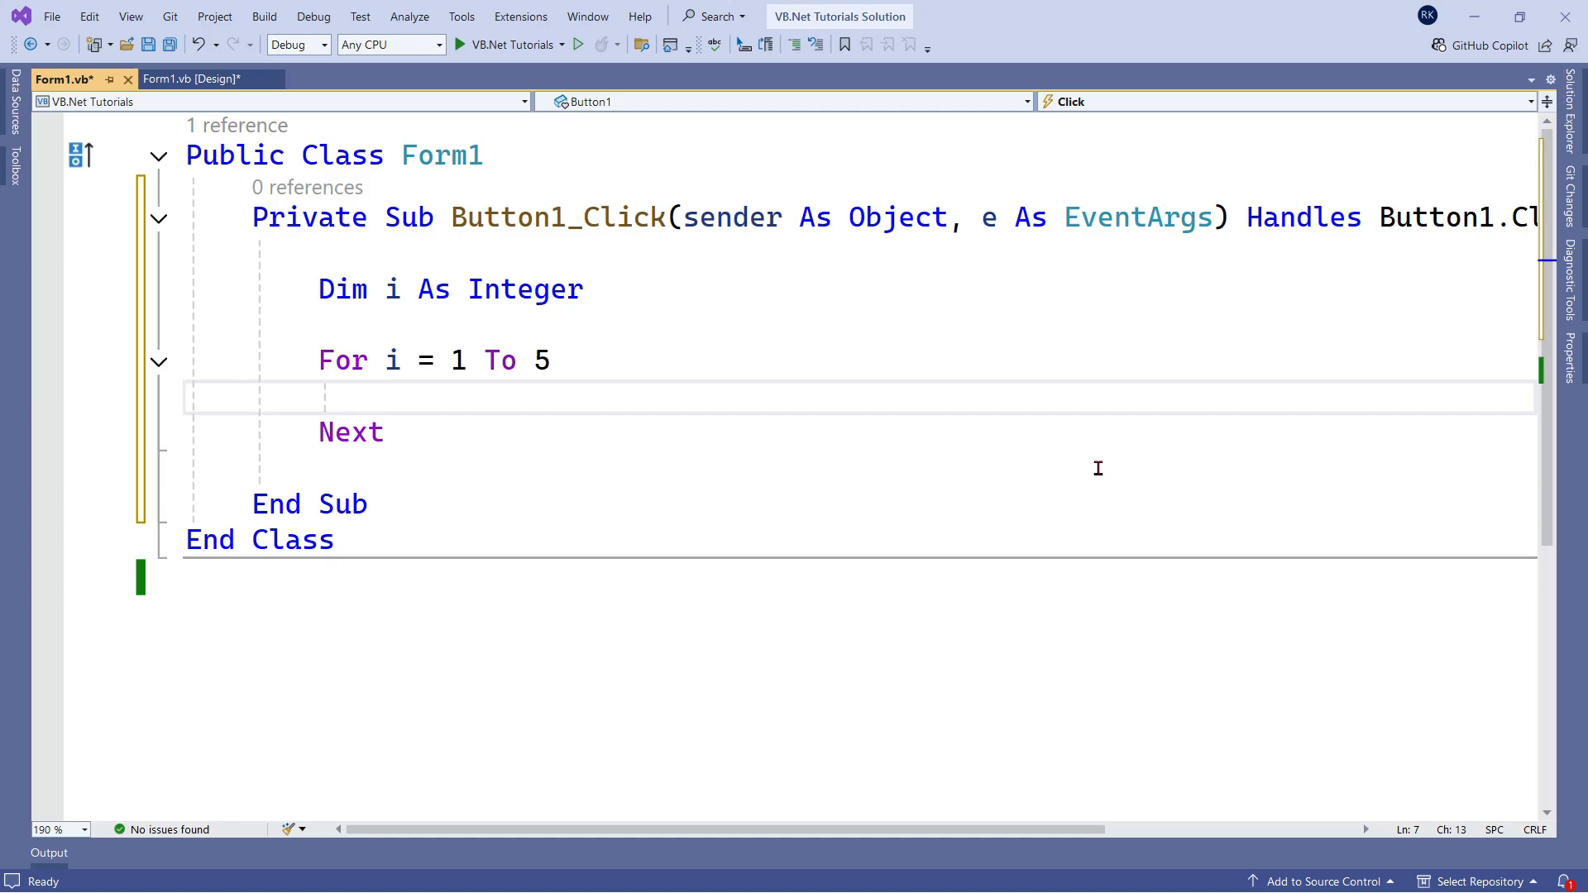
text(MessageBox.Show(i.ToString)
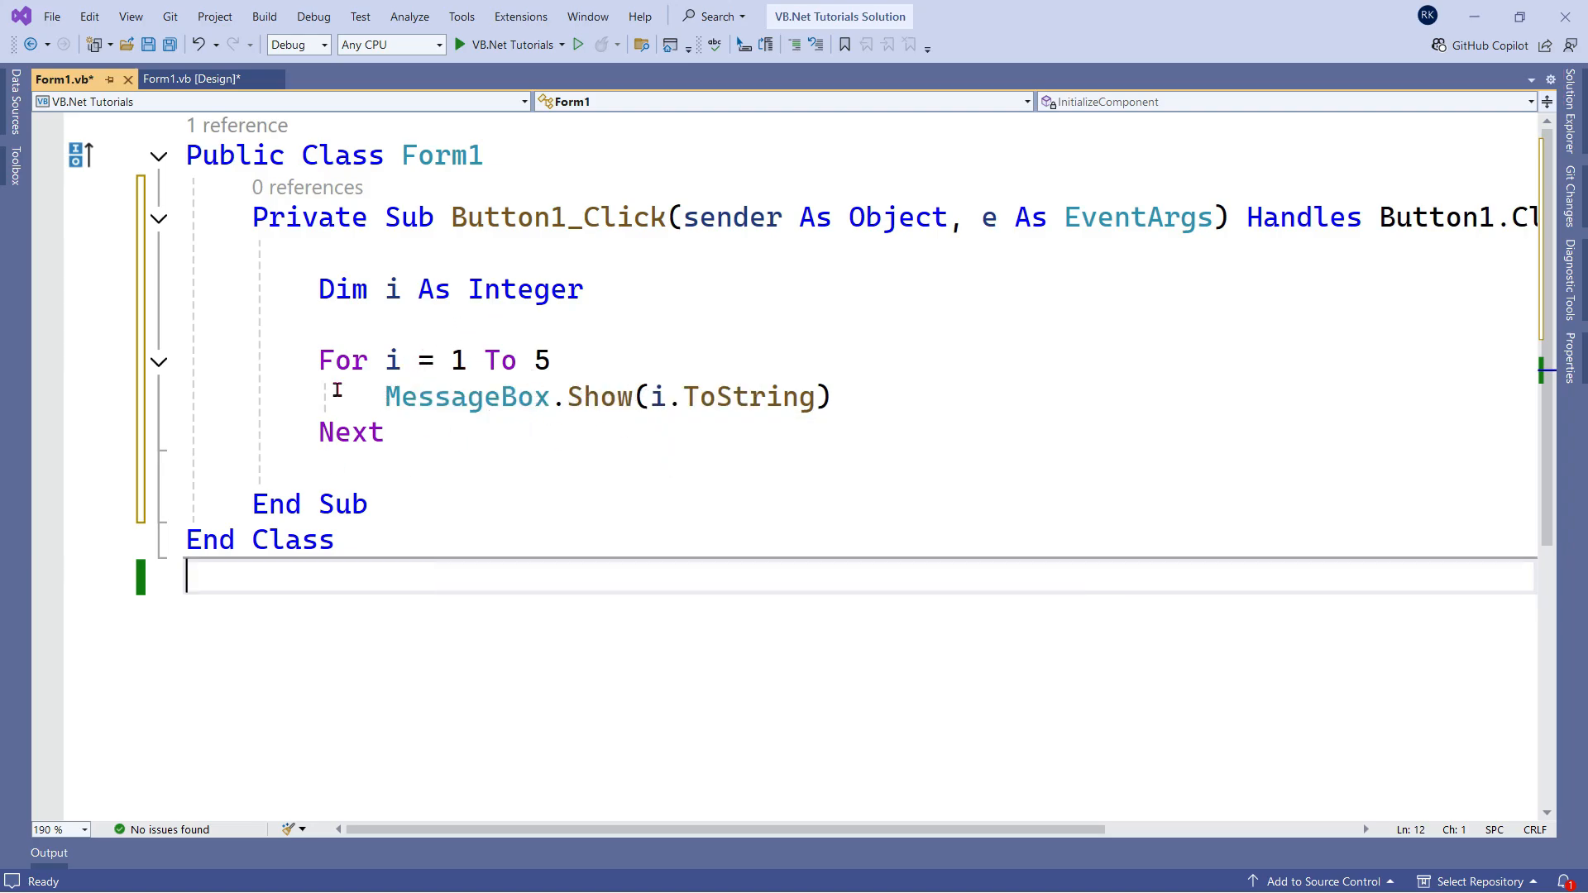
mouse_move(759, 441)
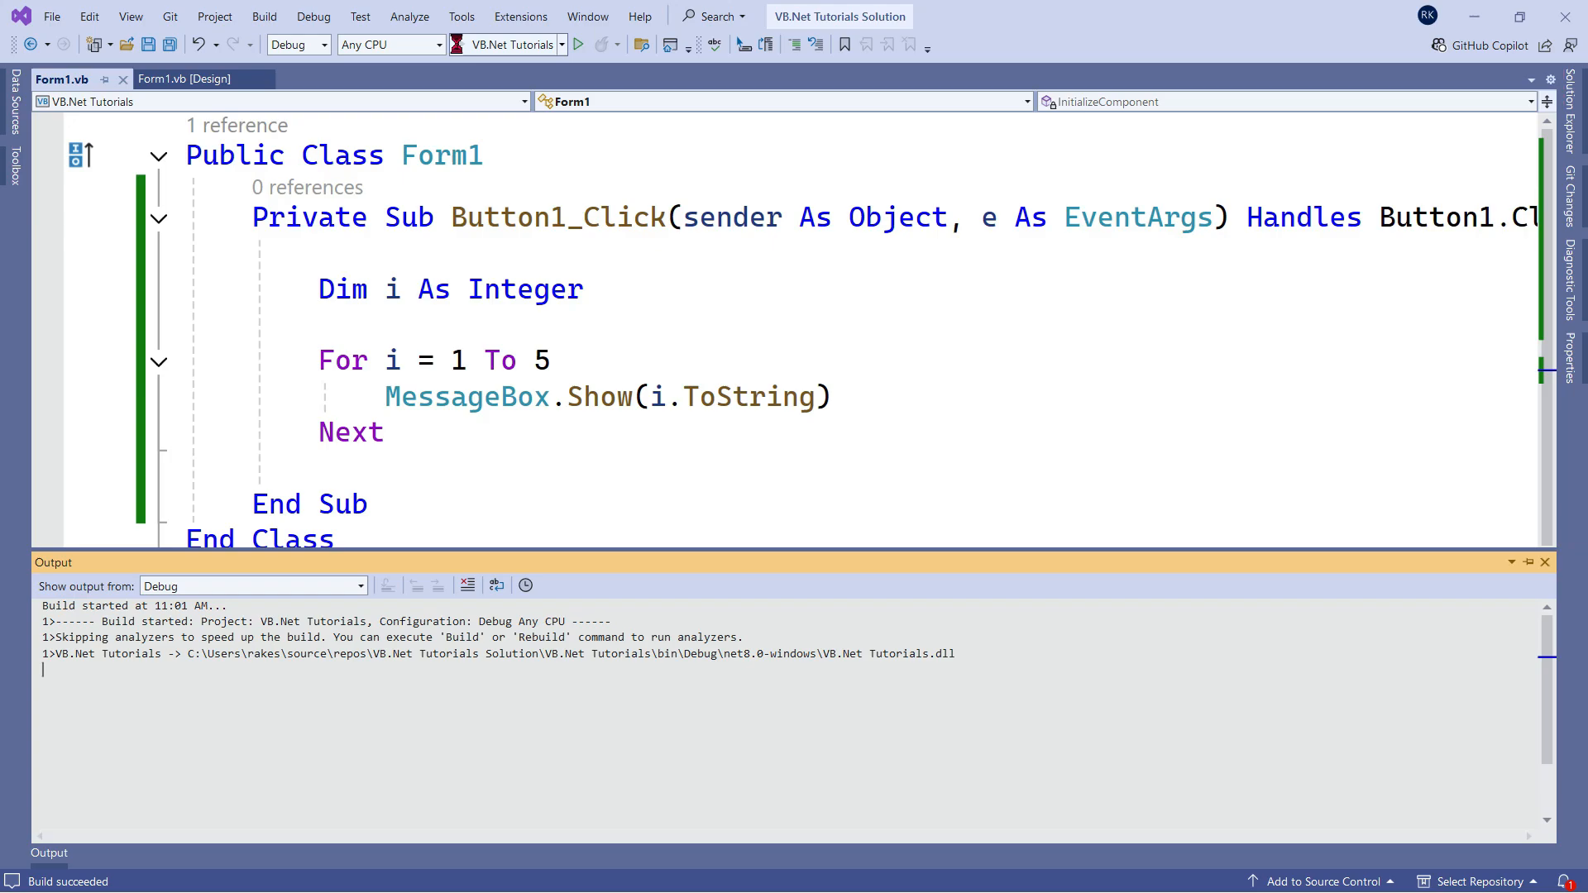
Run the app, click For Loop, dismiss the messages 1 through 5, and close the form
click(578, 44)
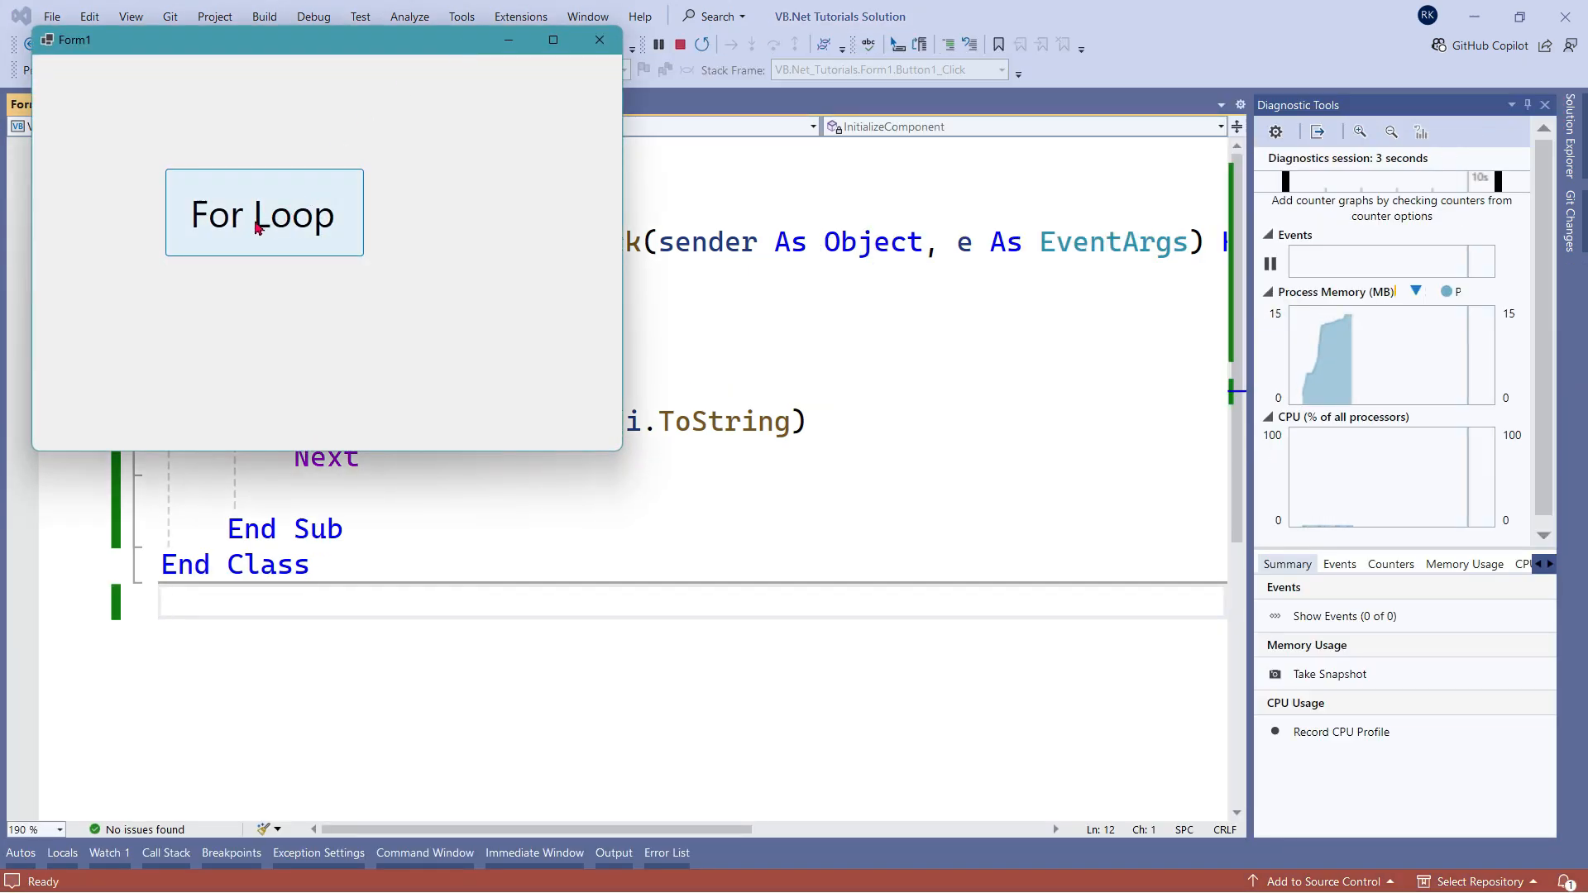
click(265, 212)
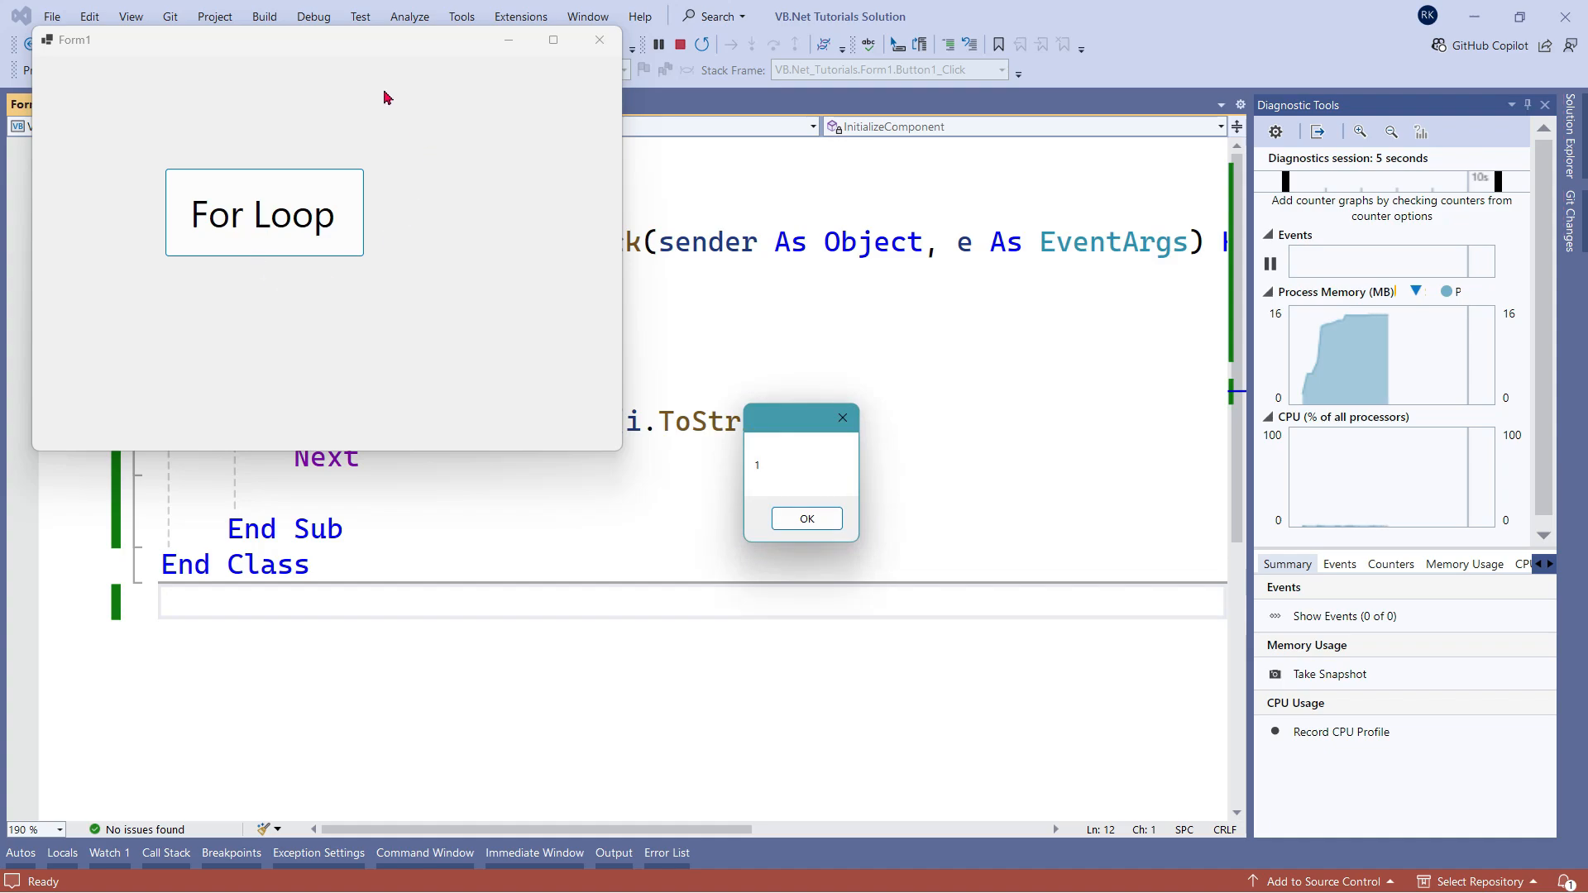
mouse_move(777, 478)
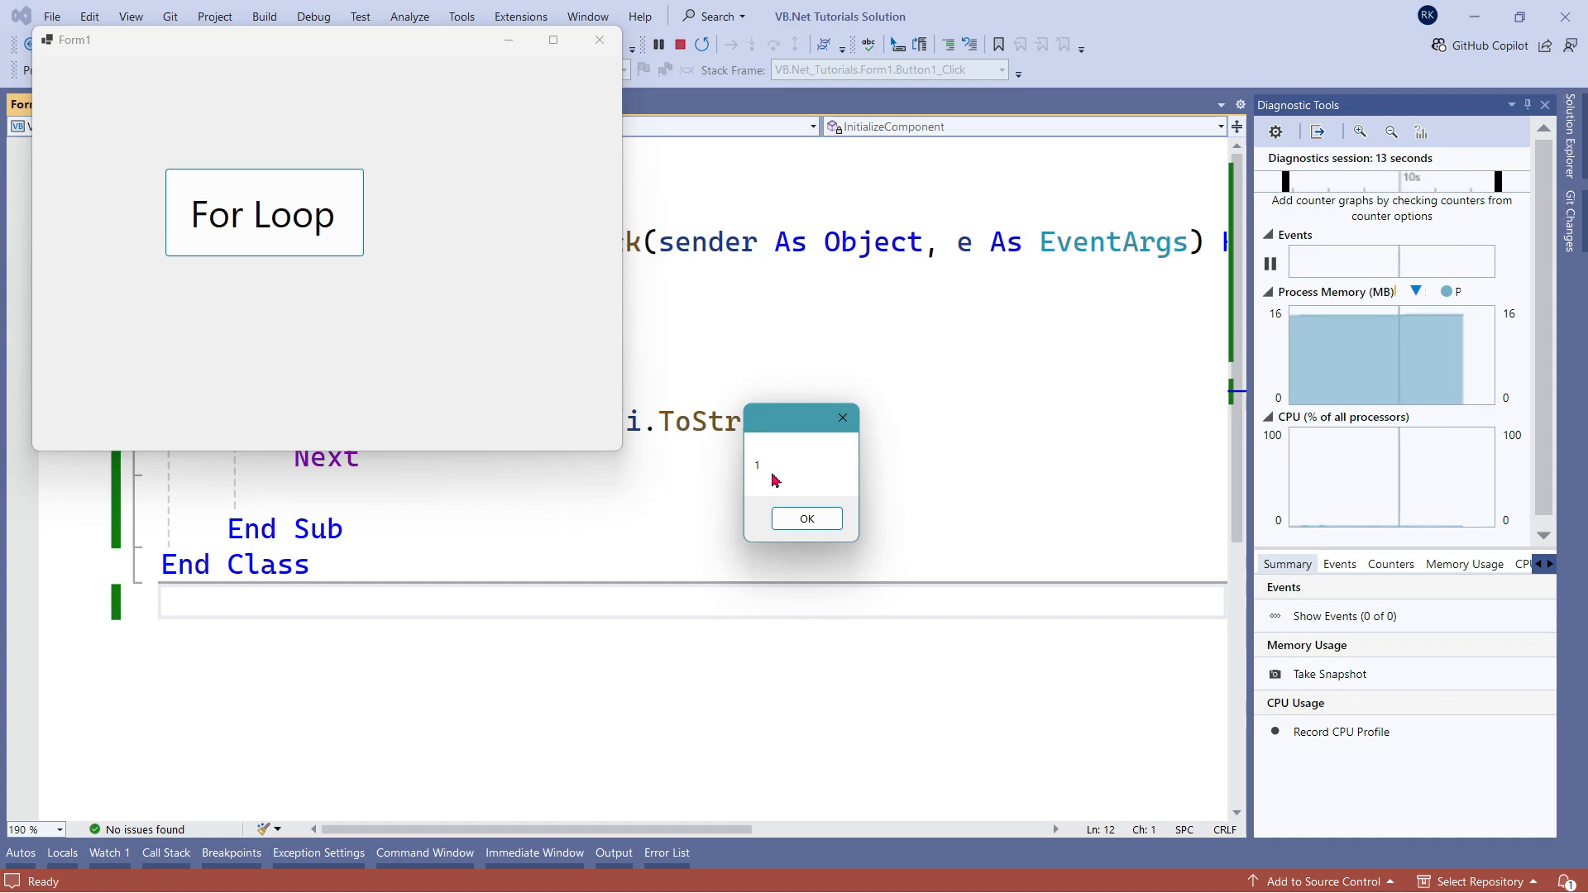
click(805, 519)
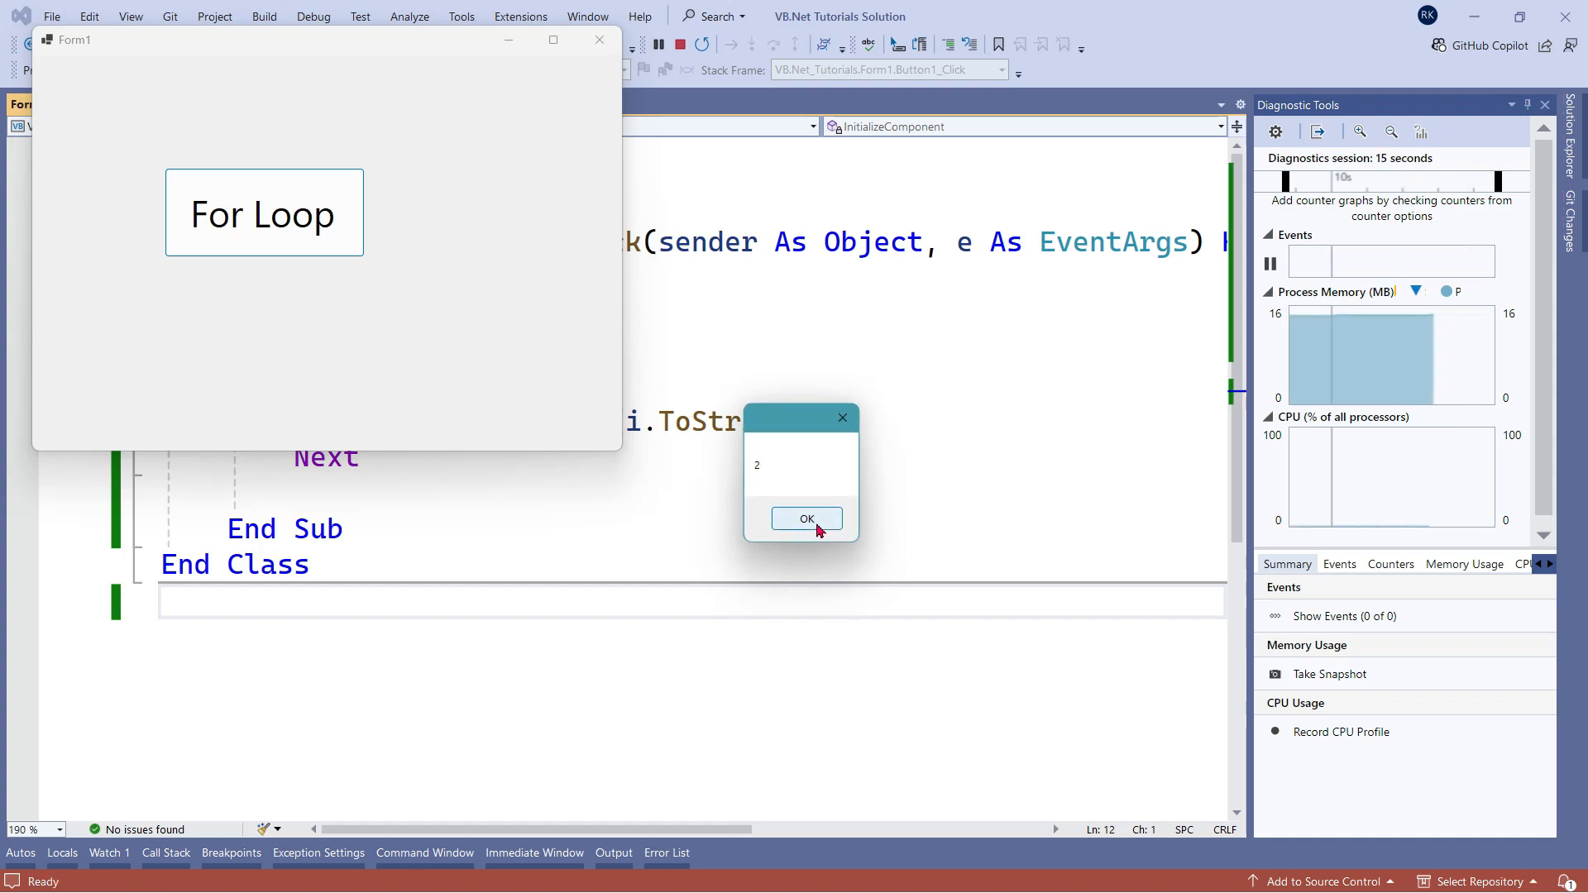
click(806, 518)
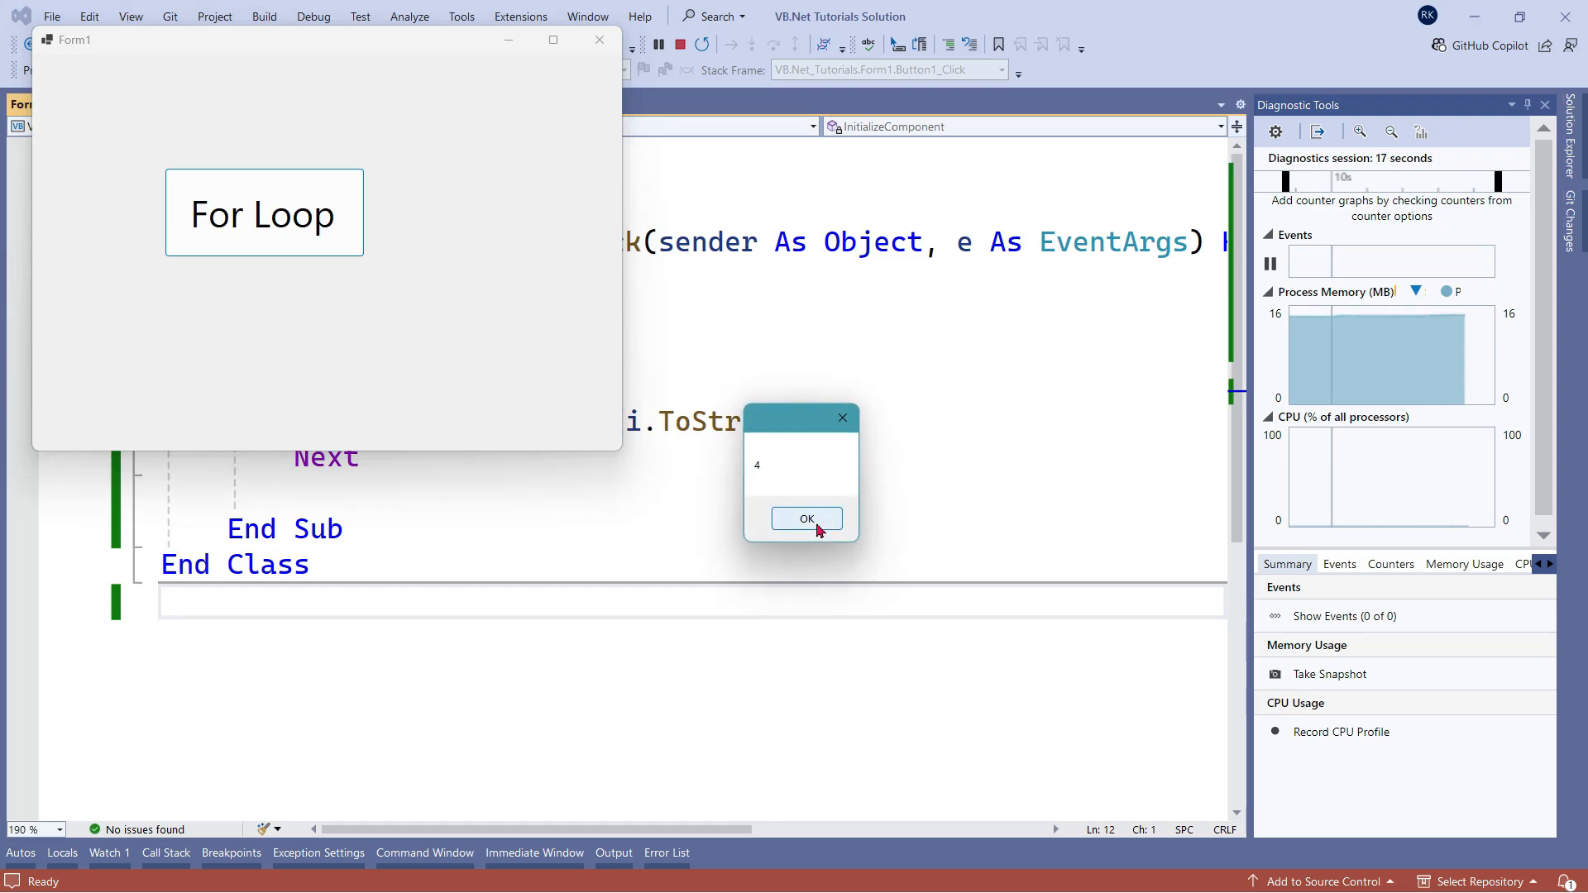
click(804, 518)
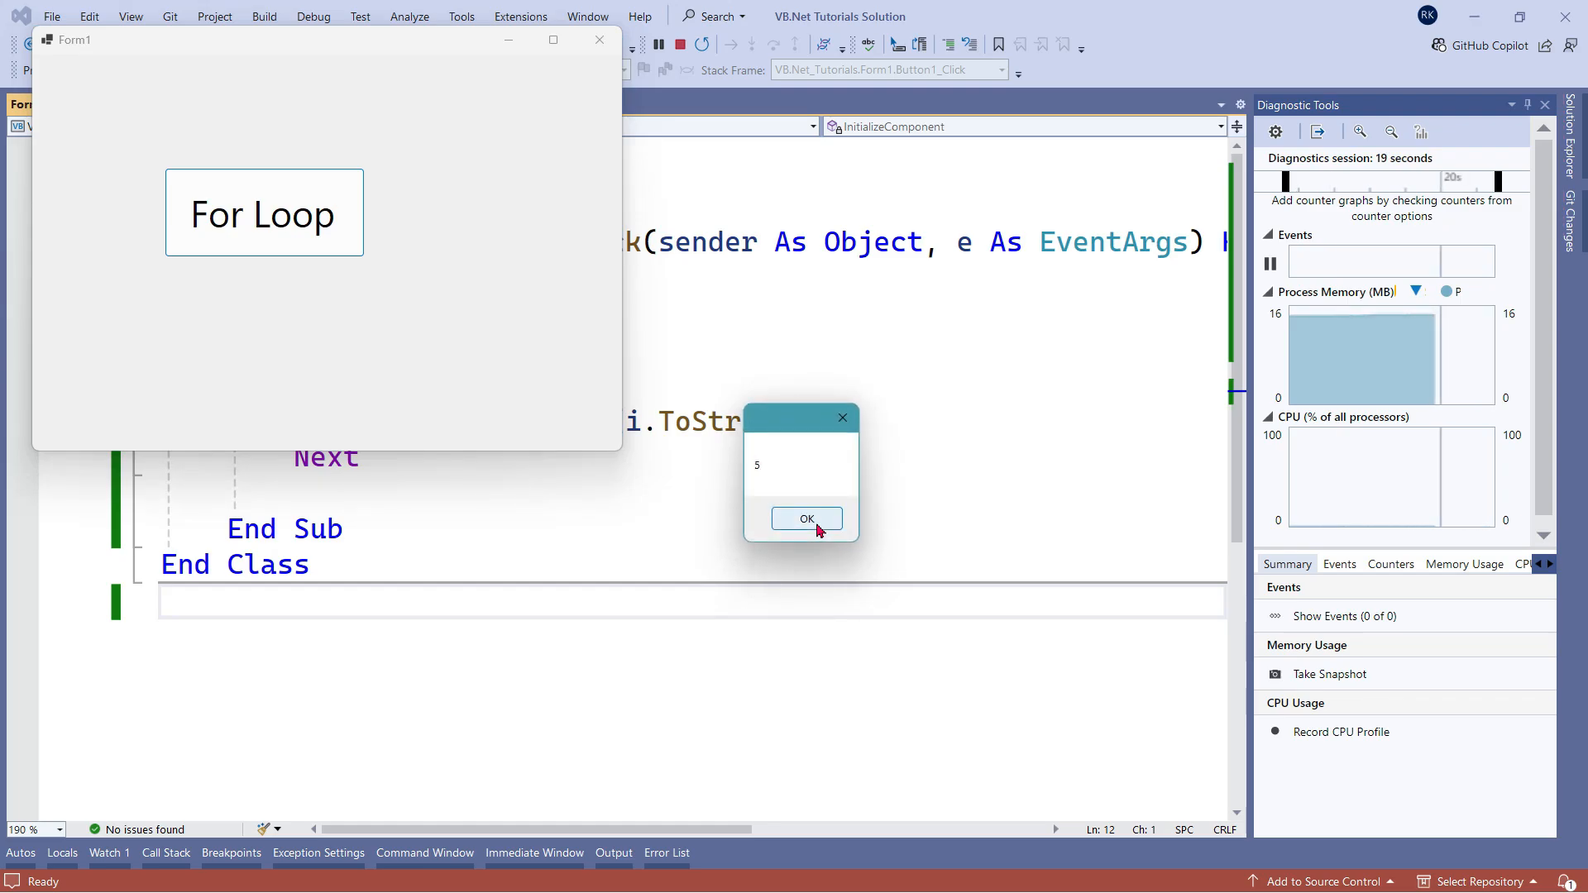
click(805, 519)
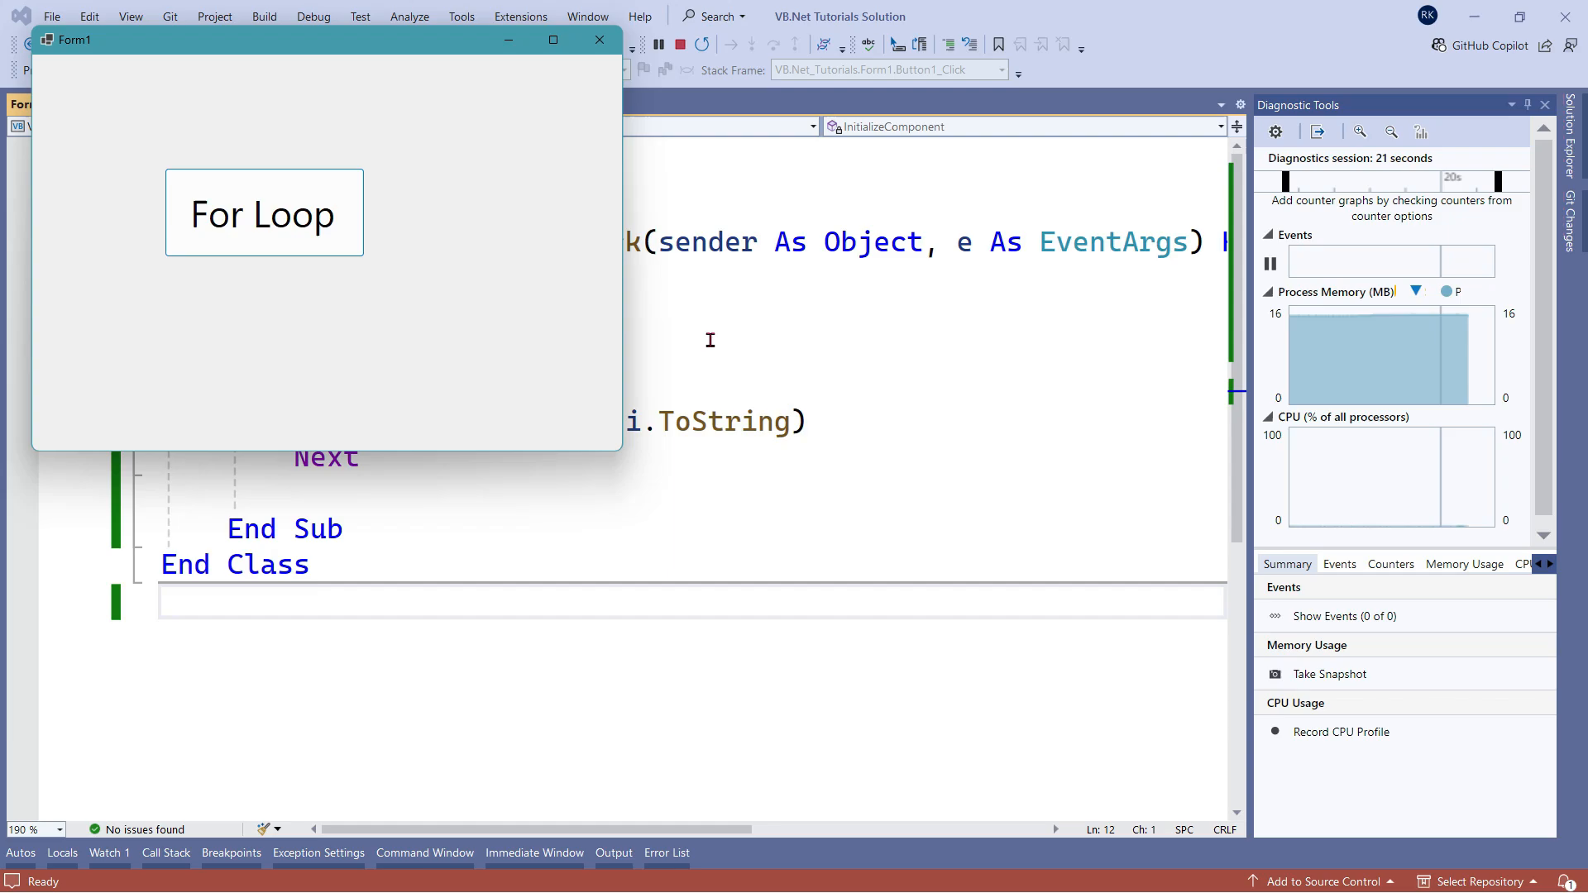
click(597, 44)
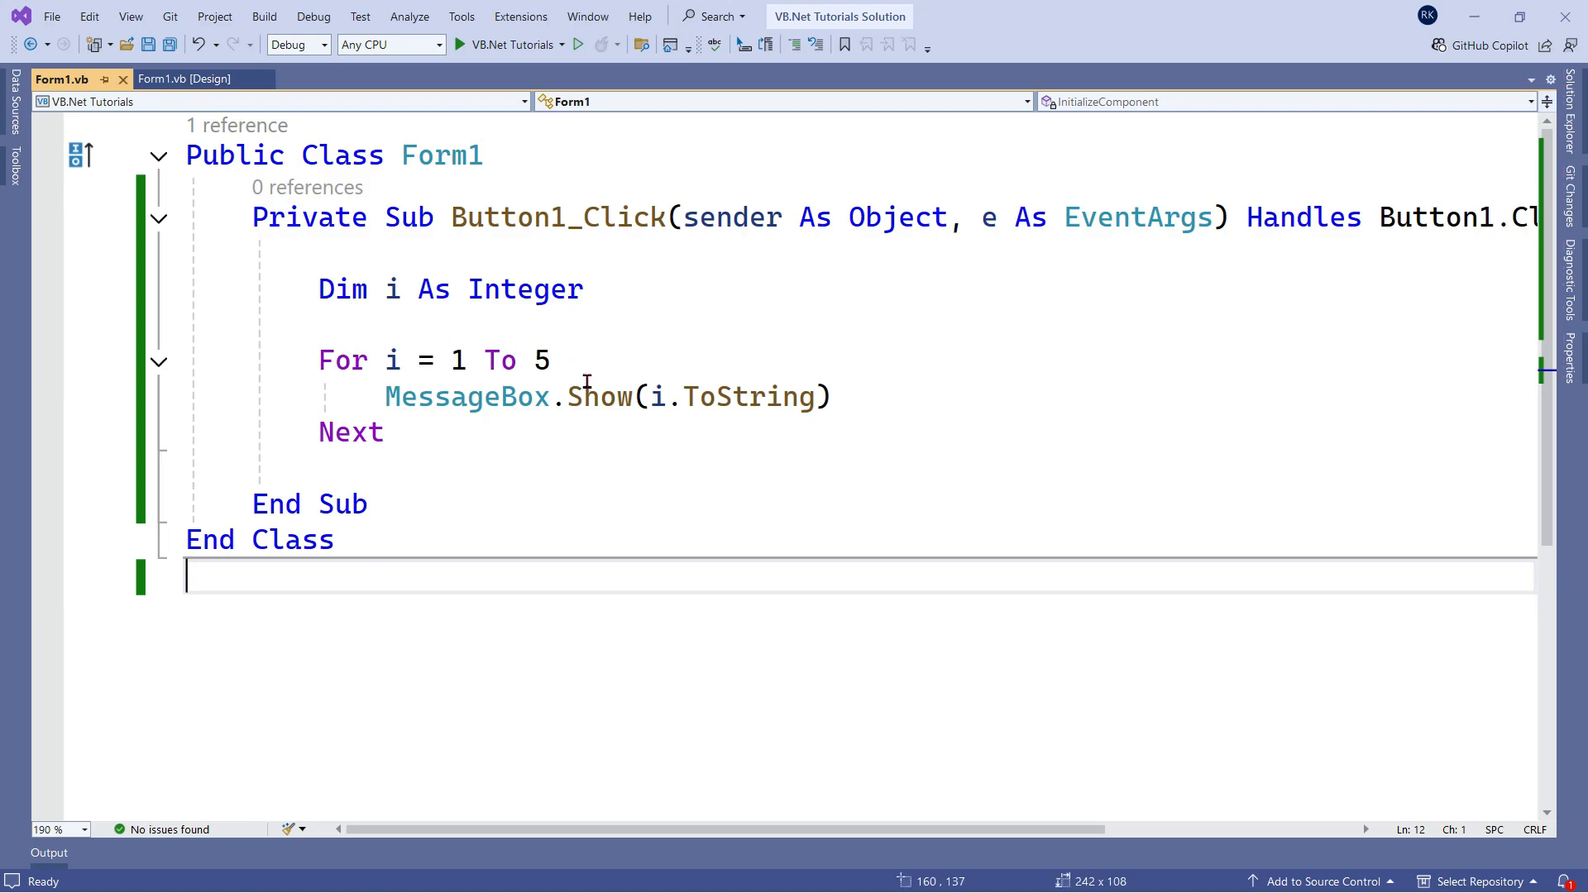
mouse_move(454, 361)
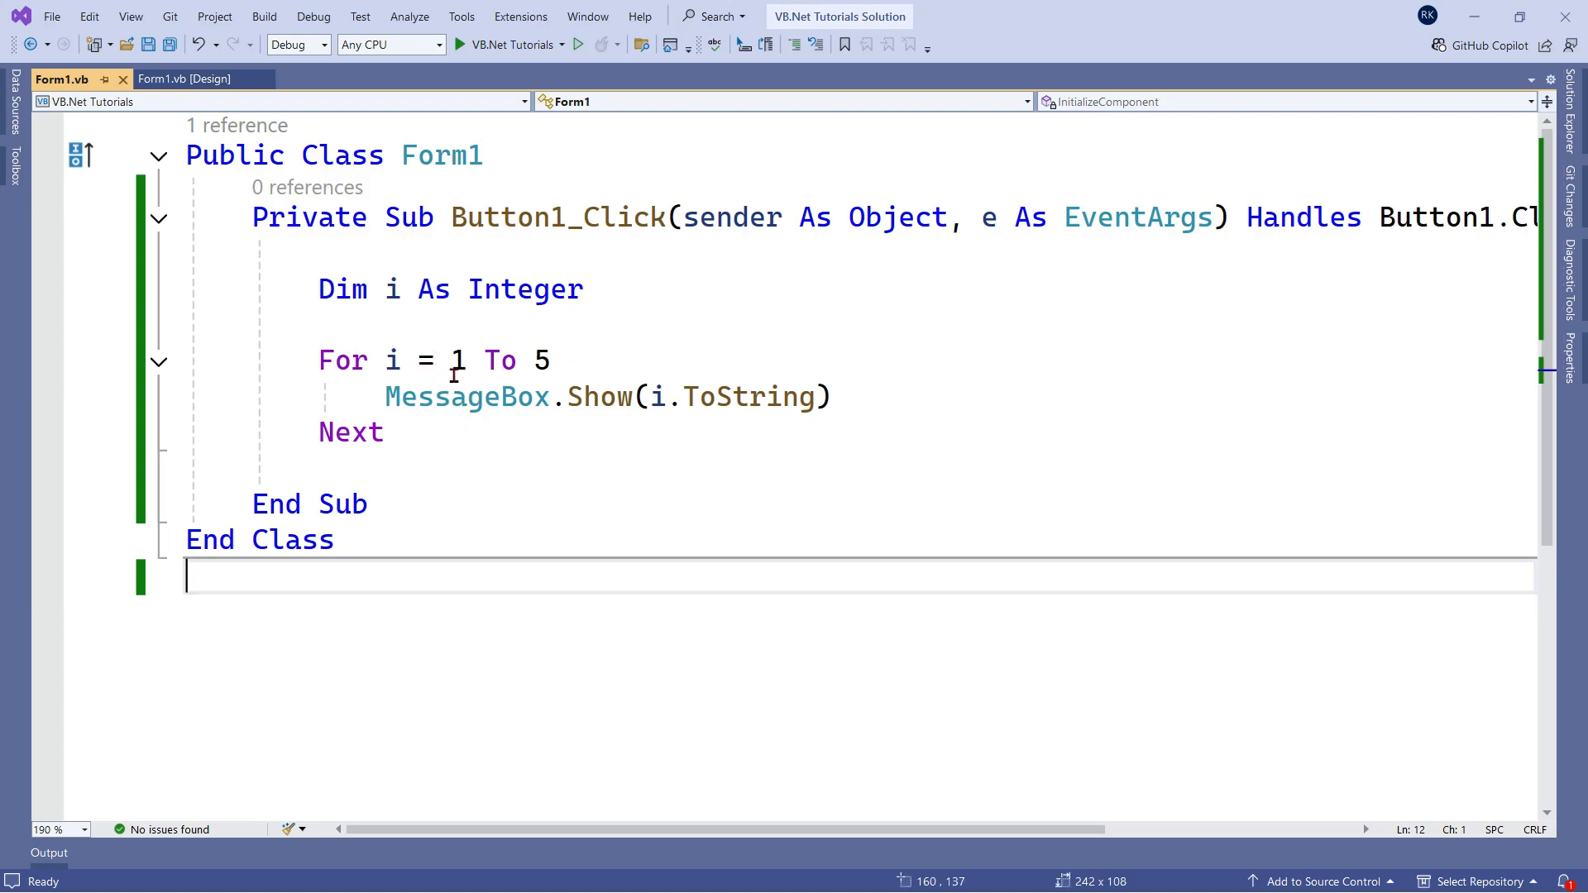
Change the loop line to For i = 5 To 1 Step -1
click(455, 360)
text(5)
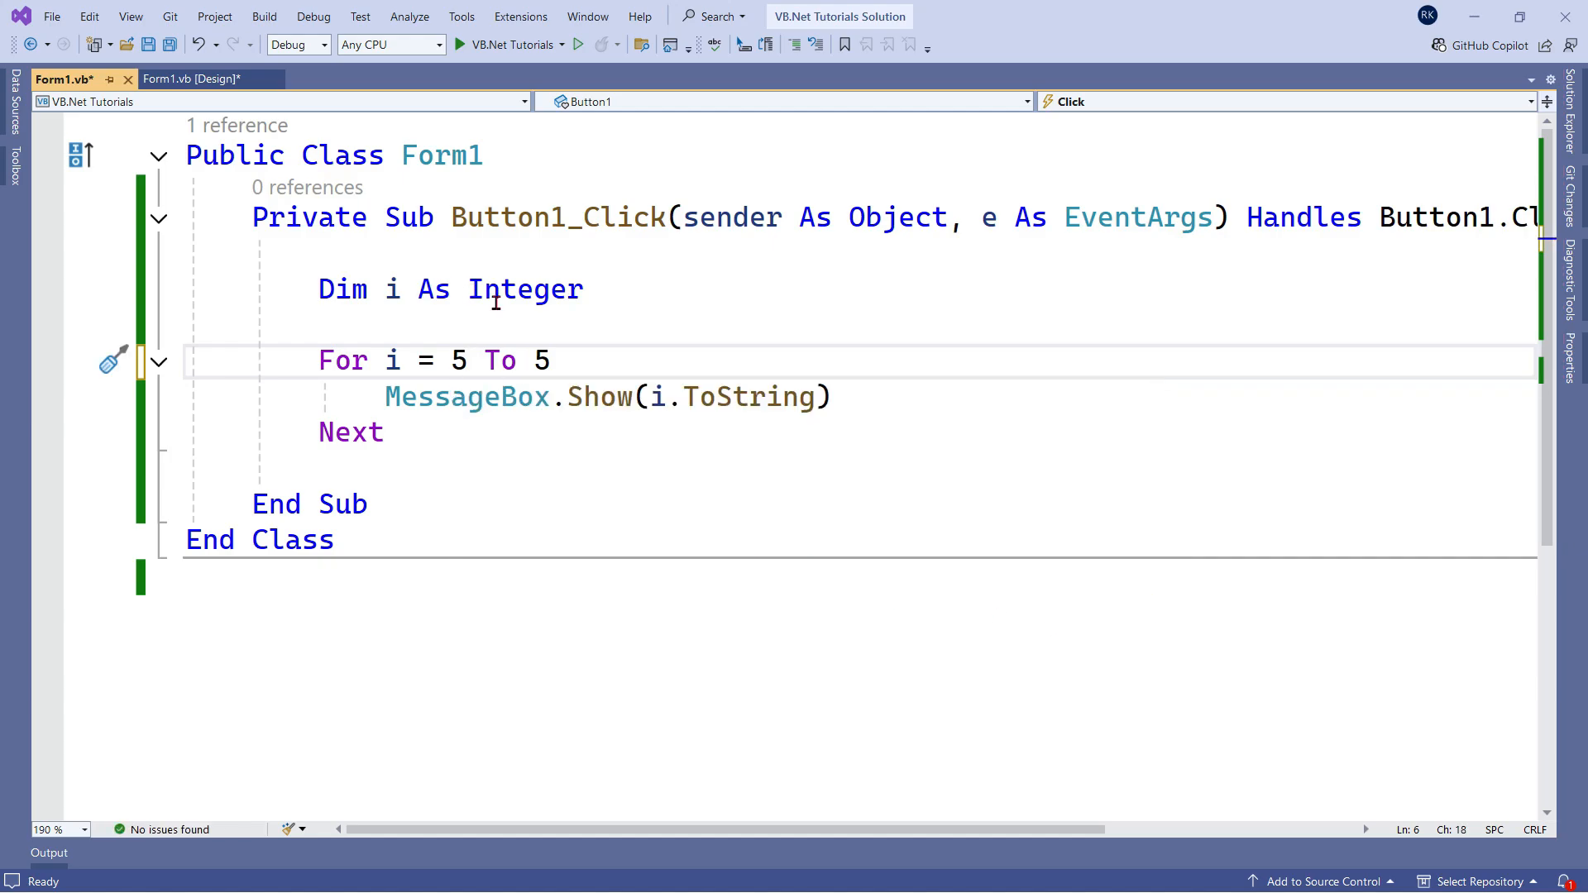
text(1)
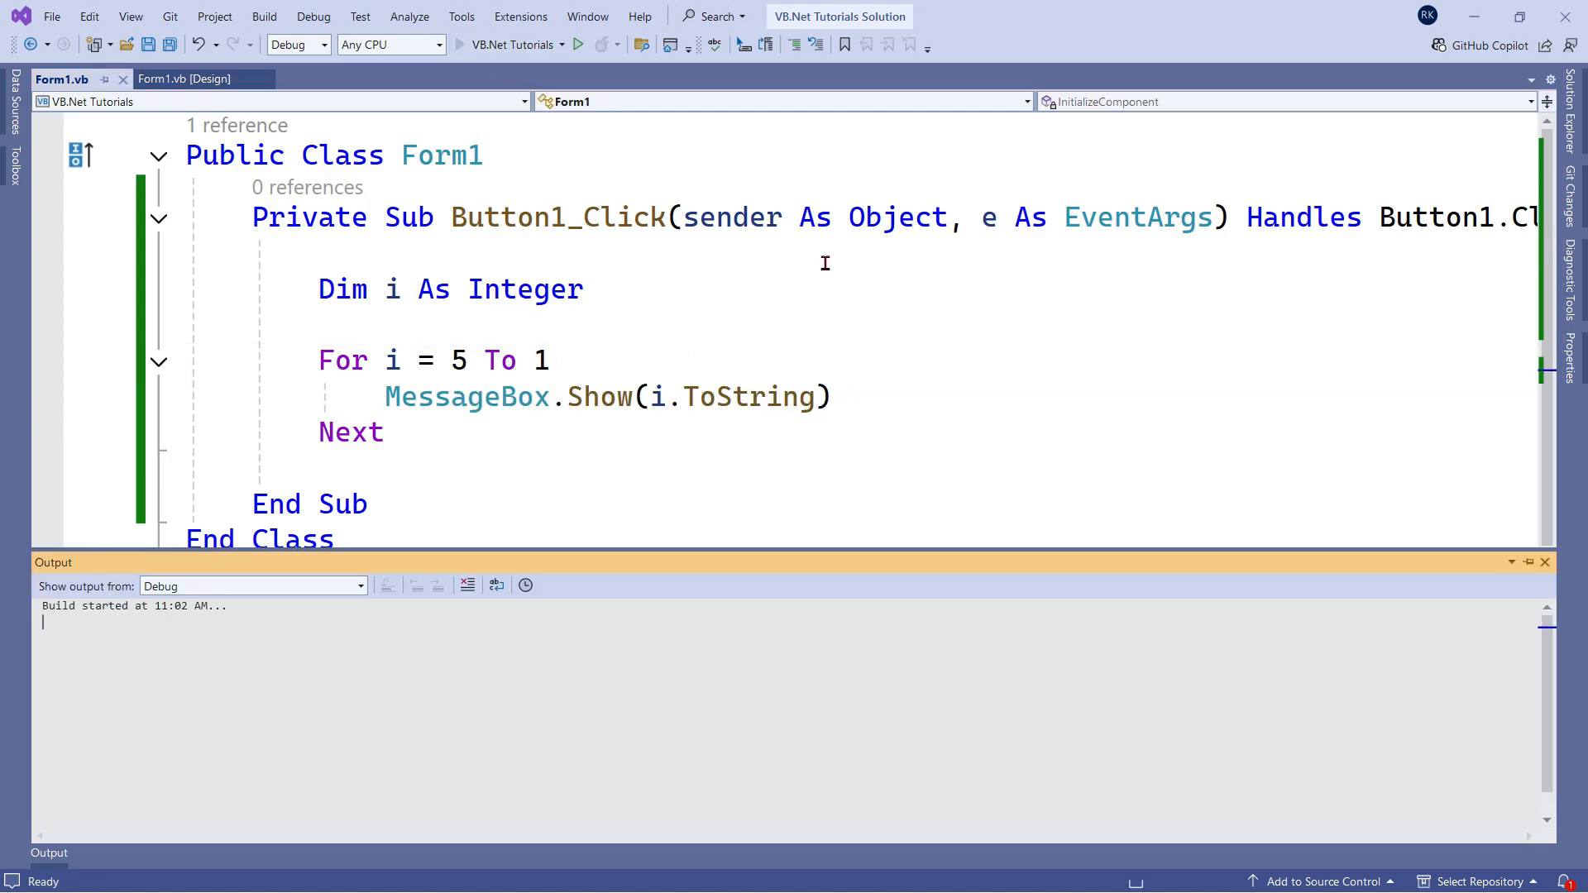
click(577, 43)
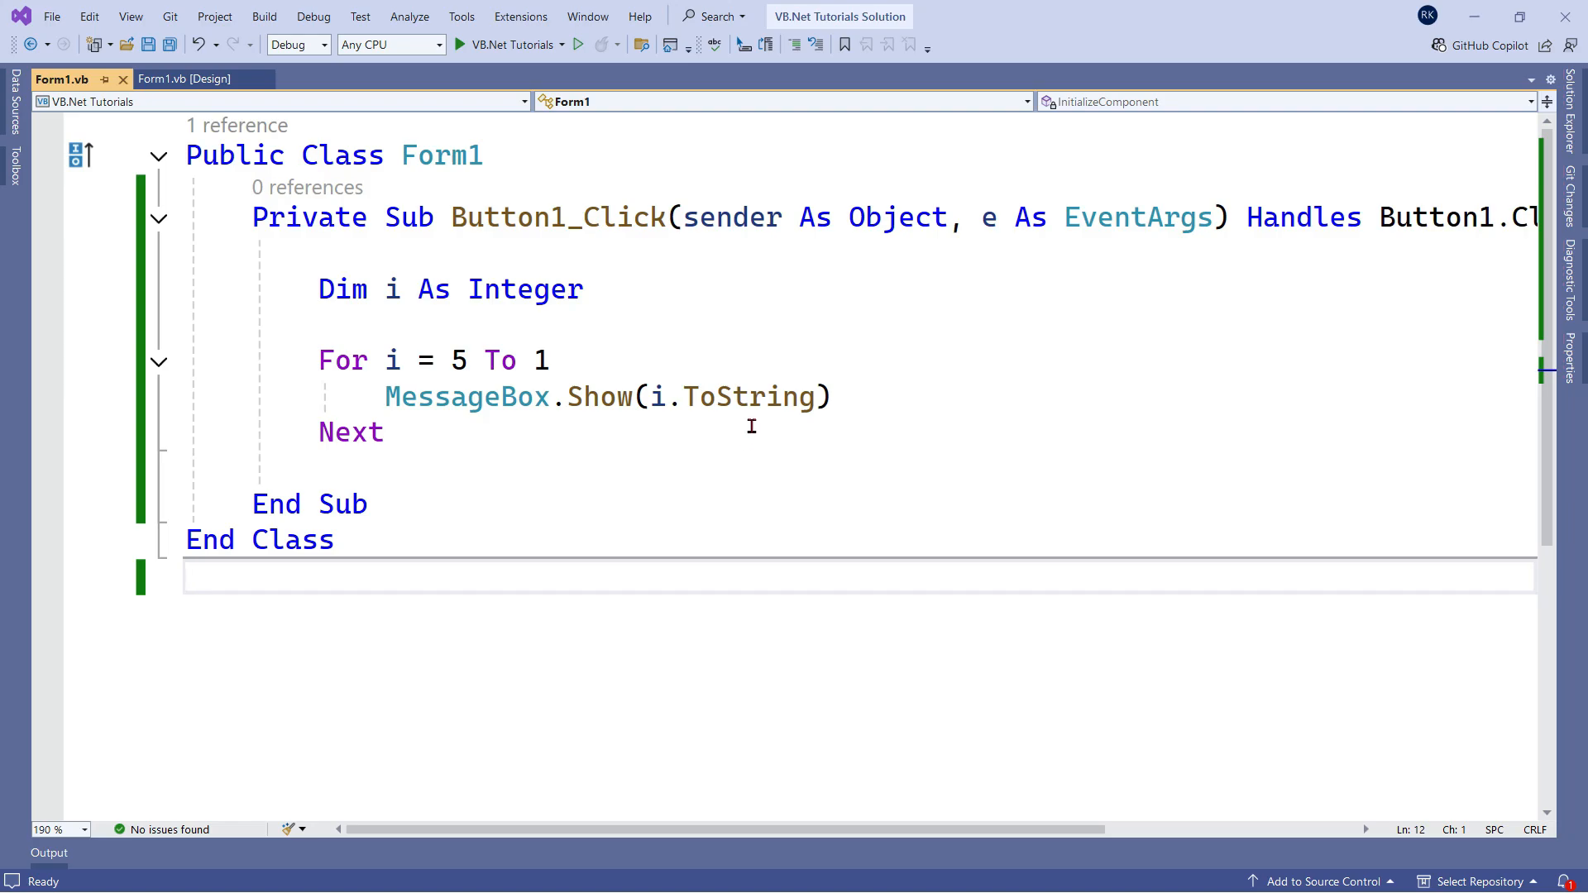
mouse_move(739, 421)
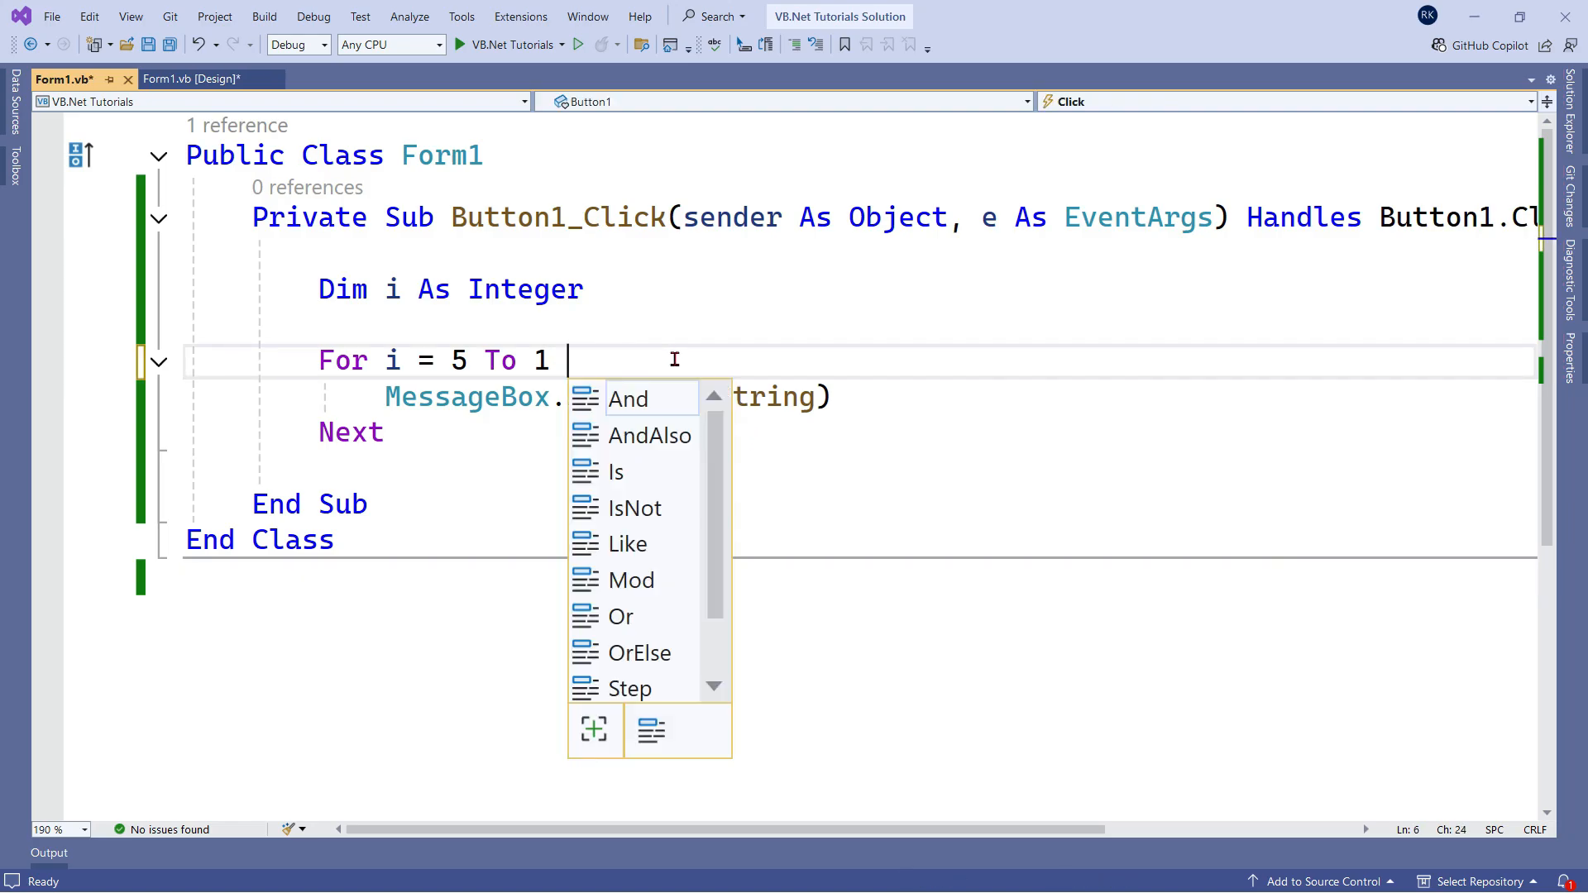
text(step)
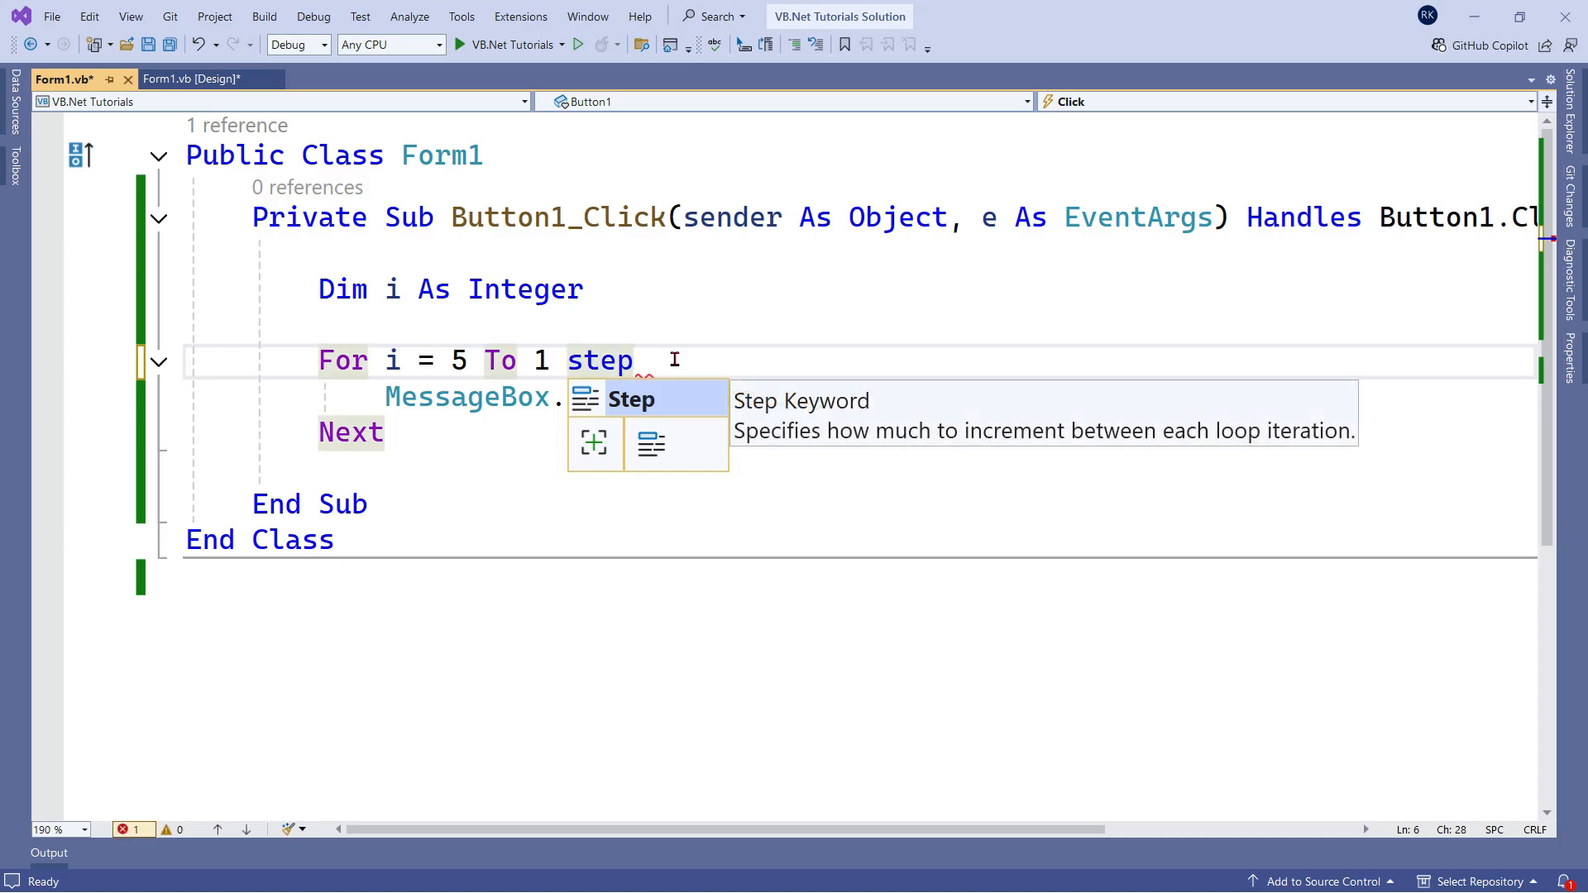
text(-1)
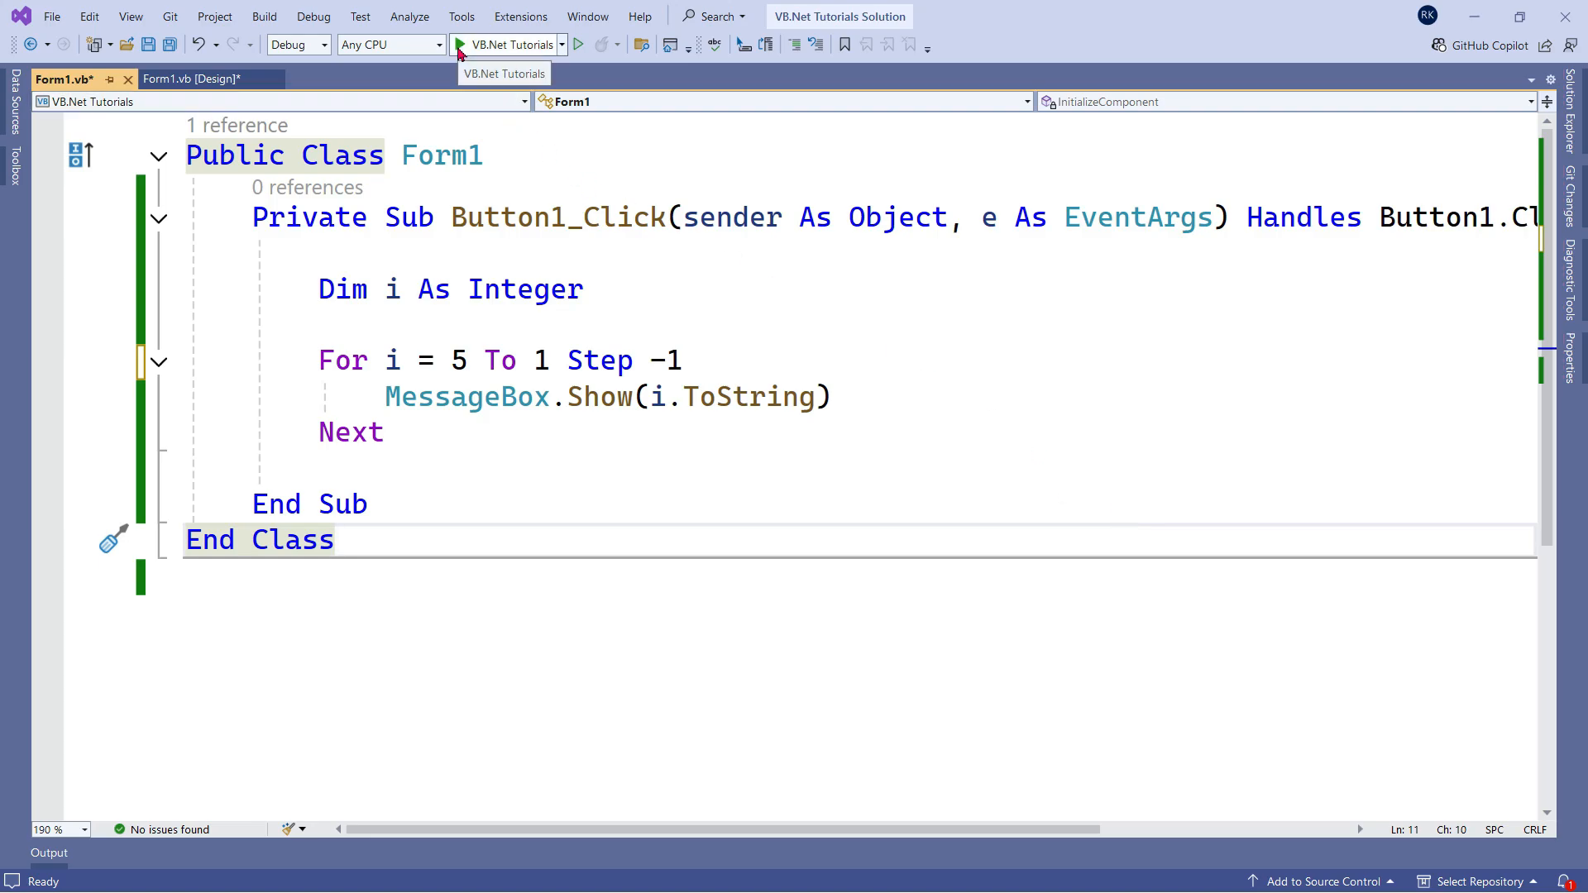
click(459, 44)
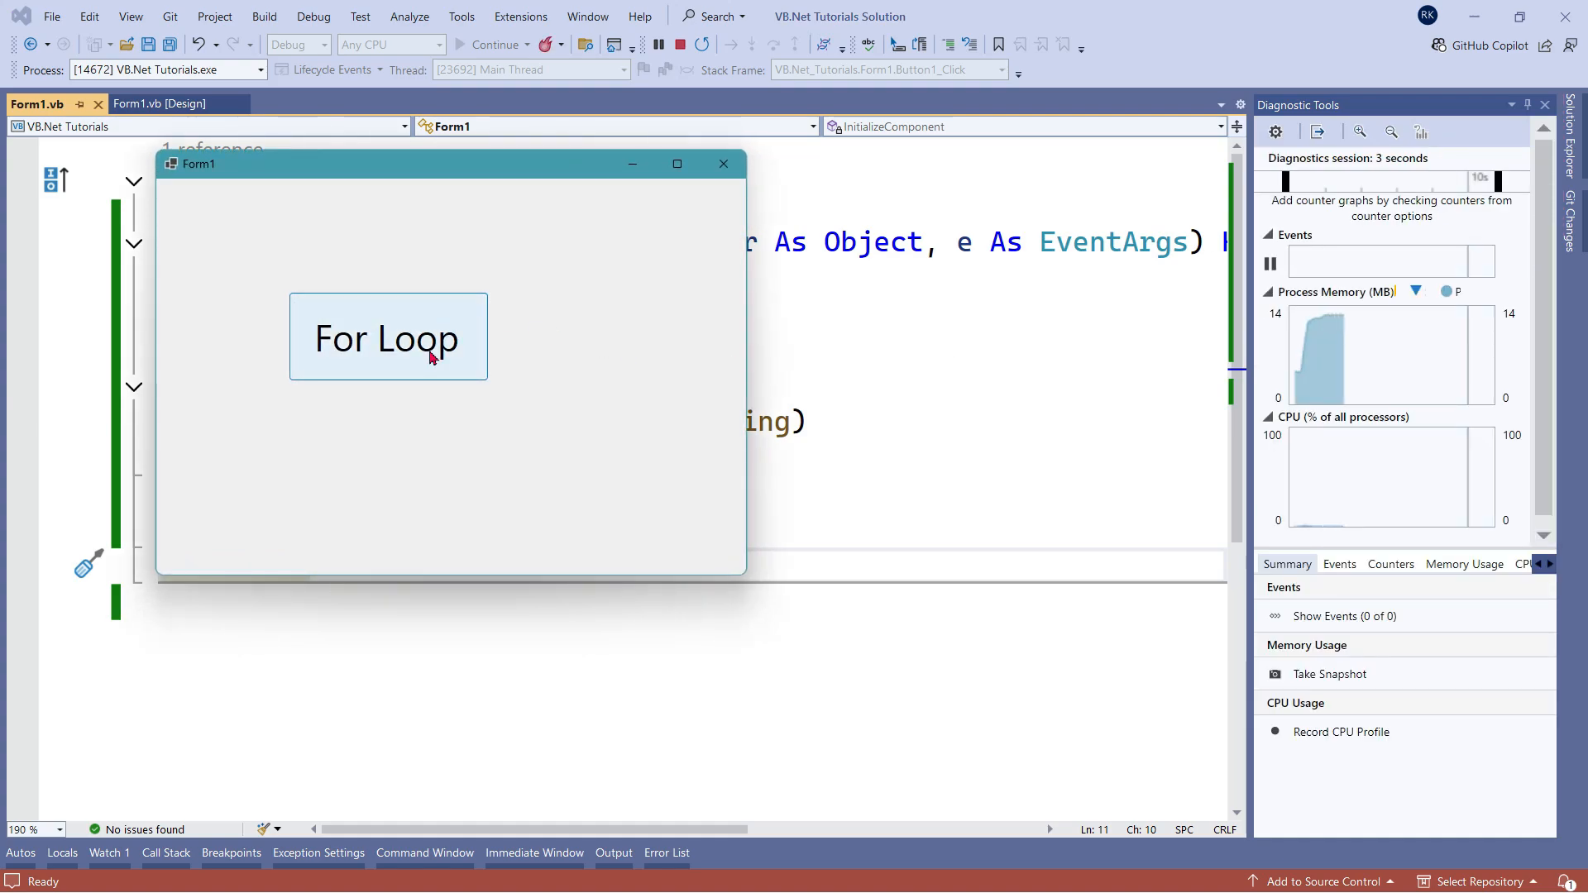
click(388, 338)
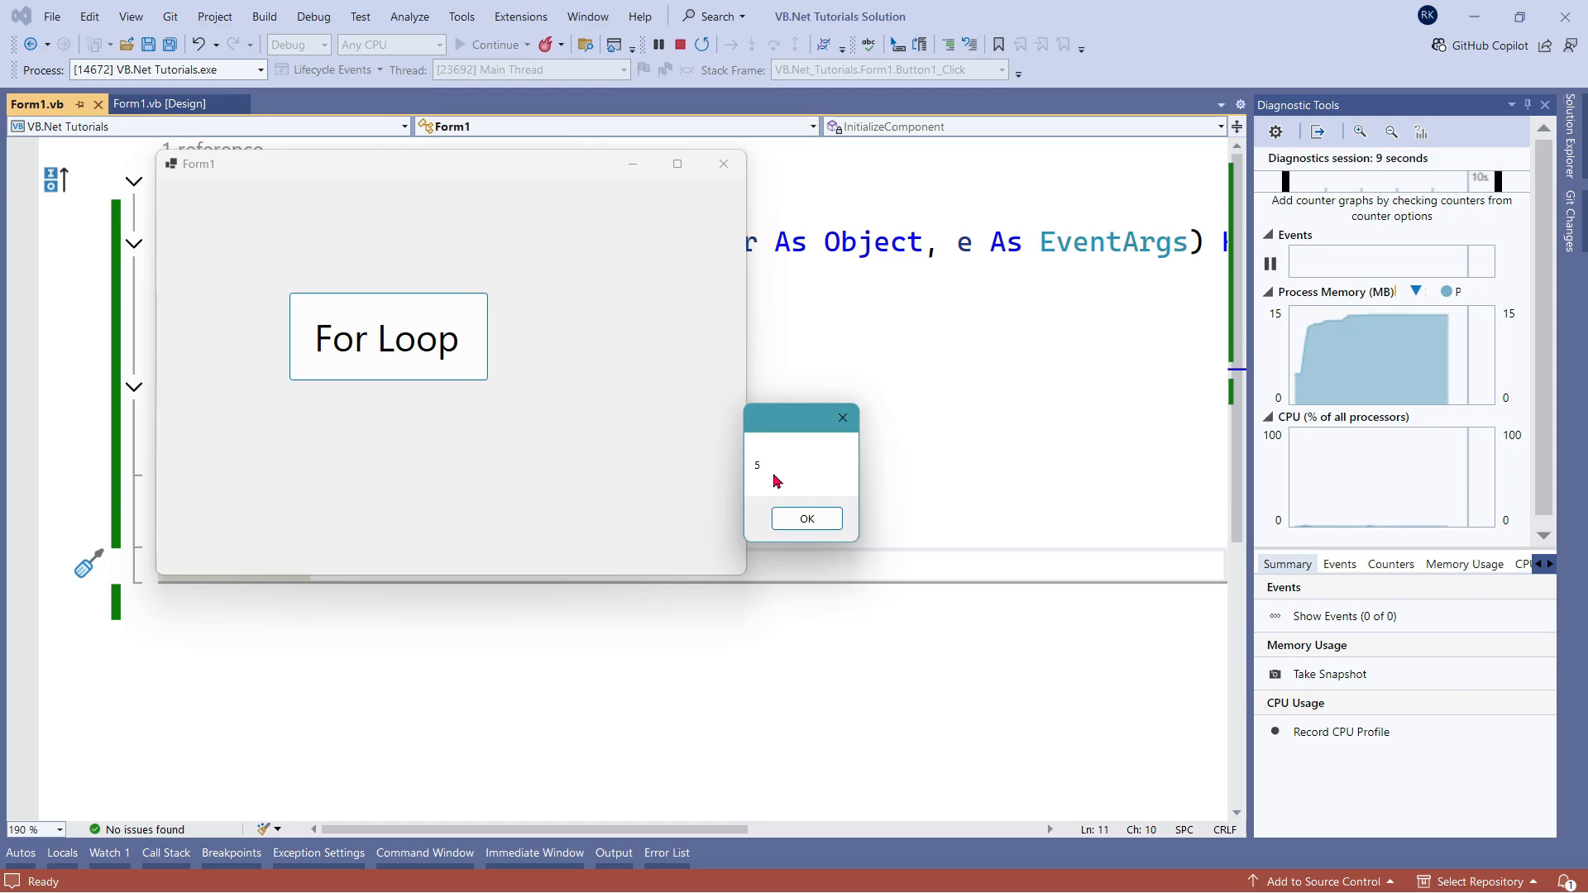
click(806, 519)
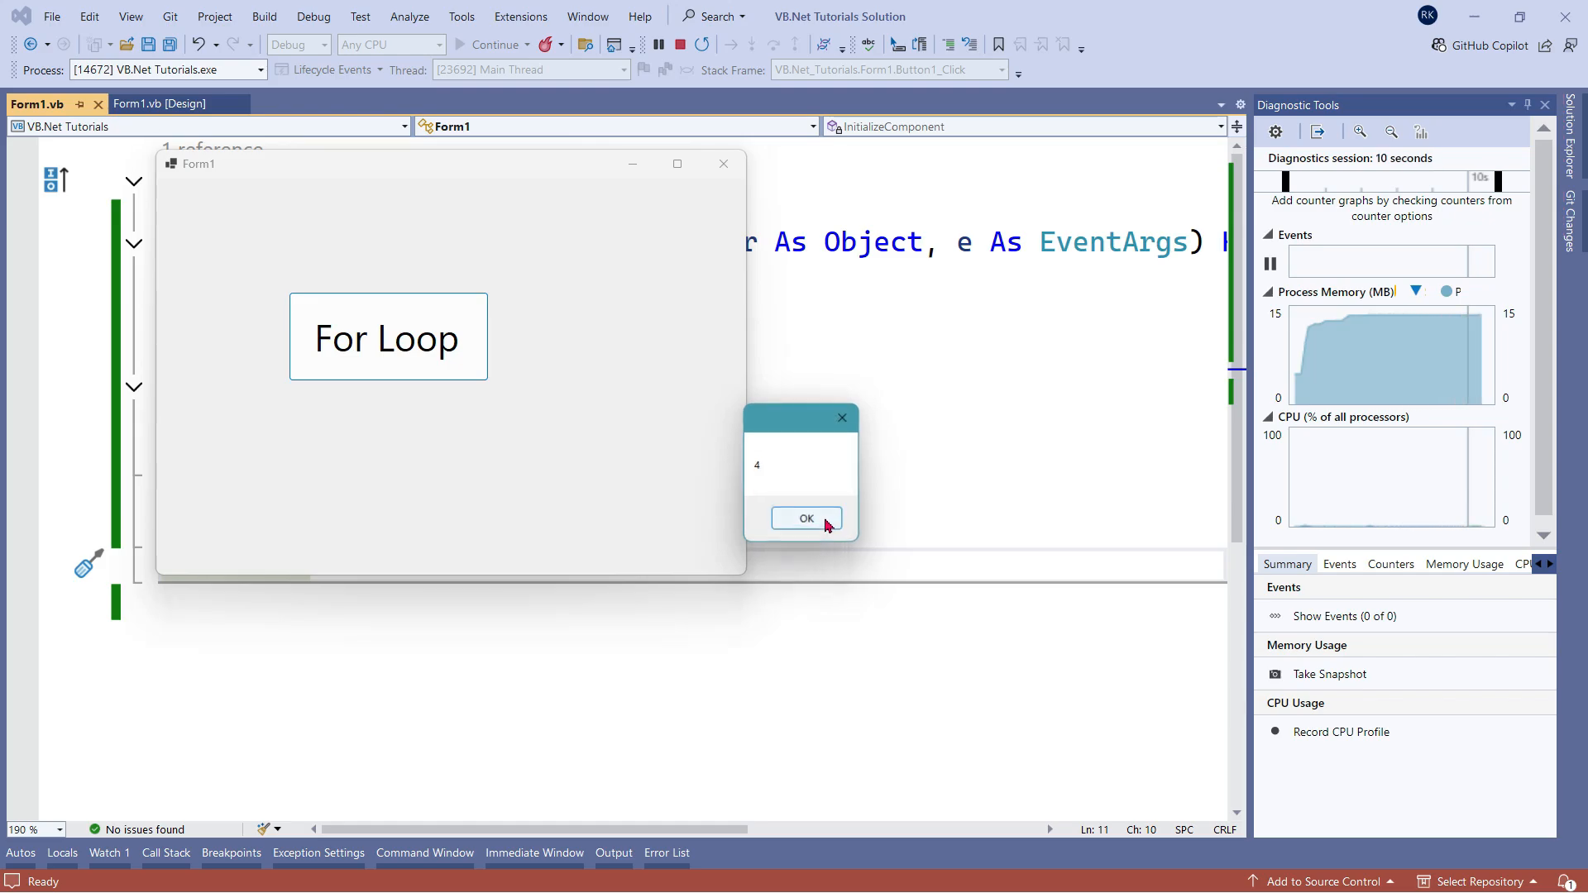
click(804, 518)
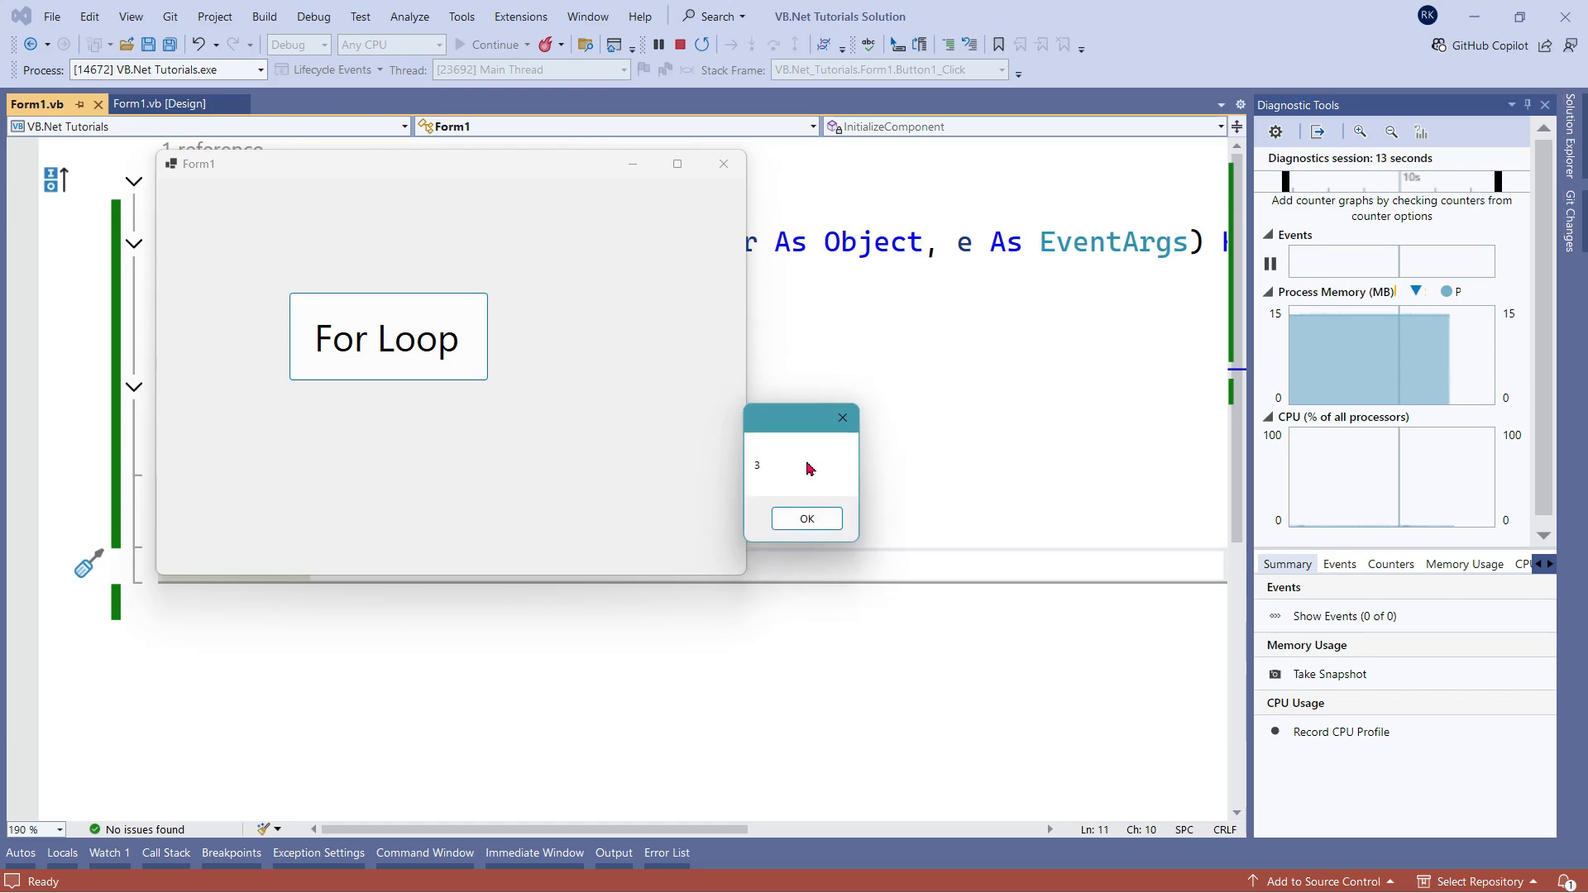
click(804, 518)
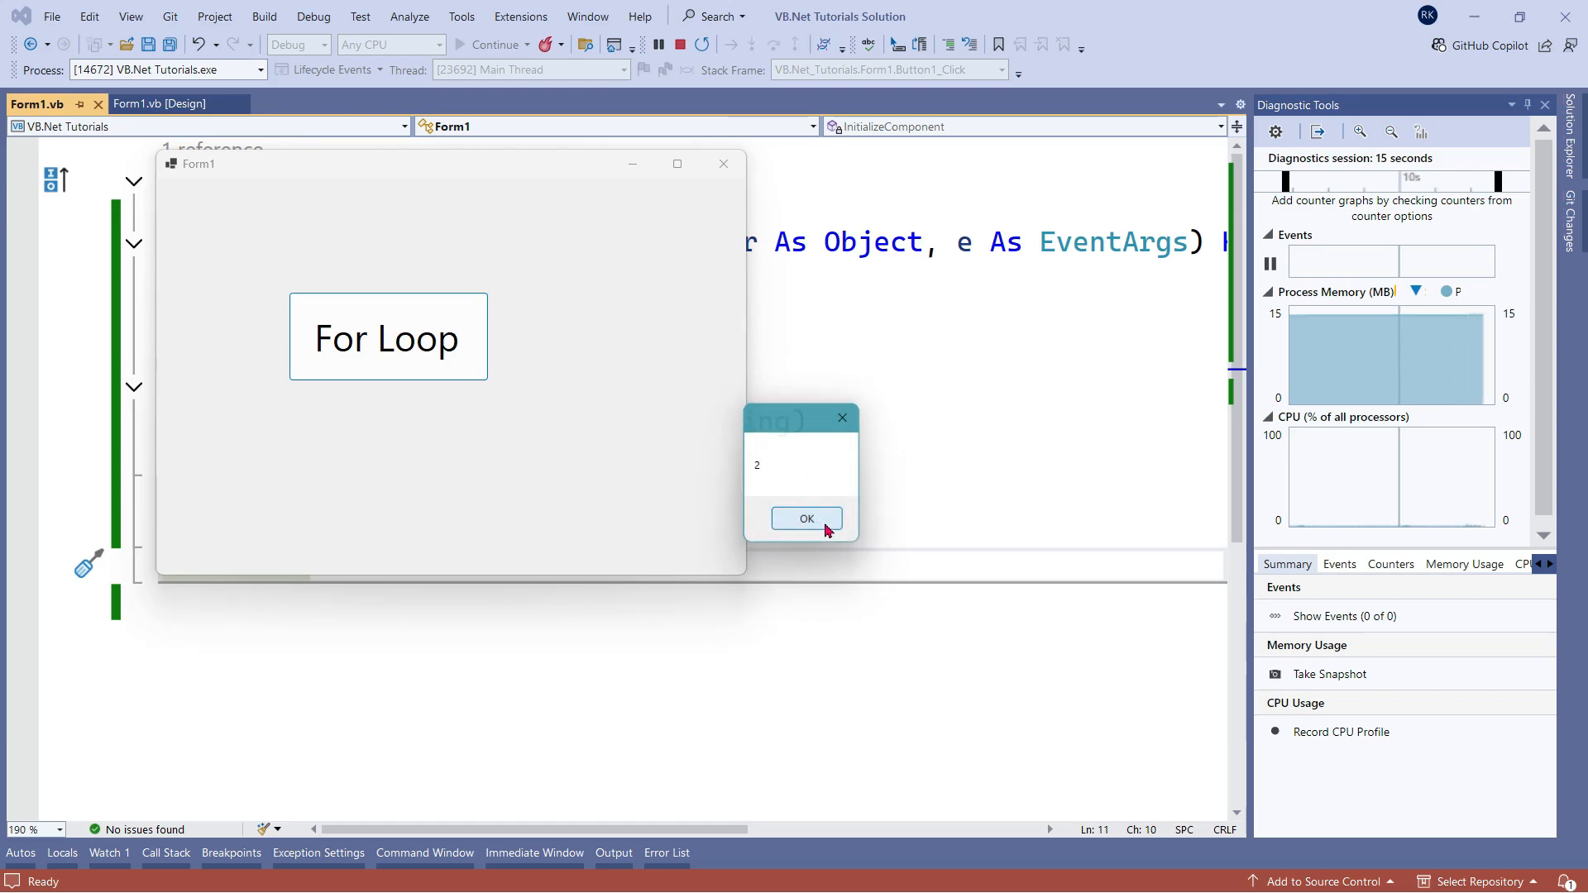
click(806, 519)
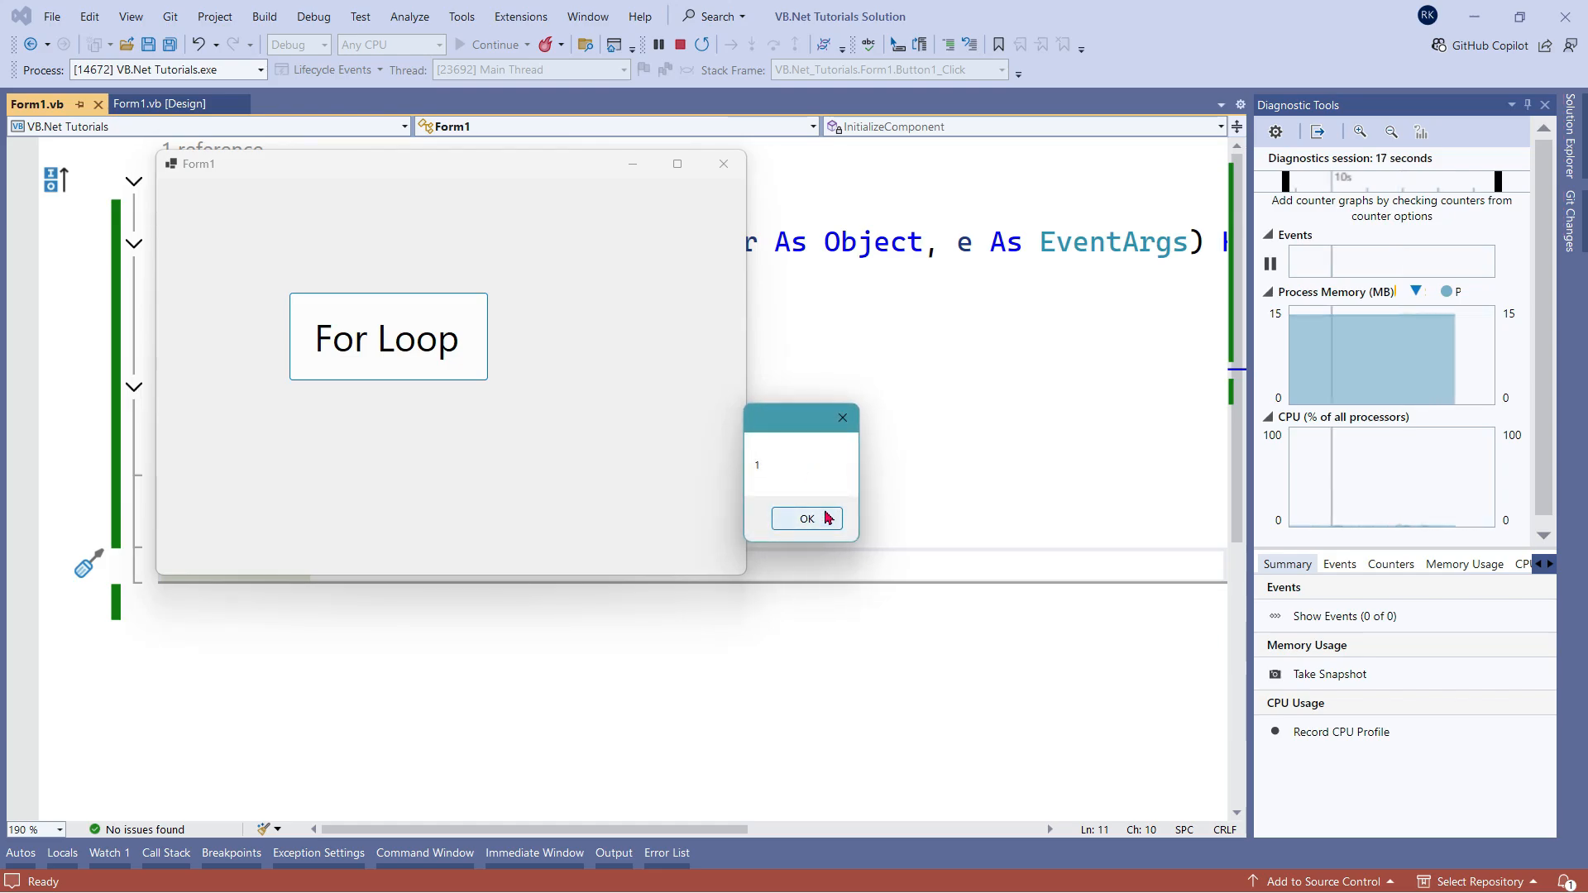
click(806, 518)
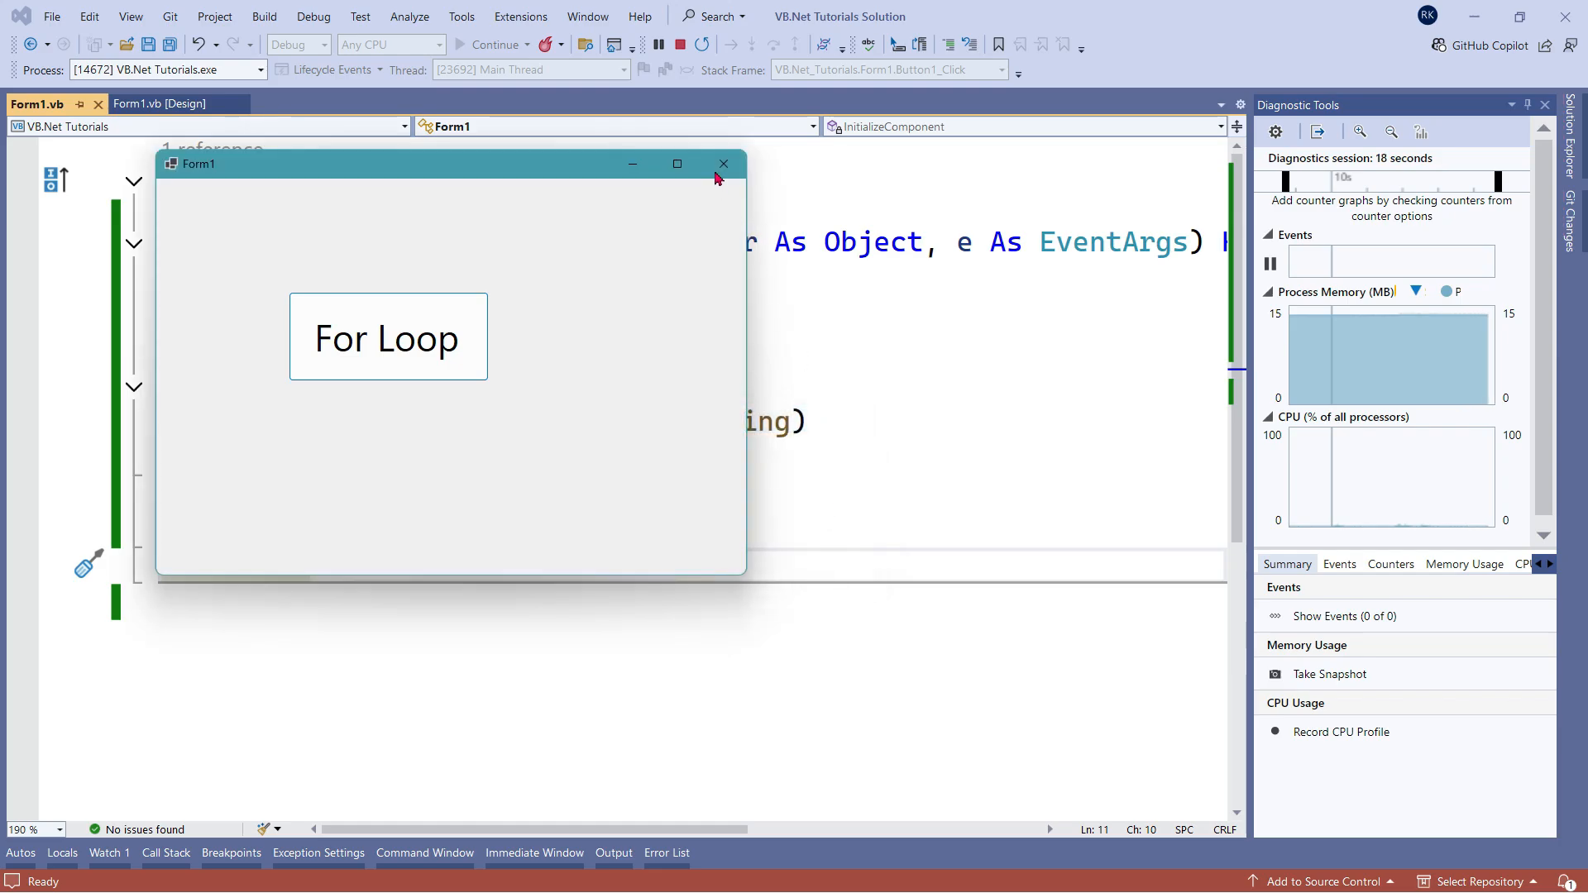
click(722, 163)
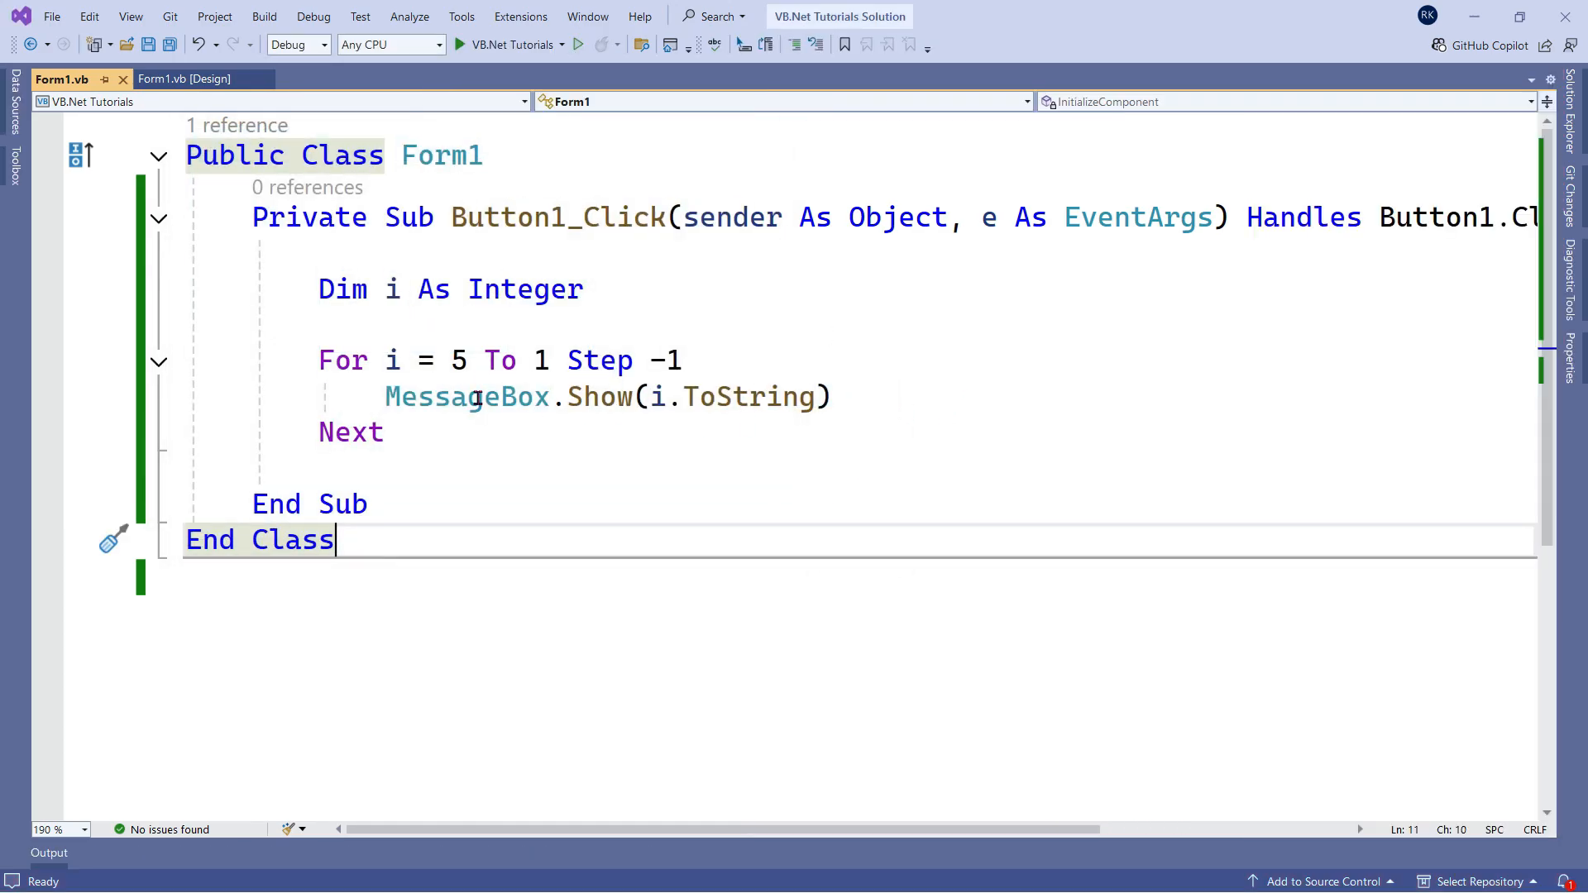
mouse_move(962, 448)
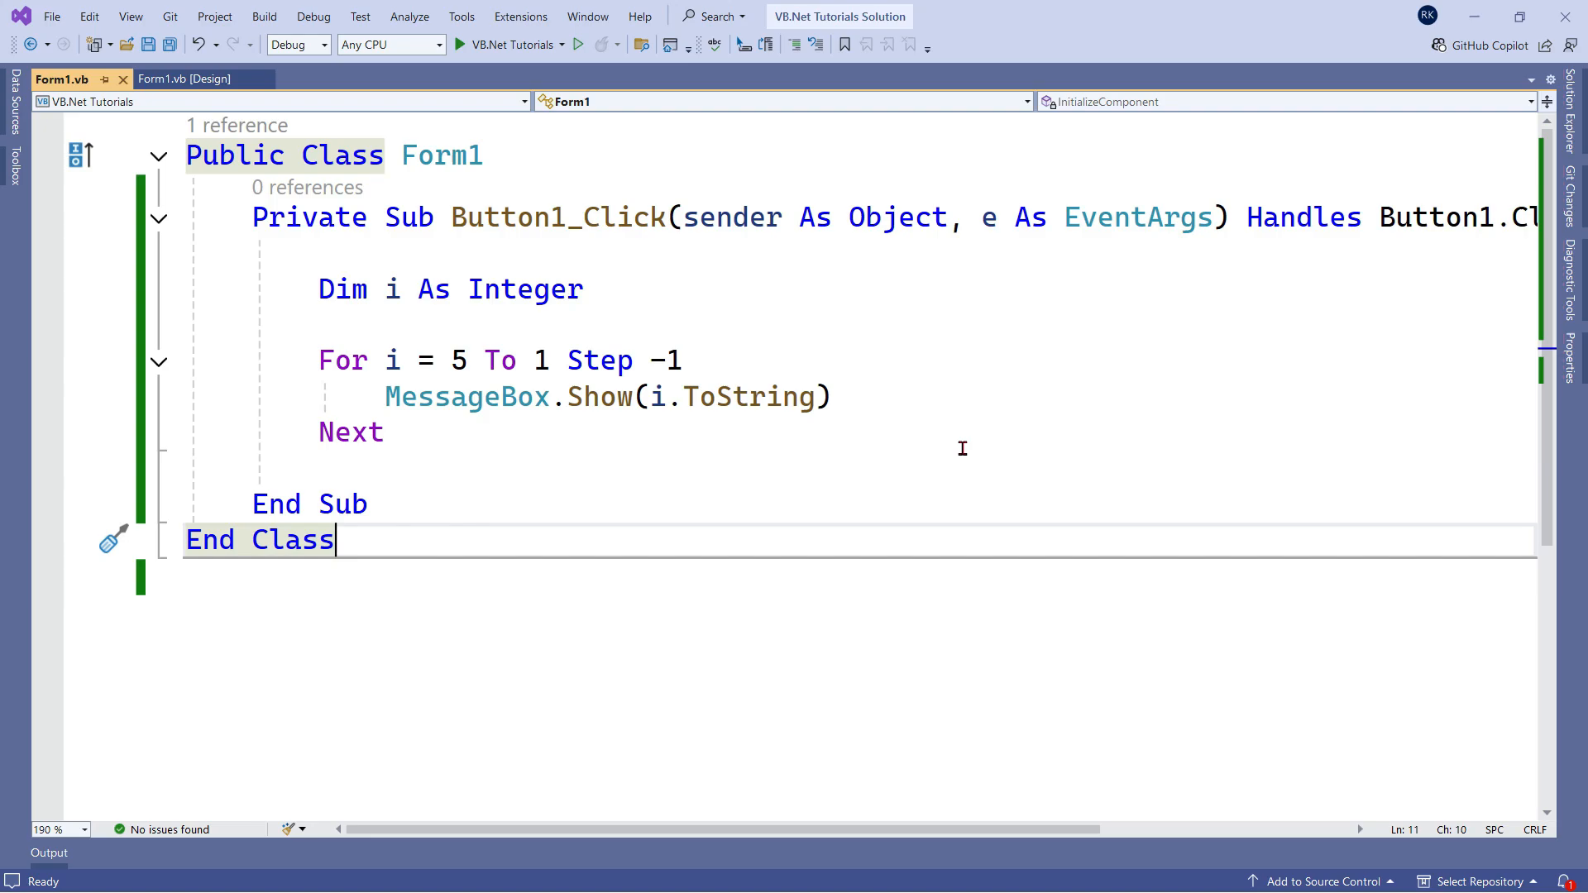
click(469, 360)
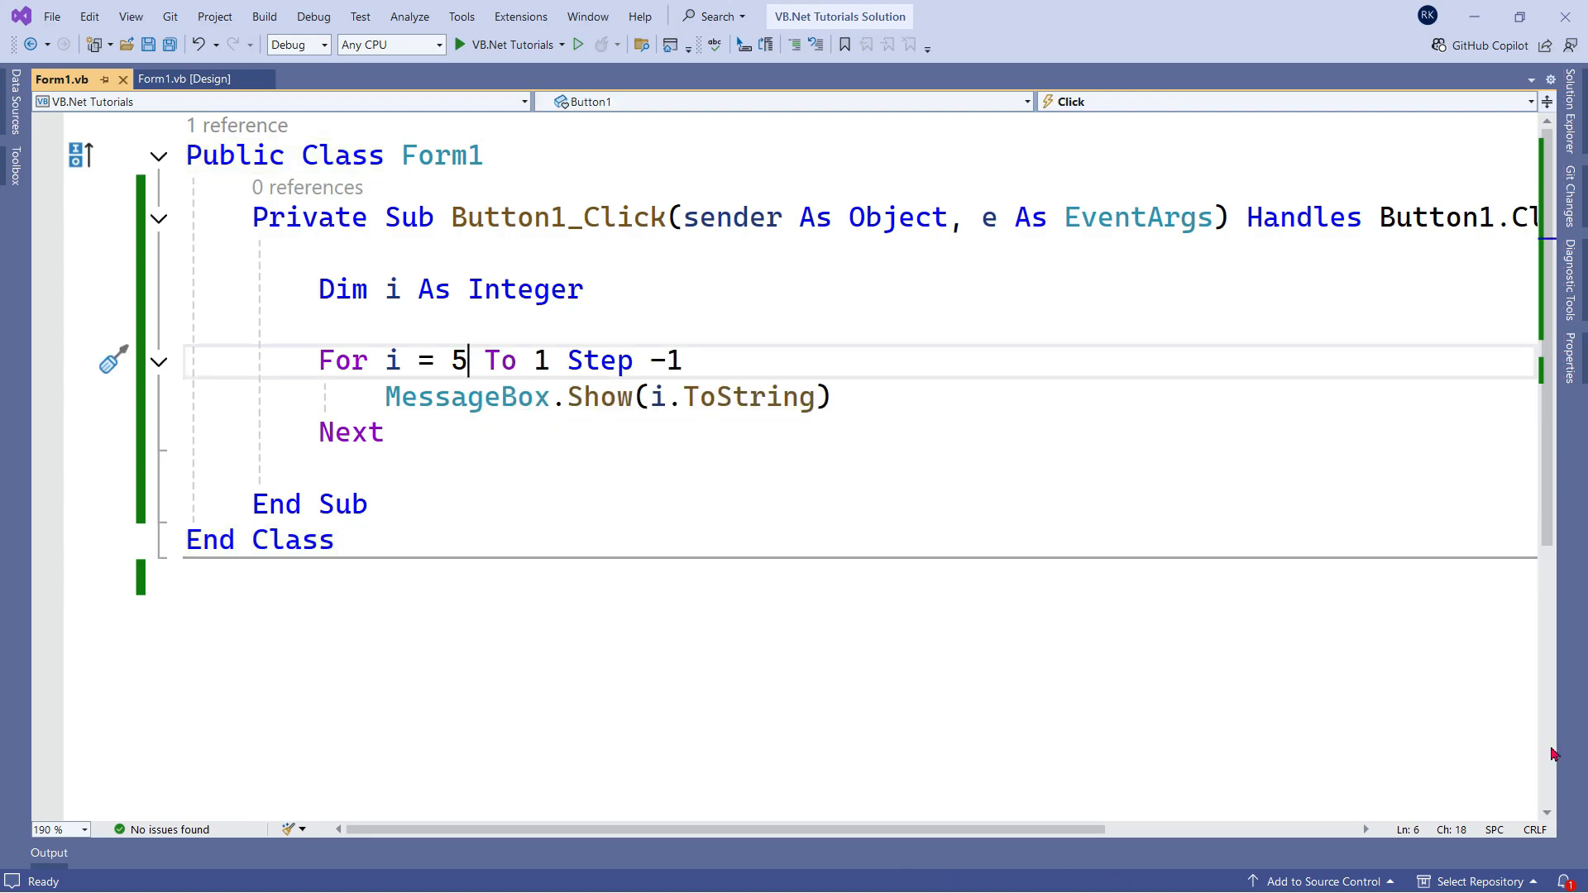
Edit the loop line to read For i = 0 To 10 Step 2
text(0)
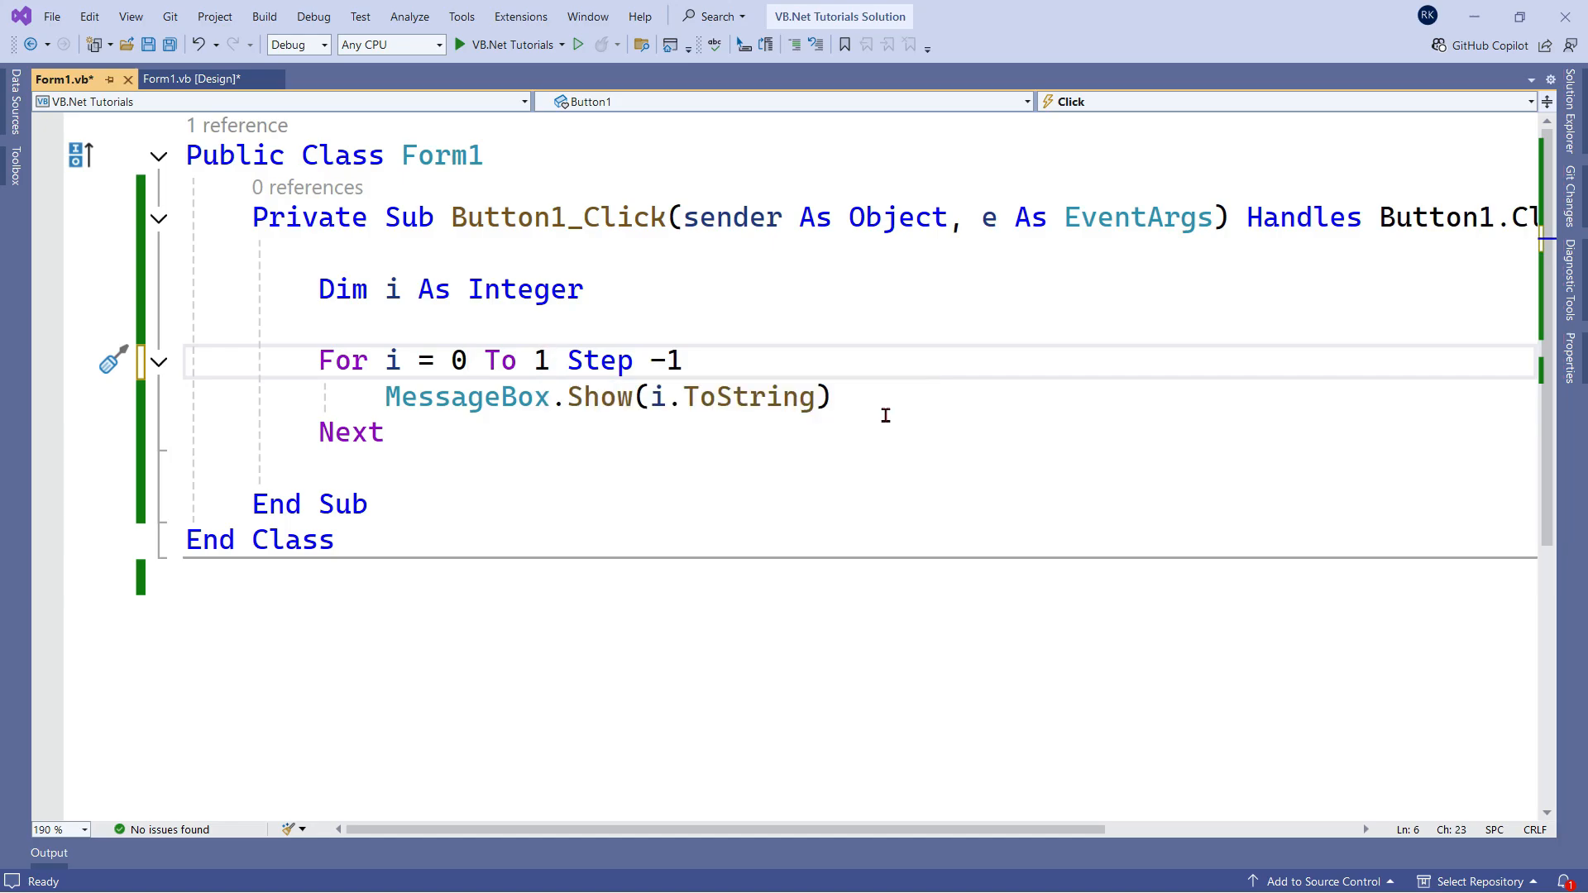
text(0)
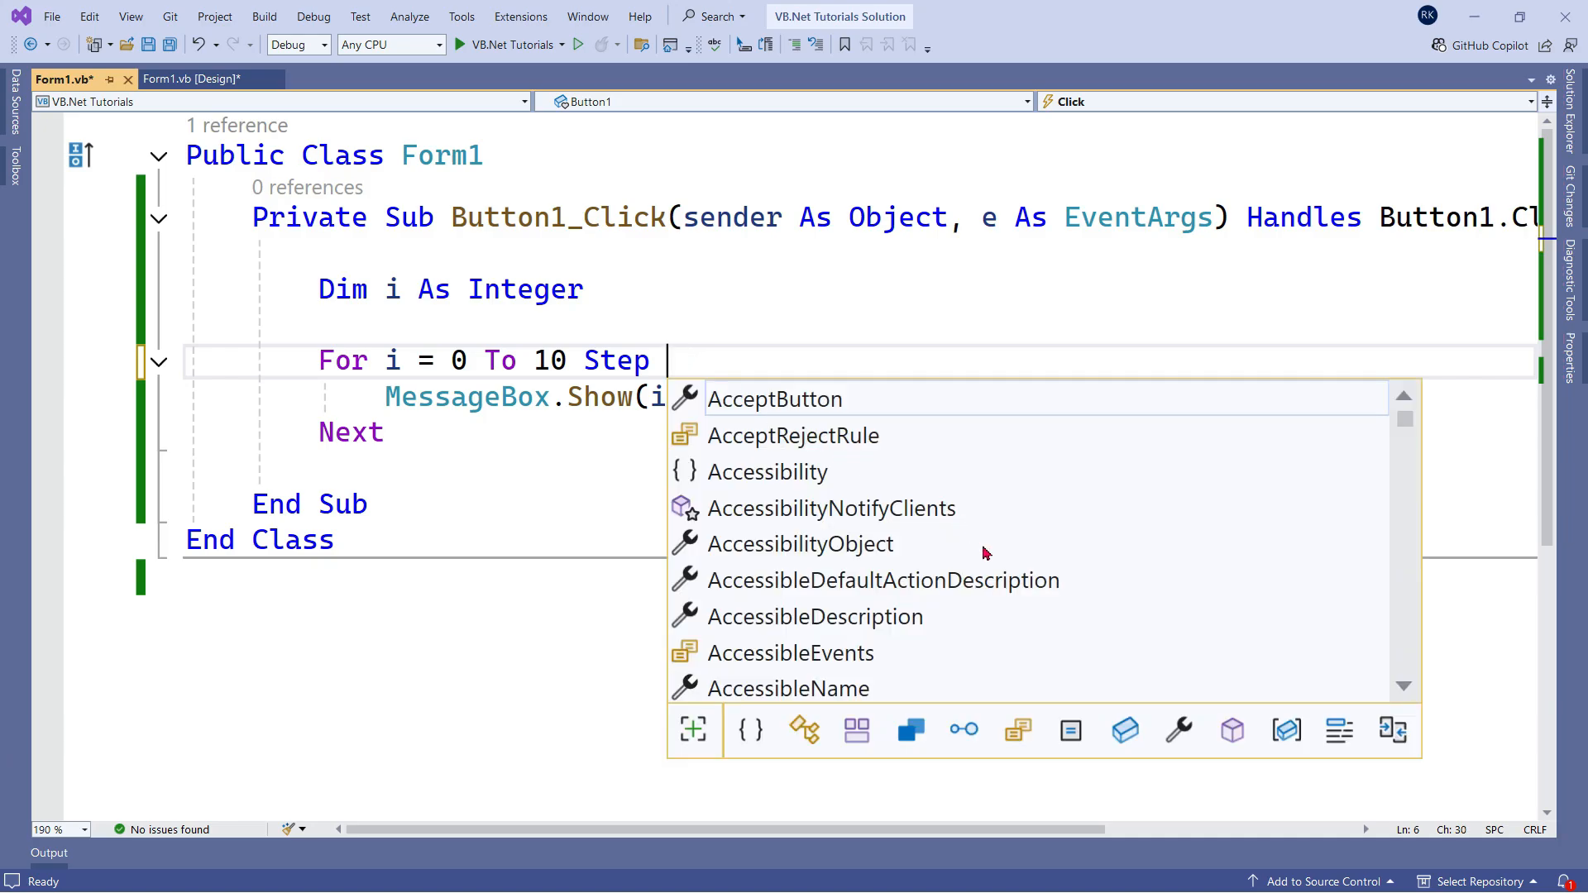
text(2)
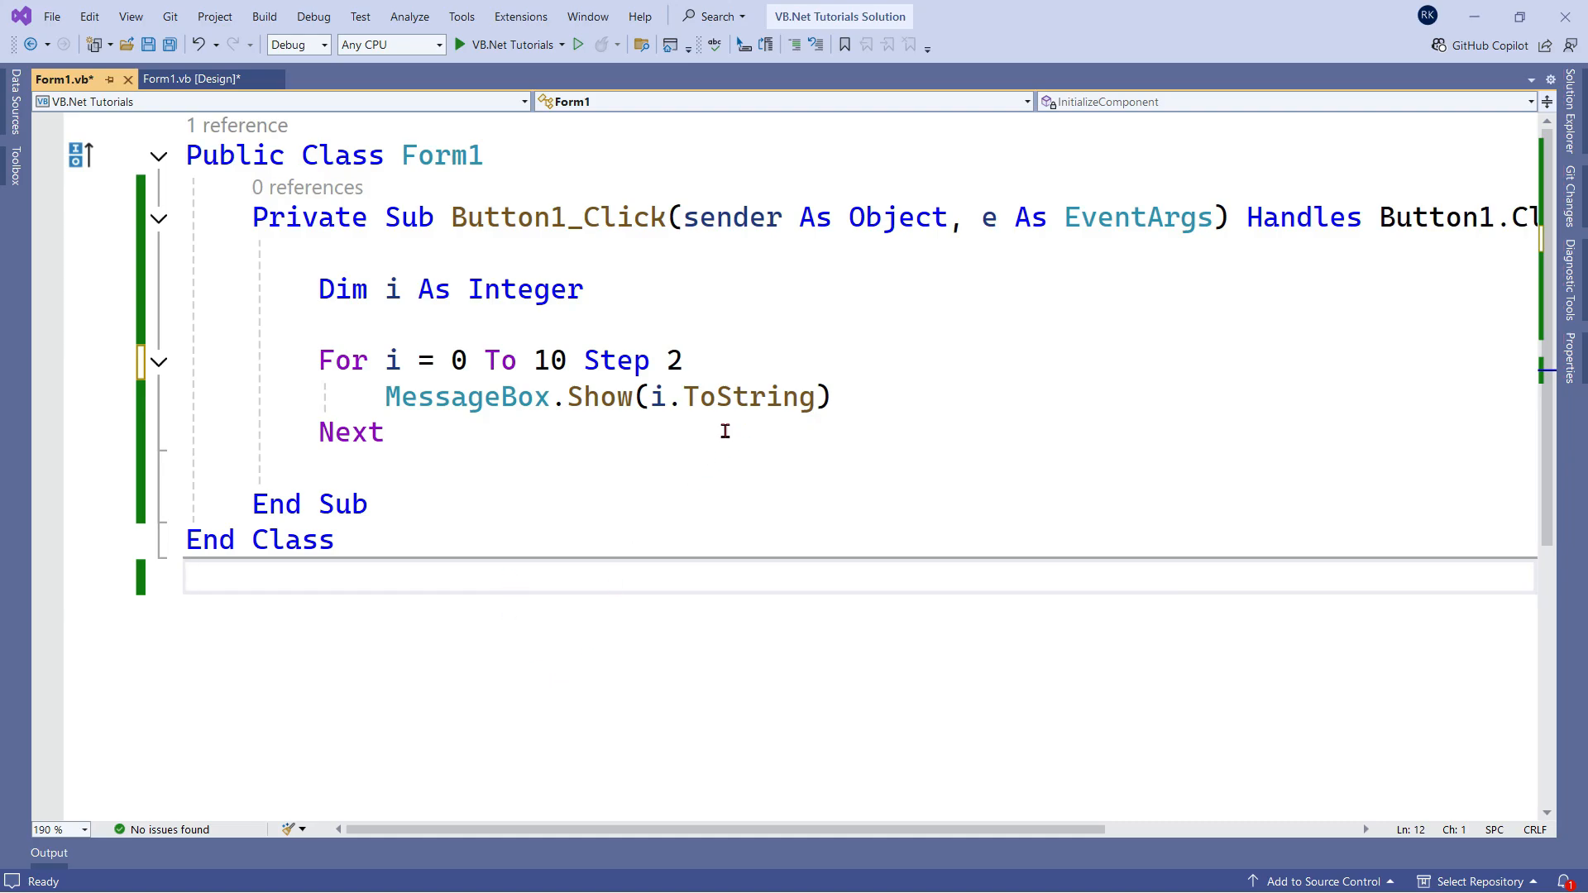
mouse_move(706, 443)
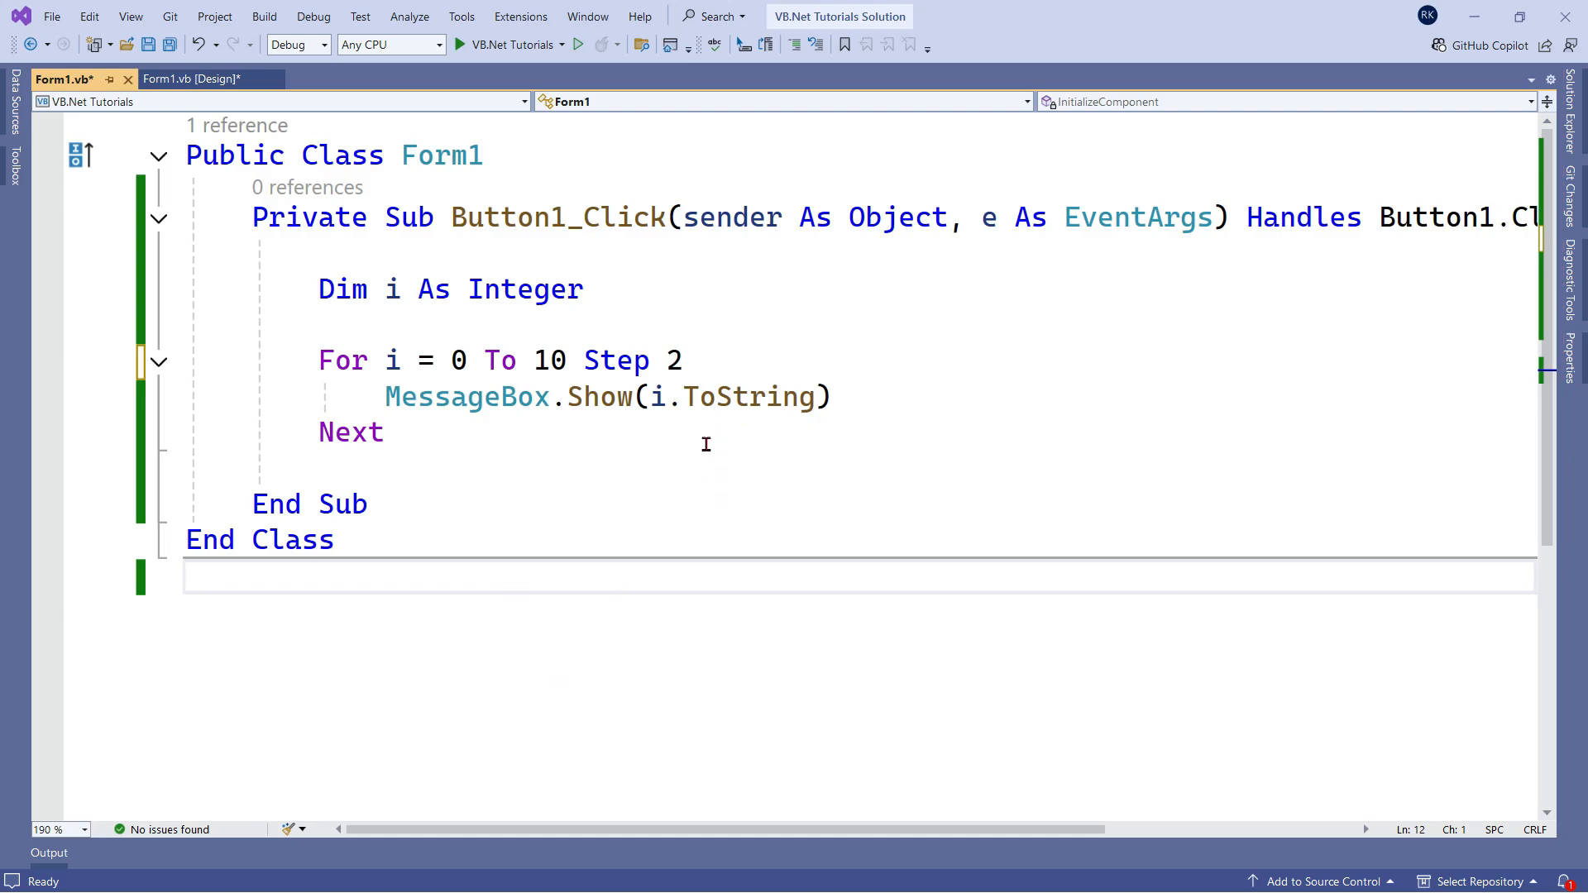
mouse_move(747, 397)
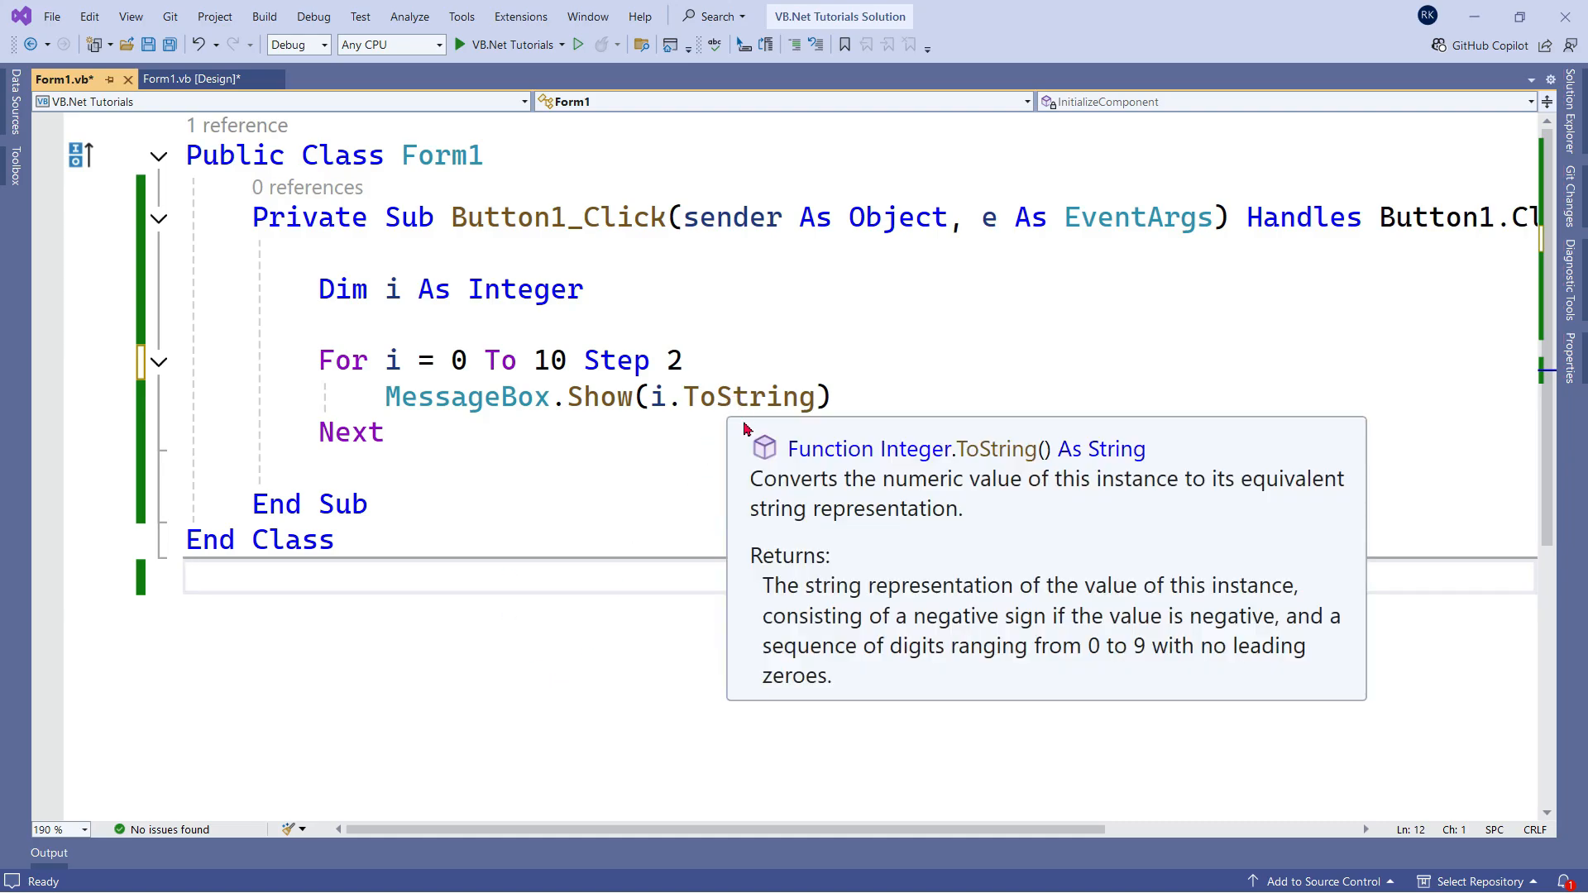
mouse_move(739, 669)
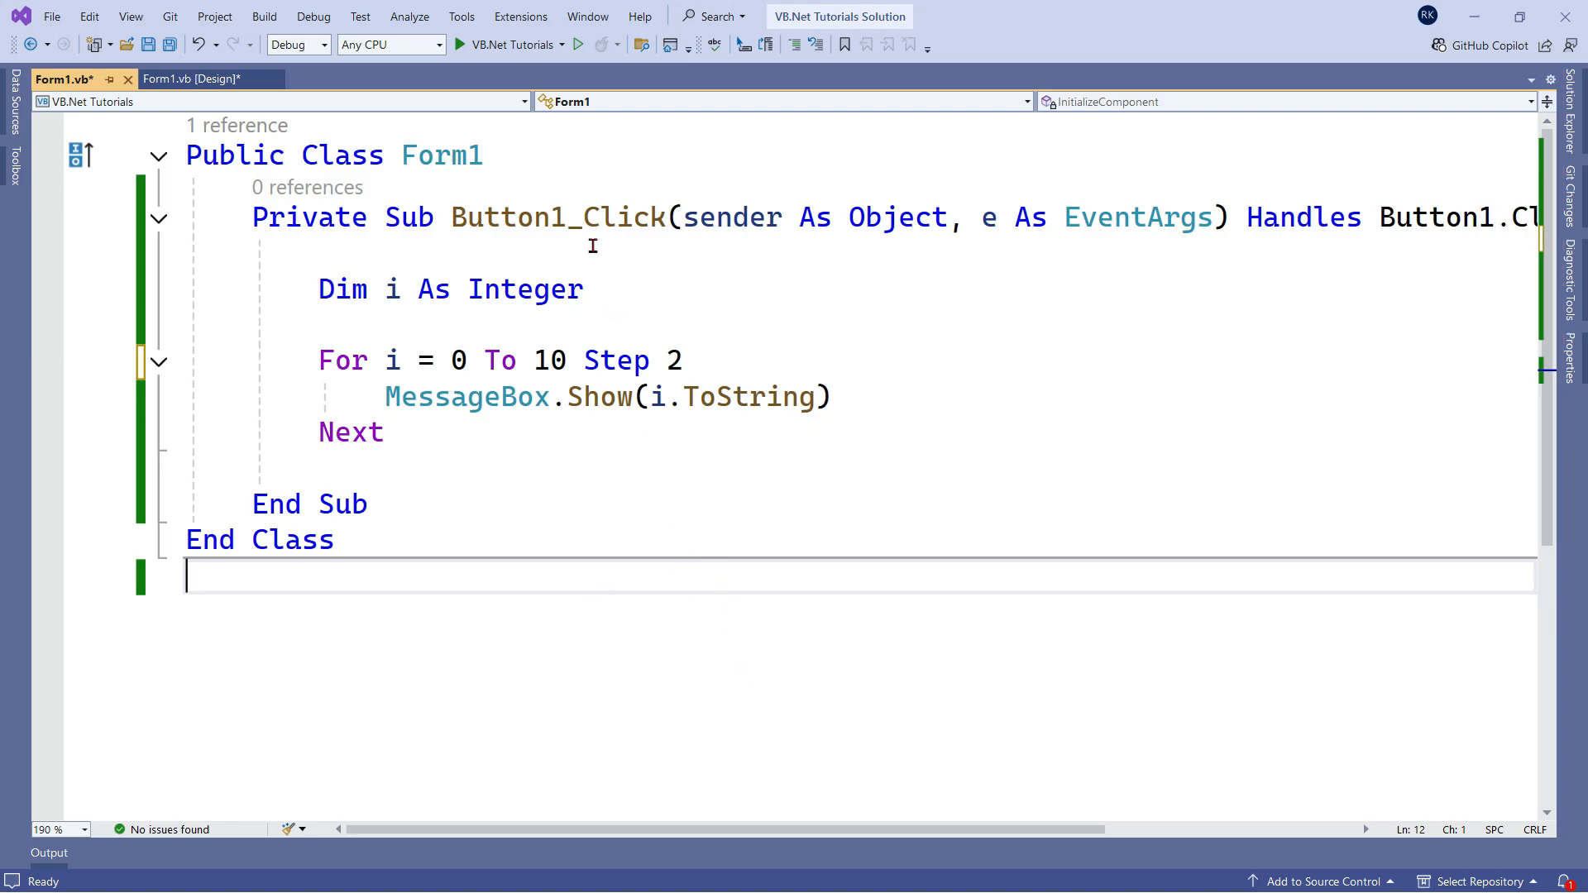
click(263, 17)
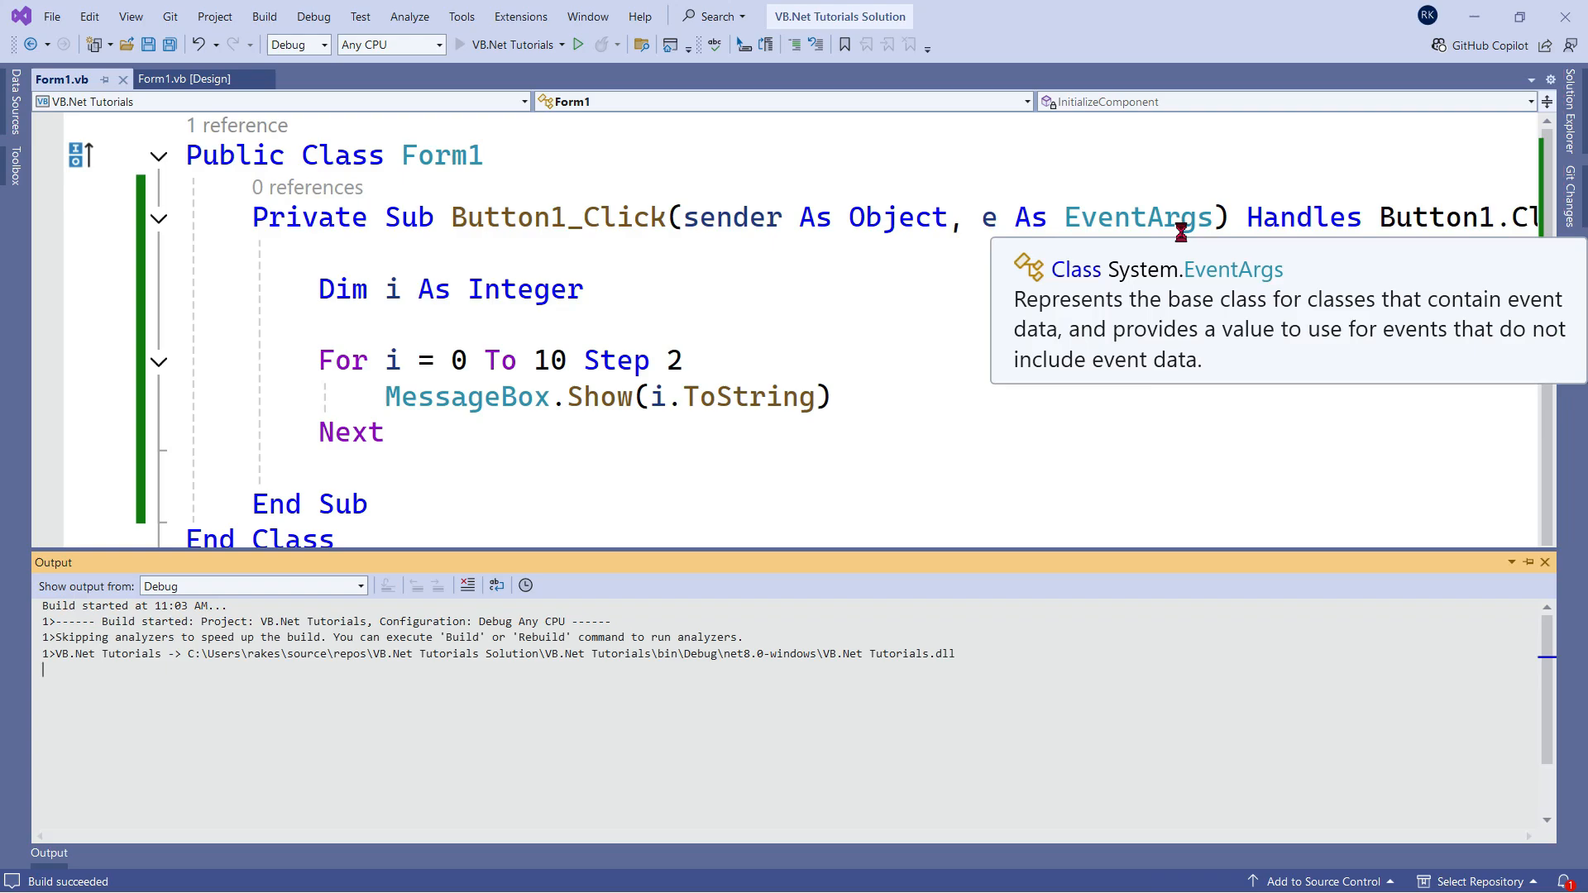
click(576, 44)
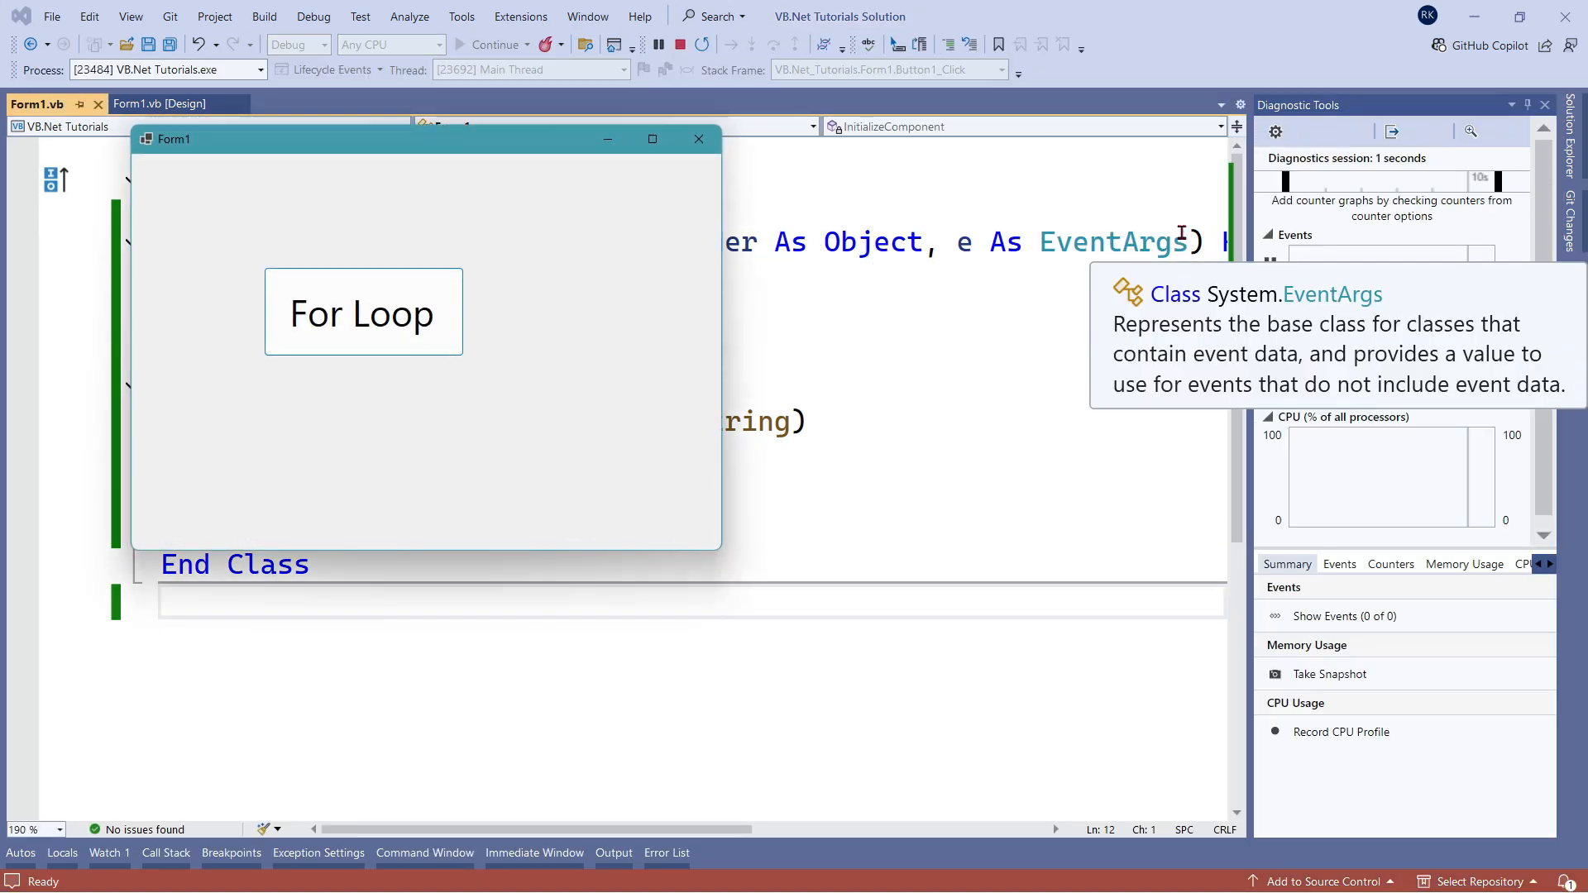
click(361, 312)
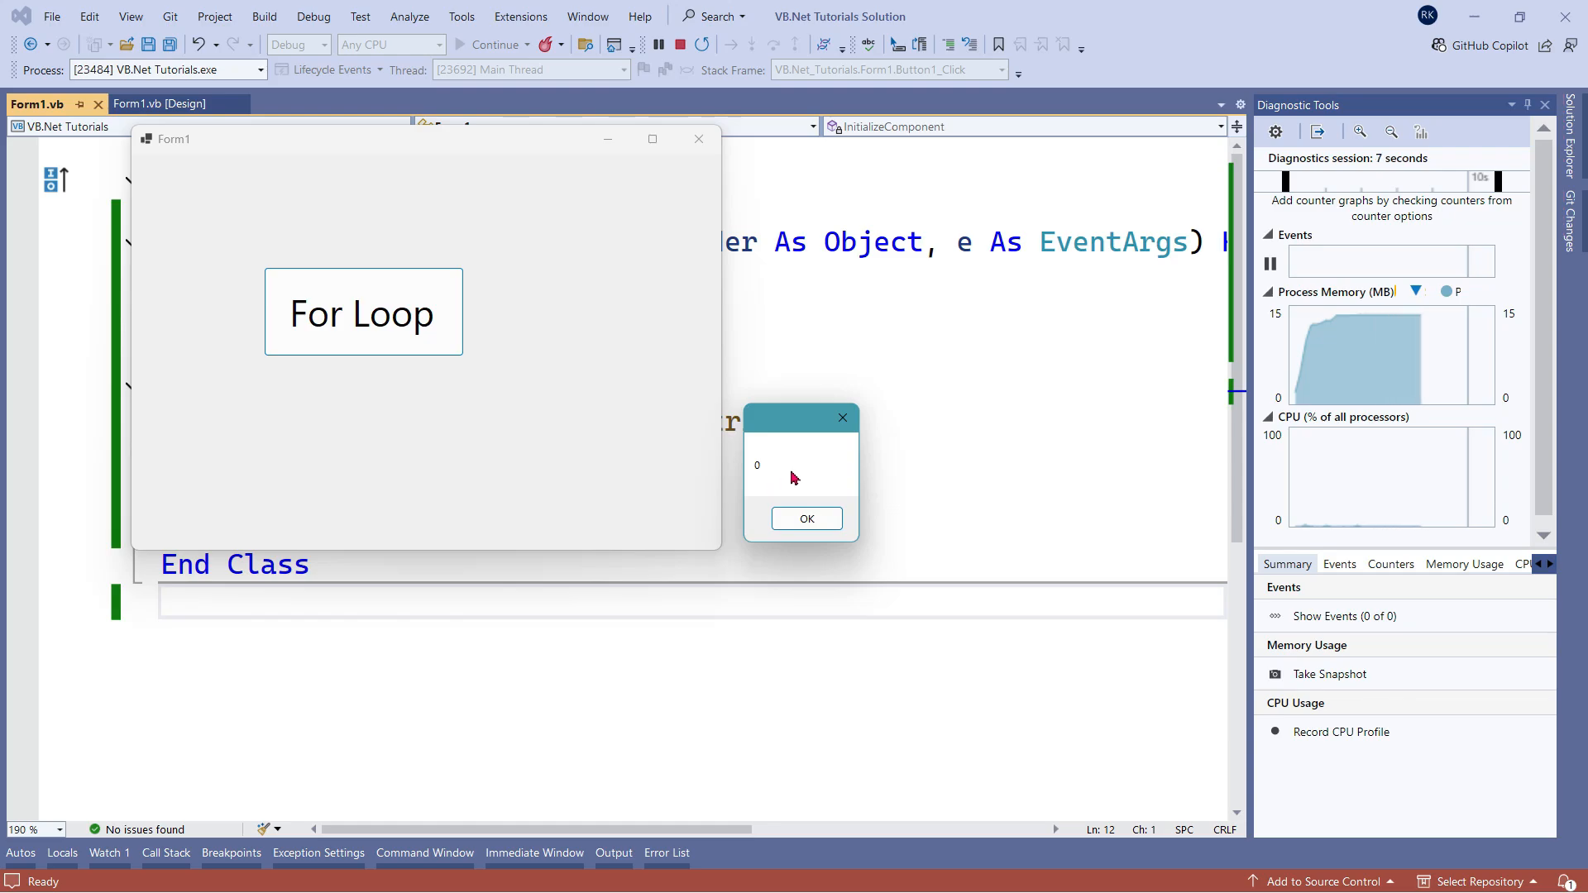
mouse_move(777, 487)
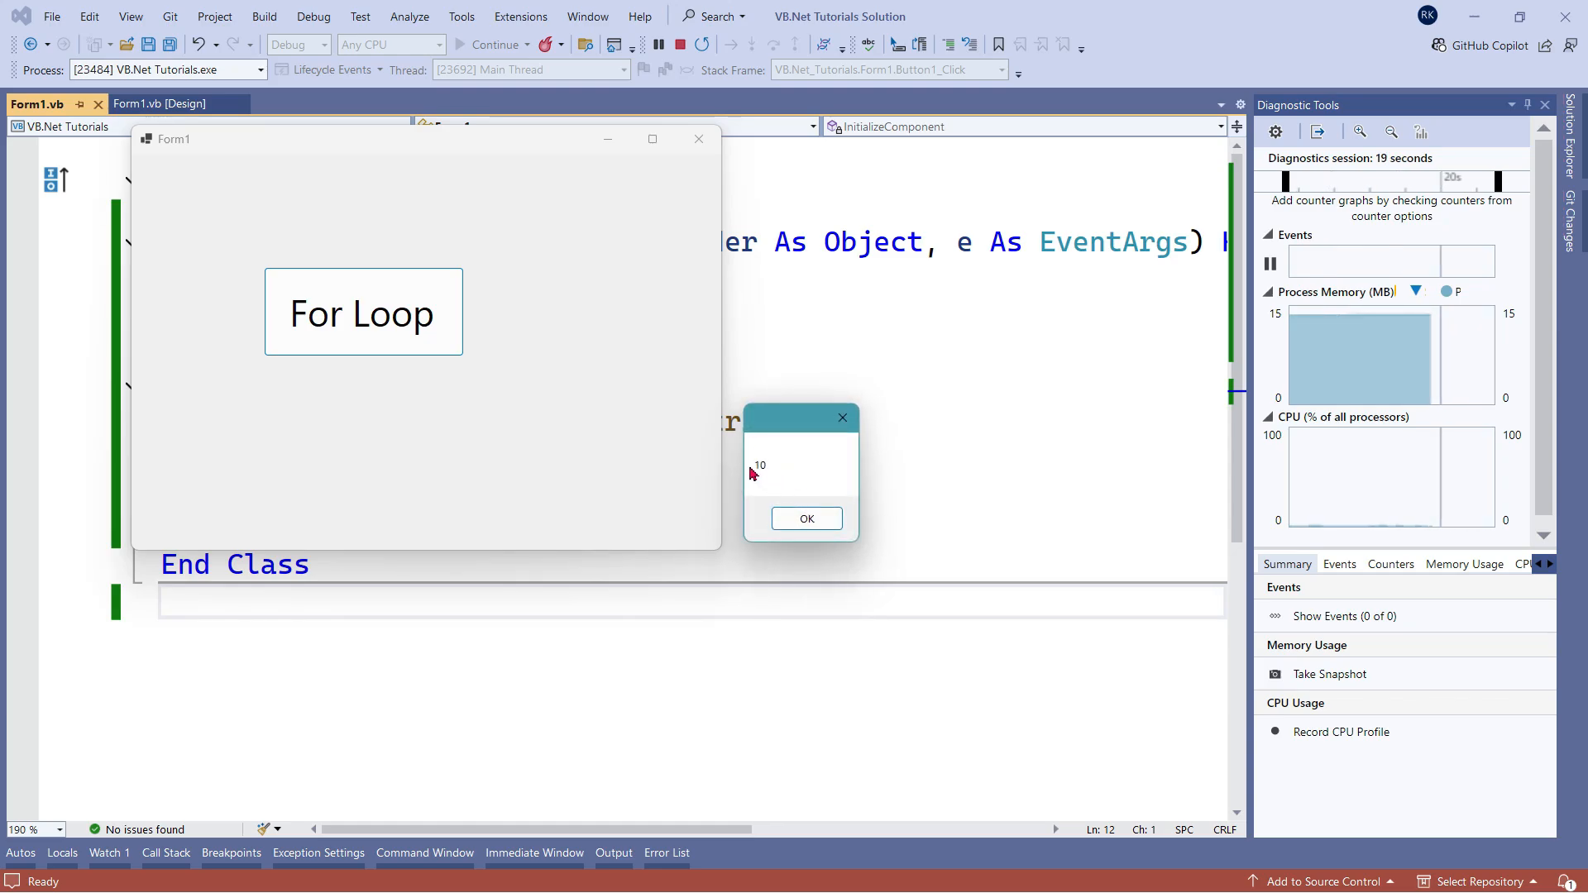
click(807, 518)
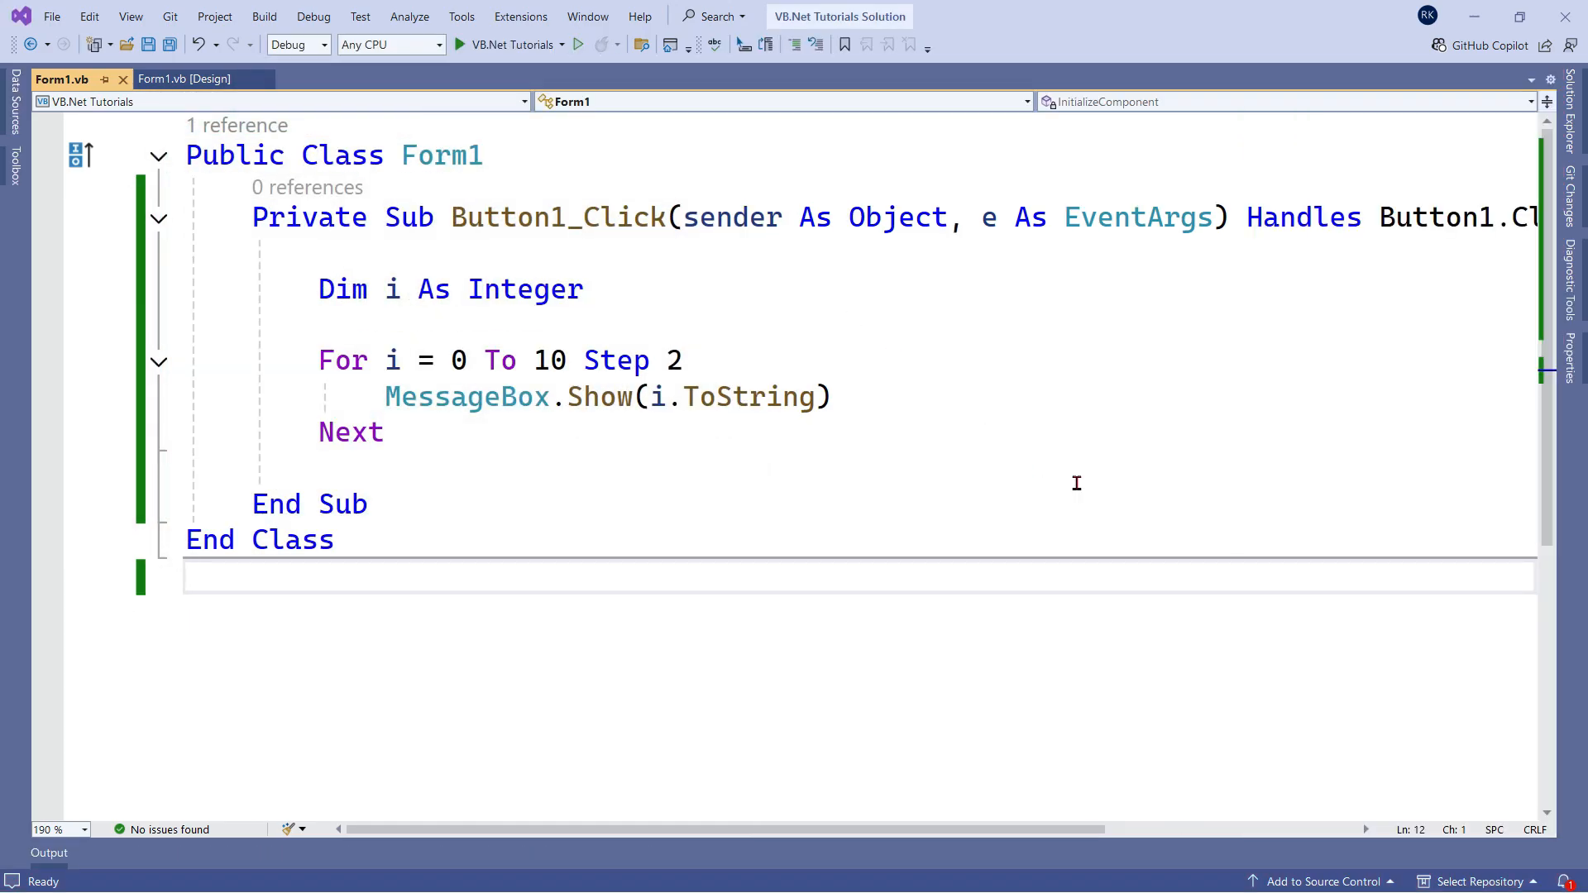
mouse_move(460, 360)
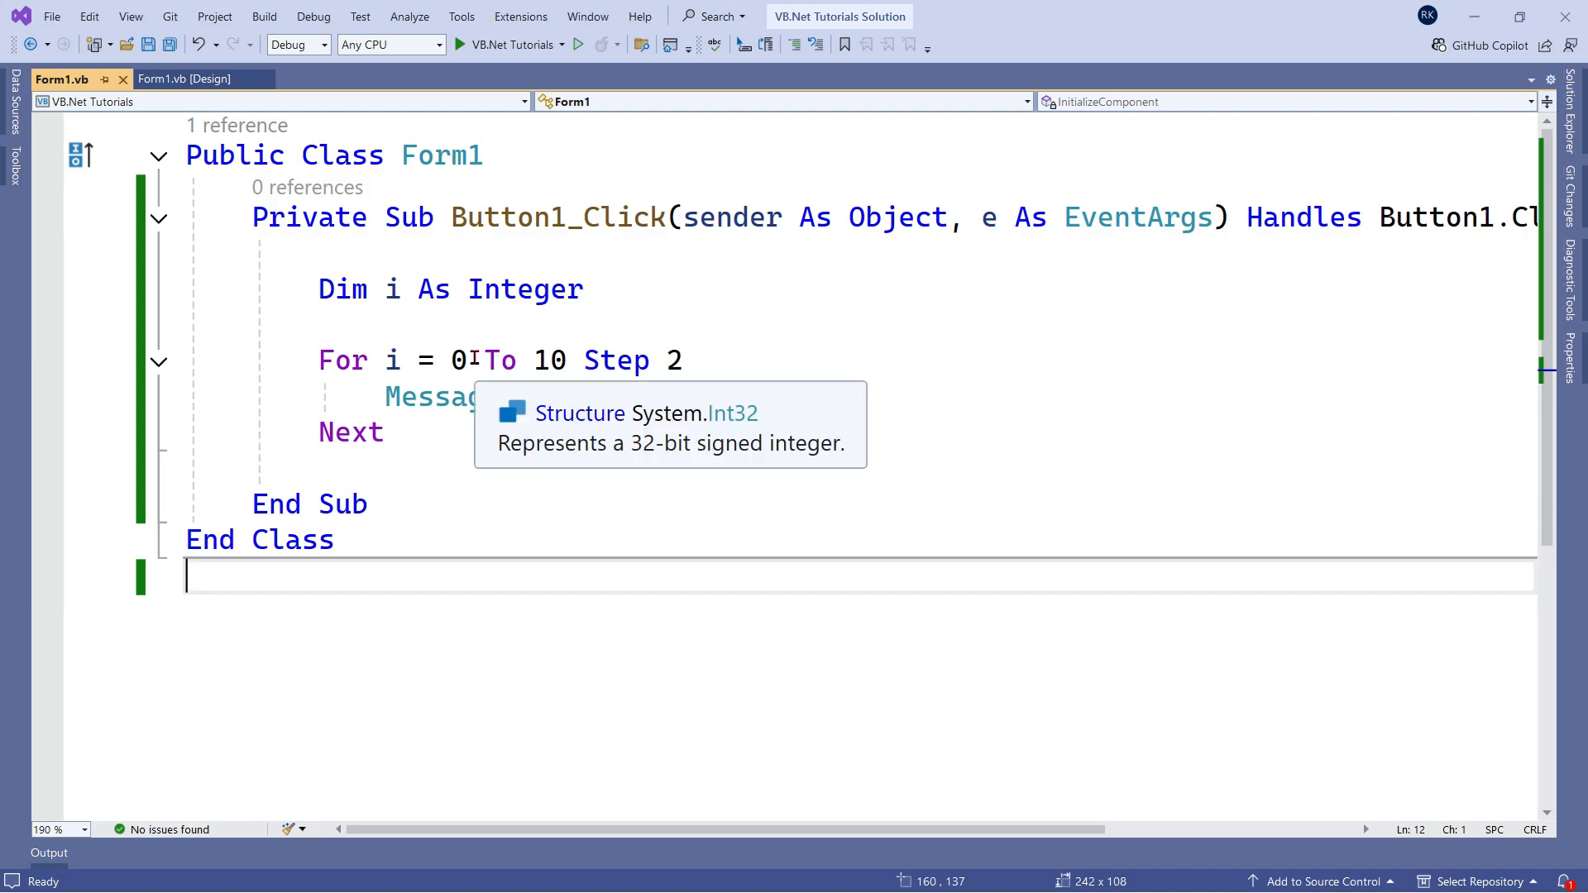
Change the loop to For i = 10 To 0 Step -2 and run the program
text(1)
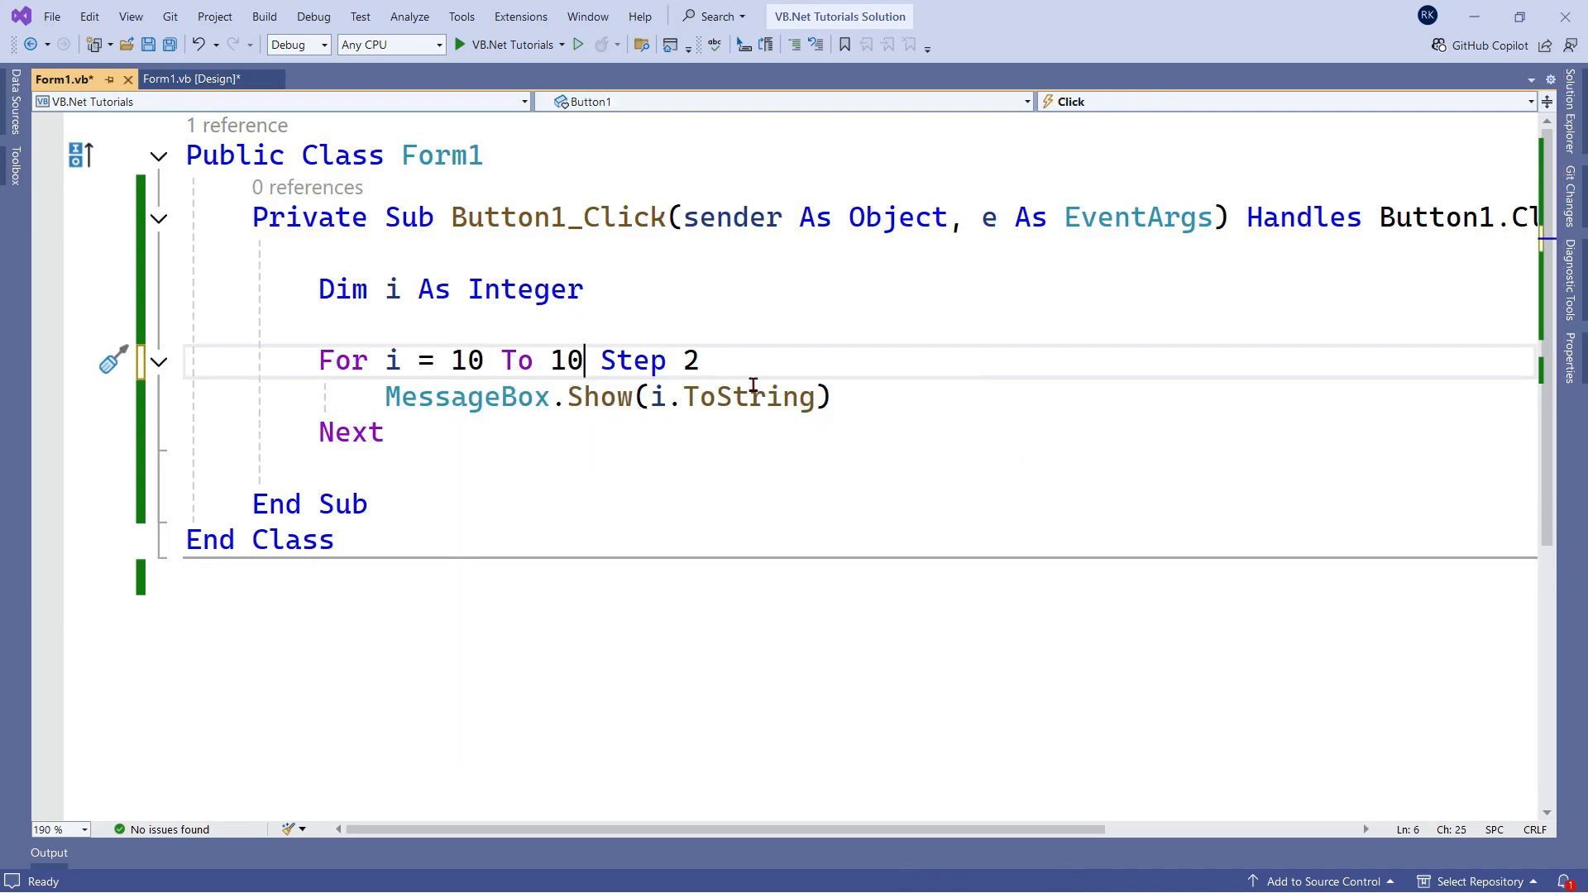
key(BackSpace)
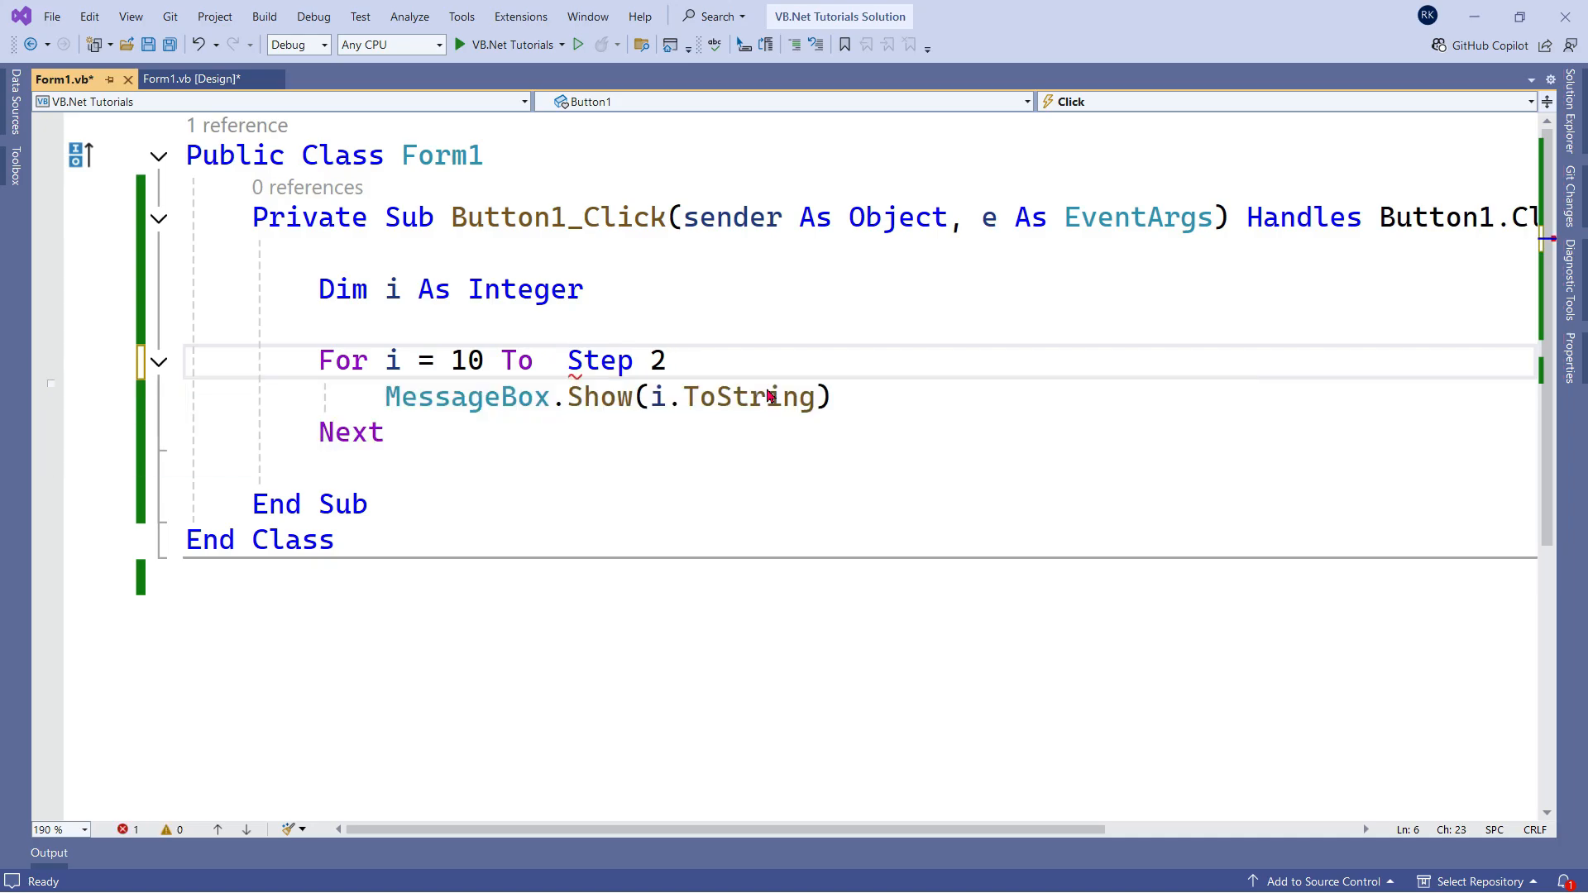
text(0)
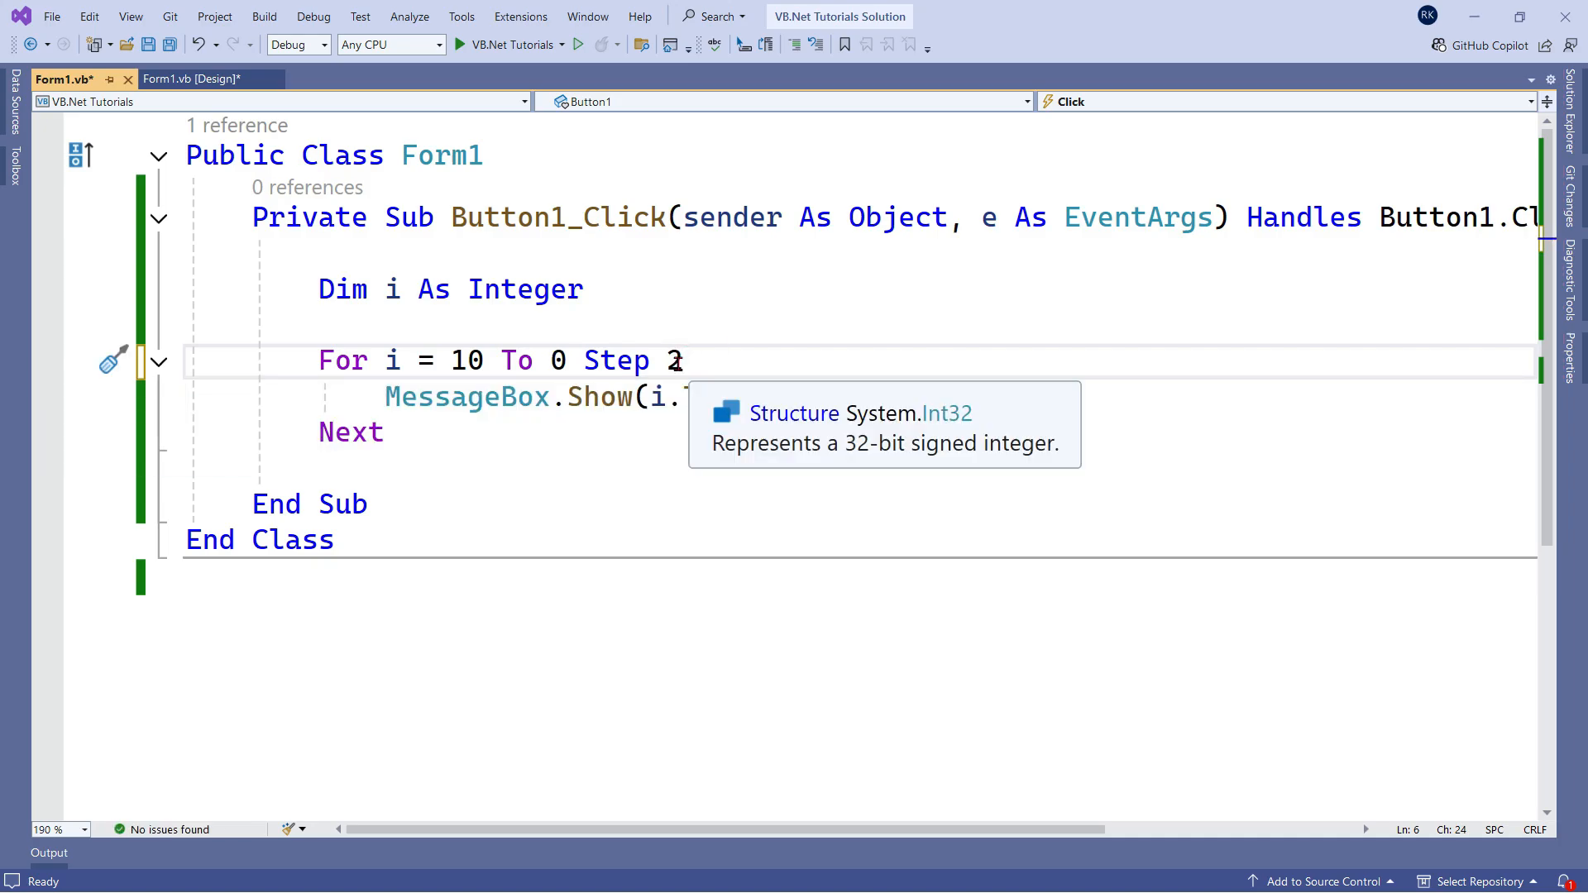
text(-)
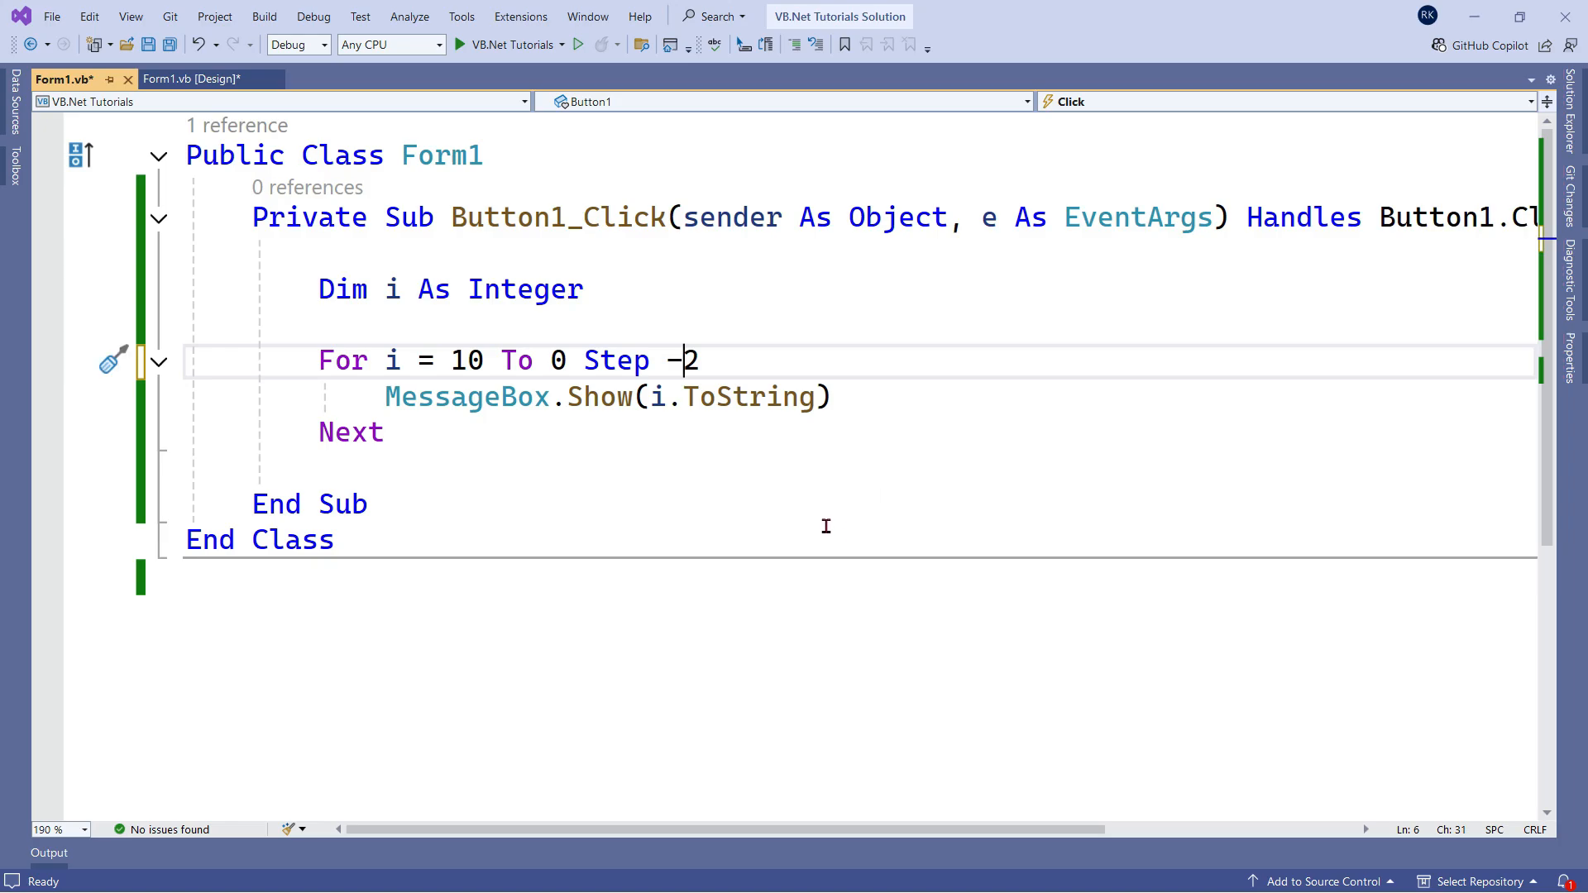
key(ctrl+s)
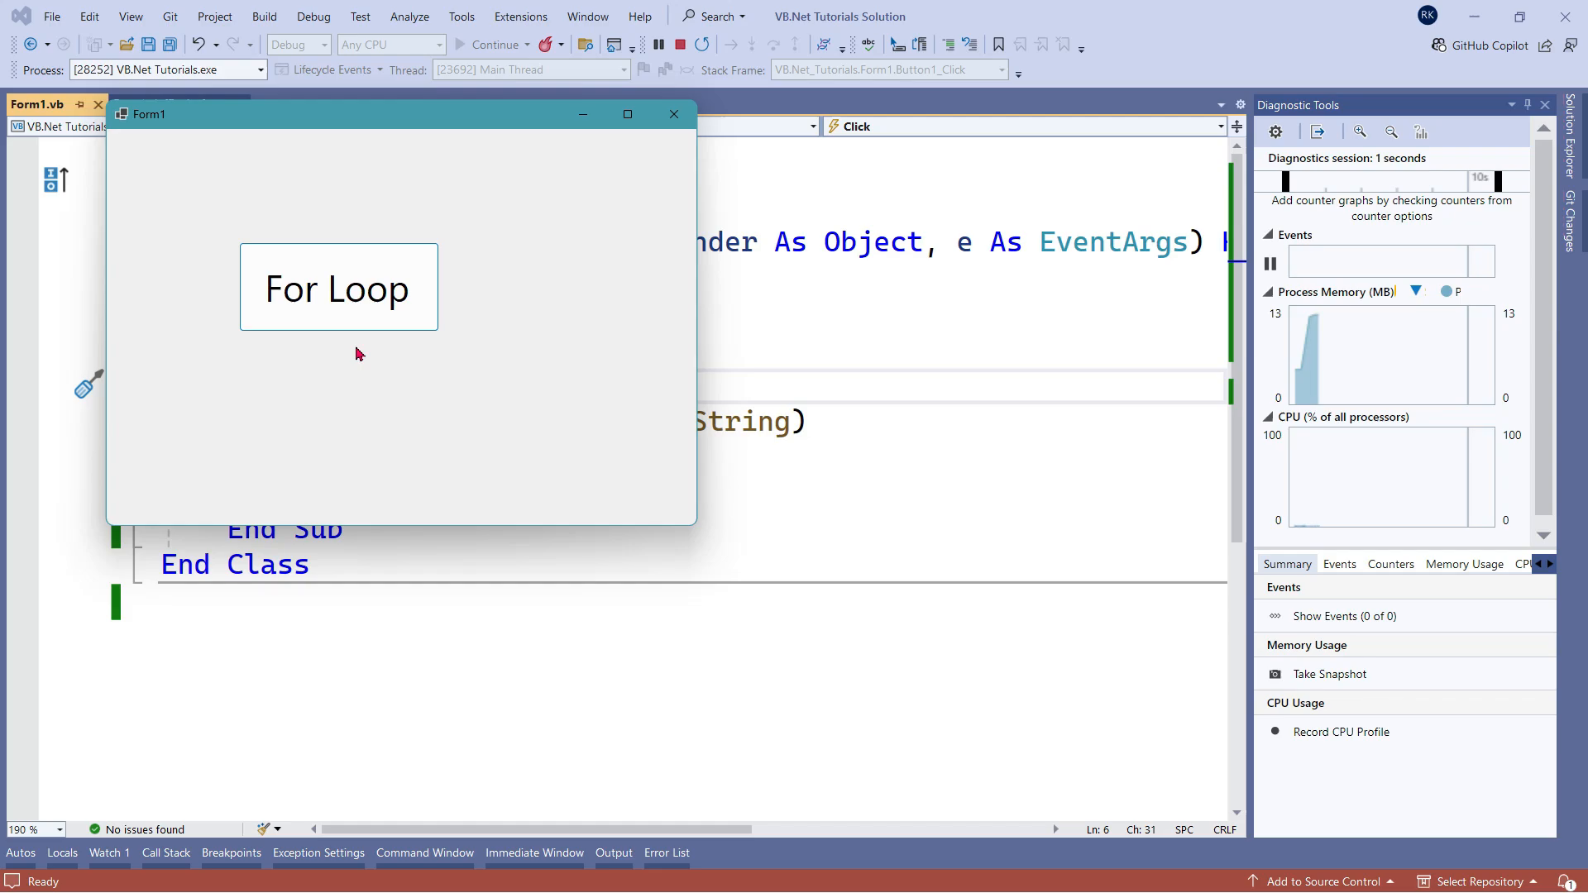
Click For Loop and dismiss each countdown message, starting from 10
click(338, 288)
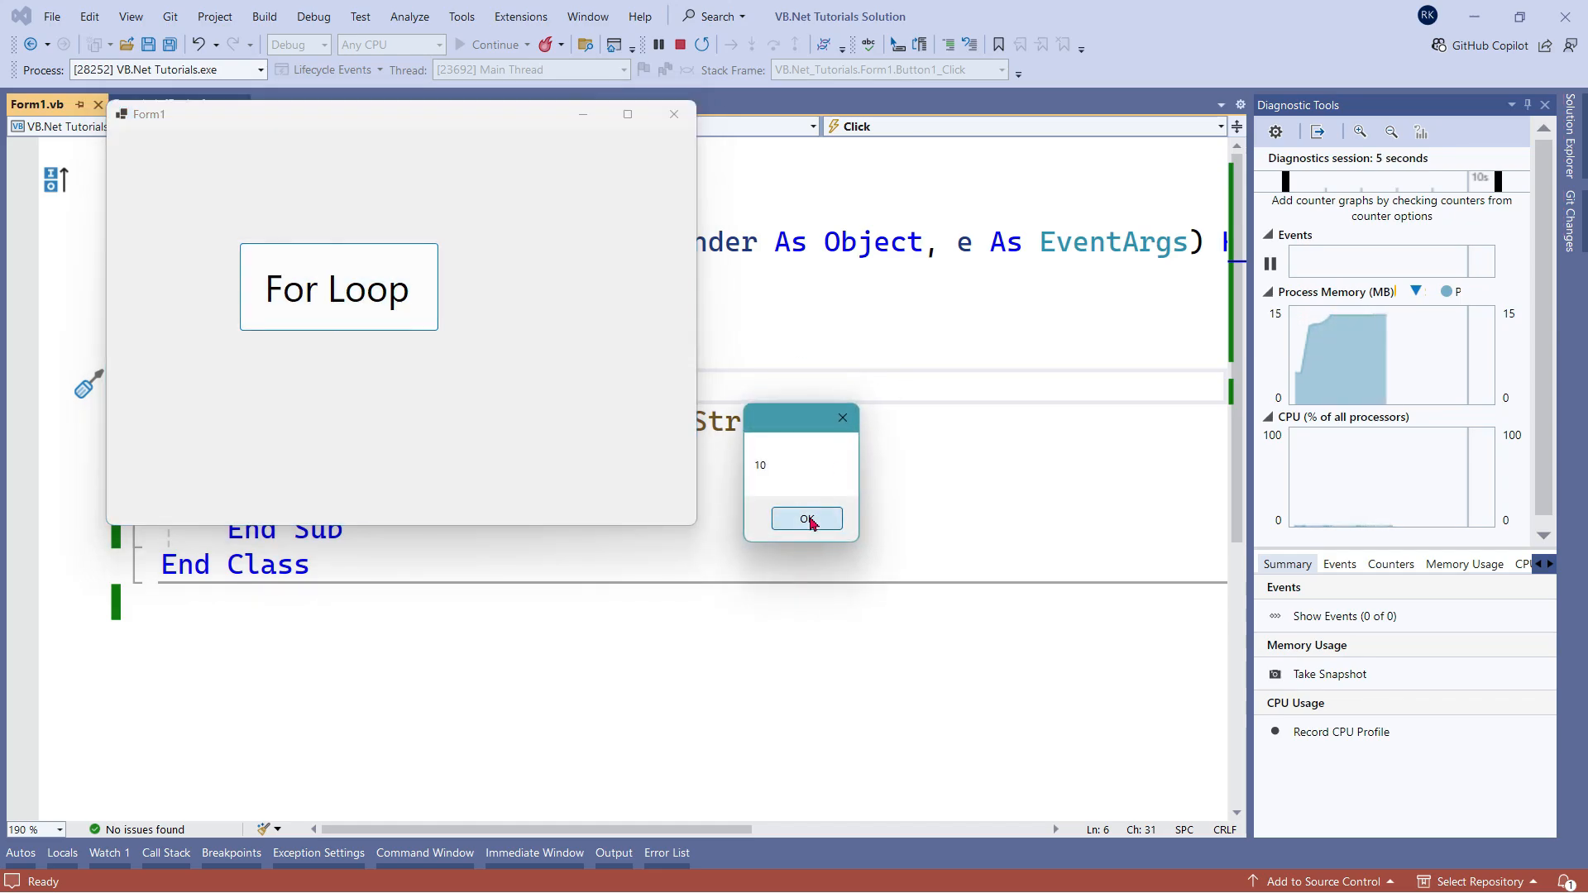
click(805, 518)
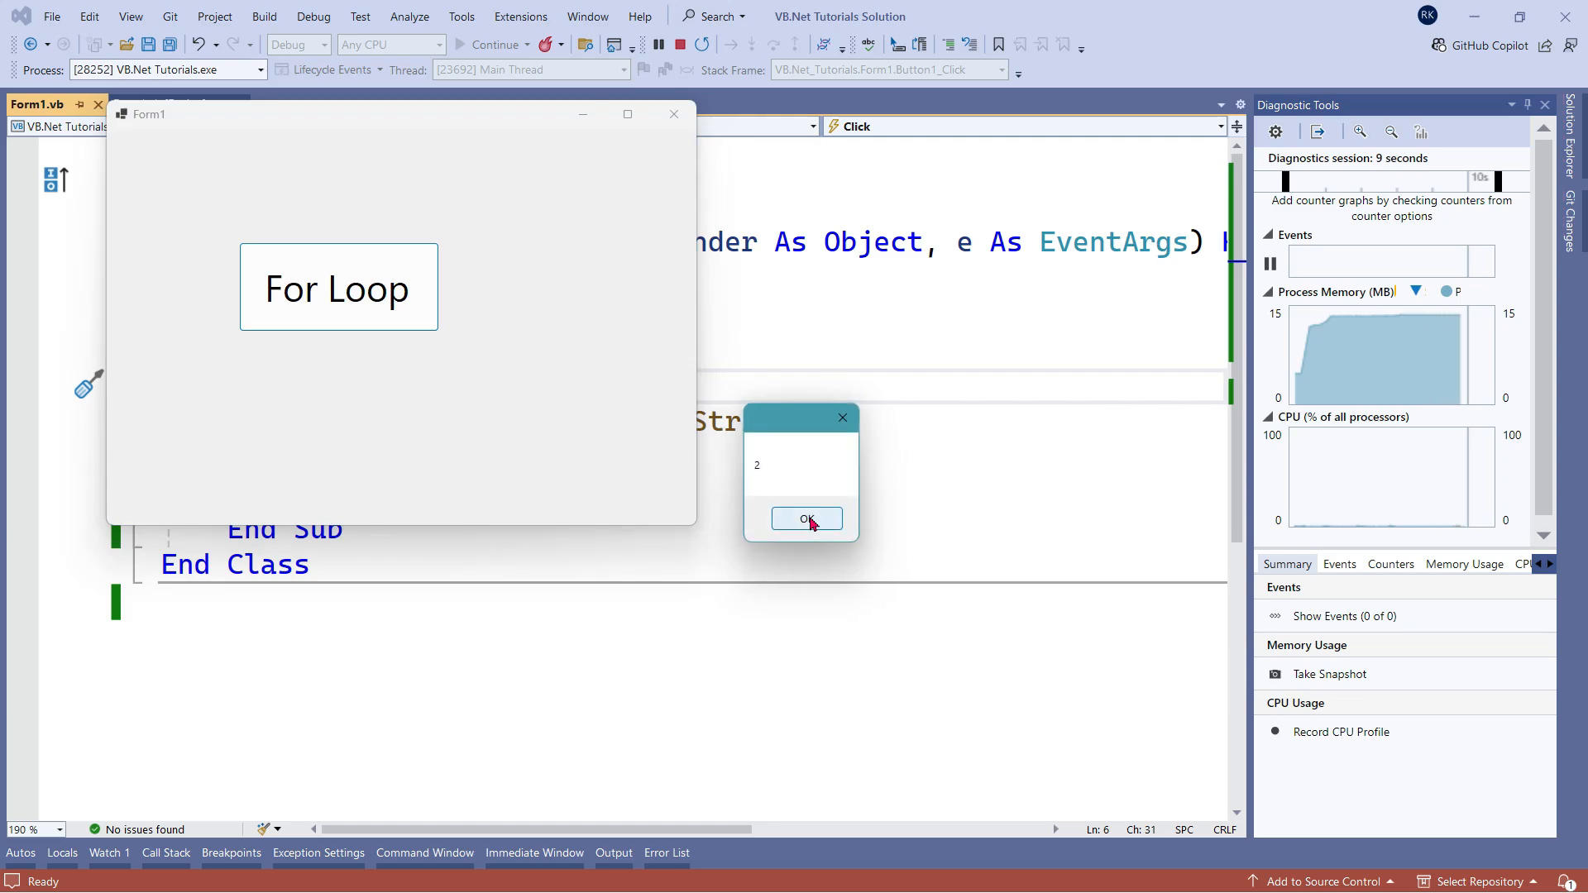
click(805, 519)
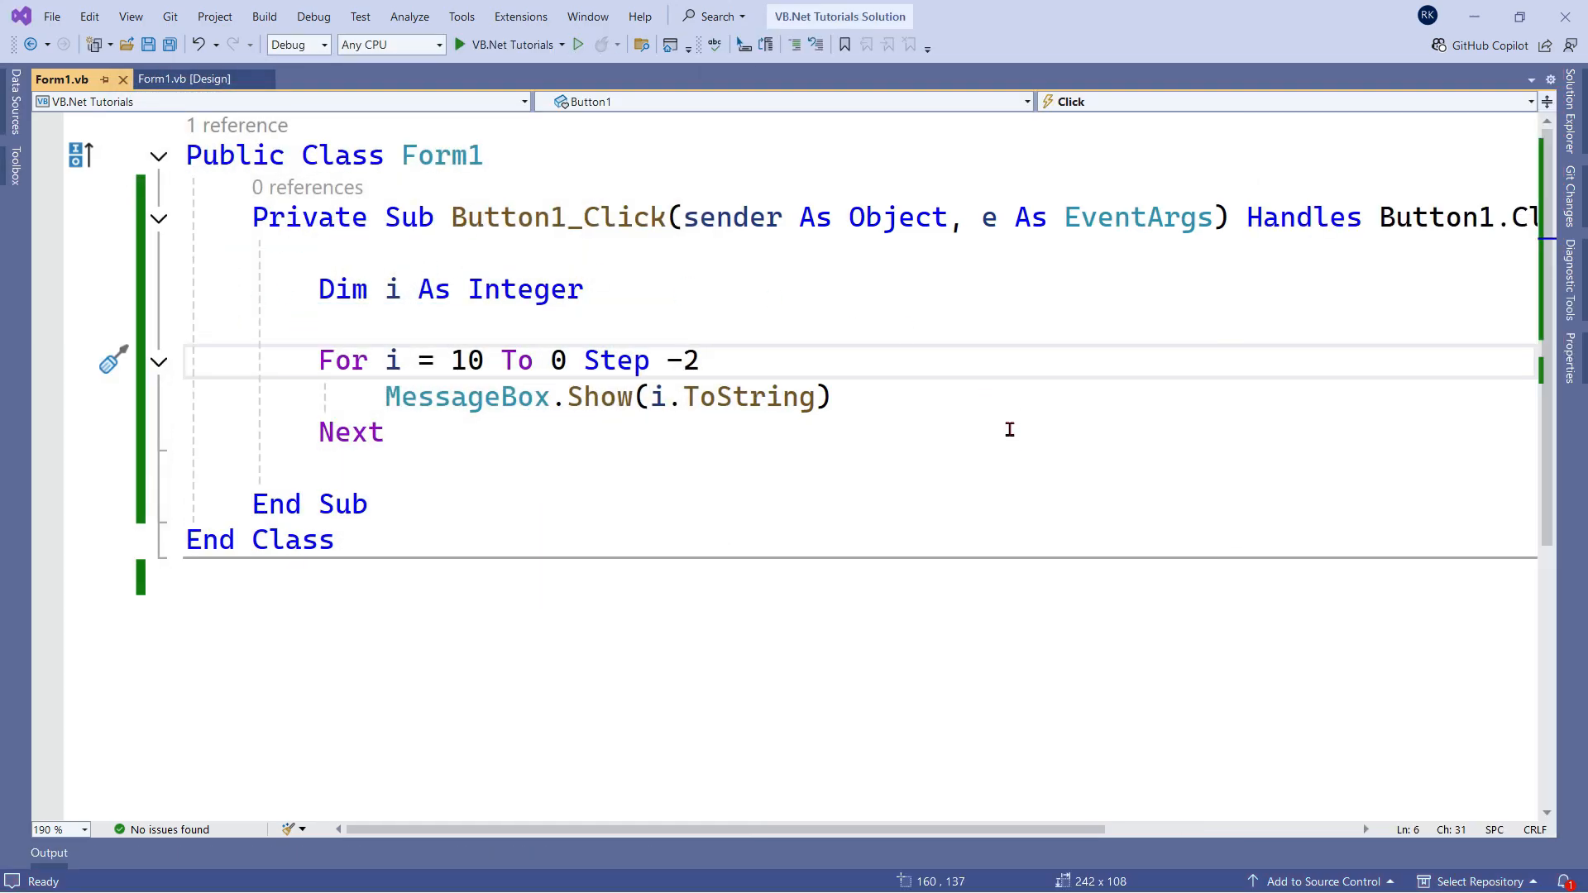
Select the MessageBox line and declare Dim output As String below Dim i
click(390, 396)
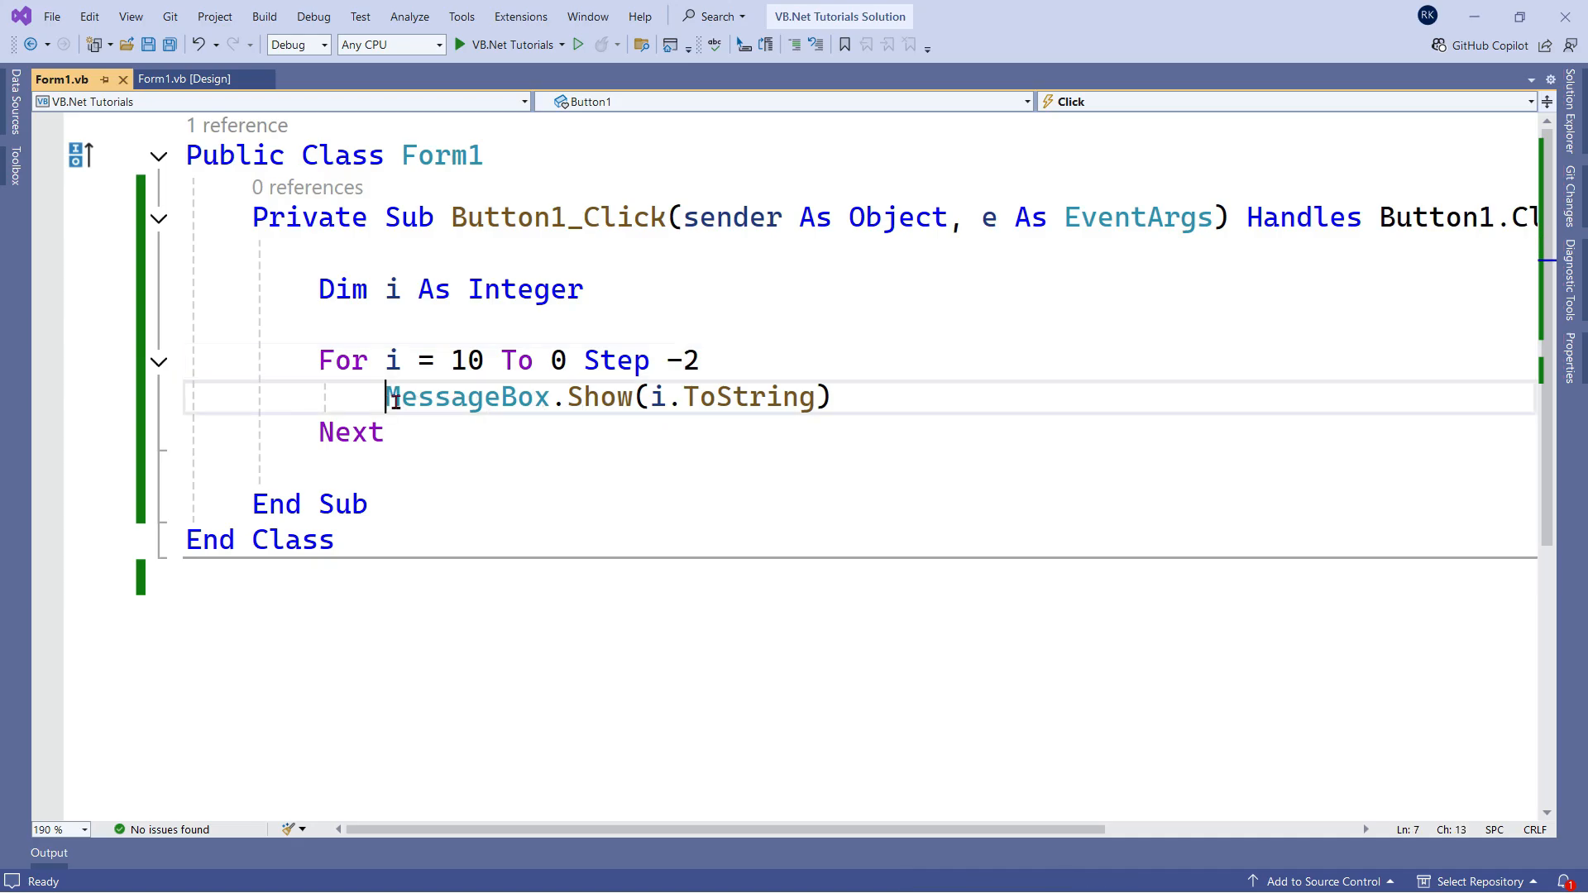
drag(388, 396, 831, 397)
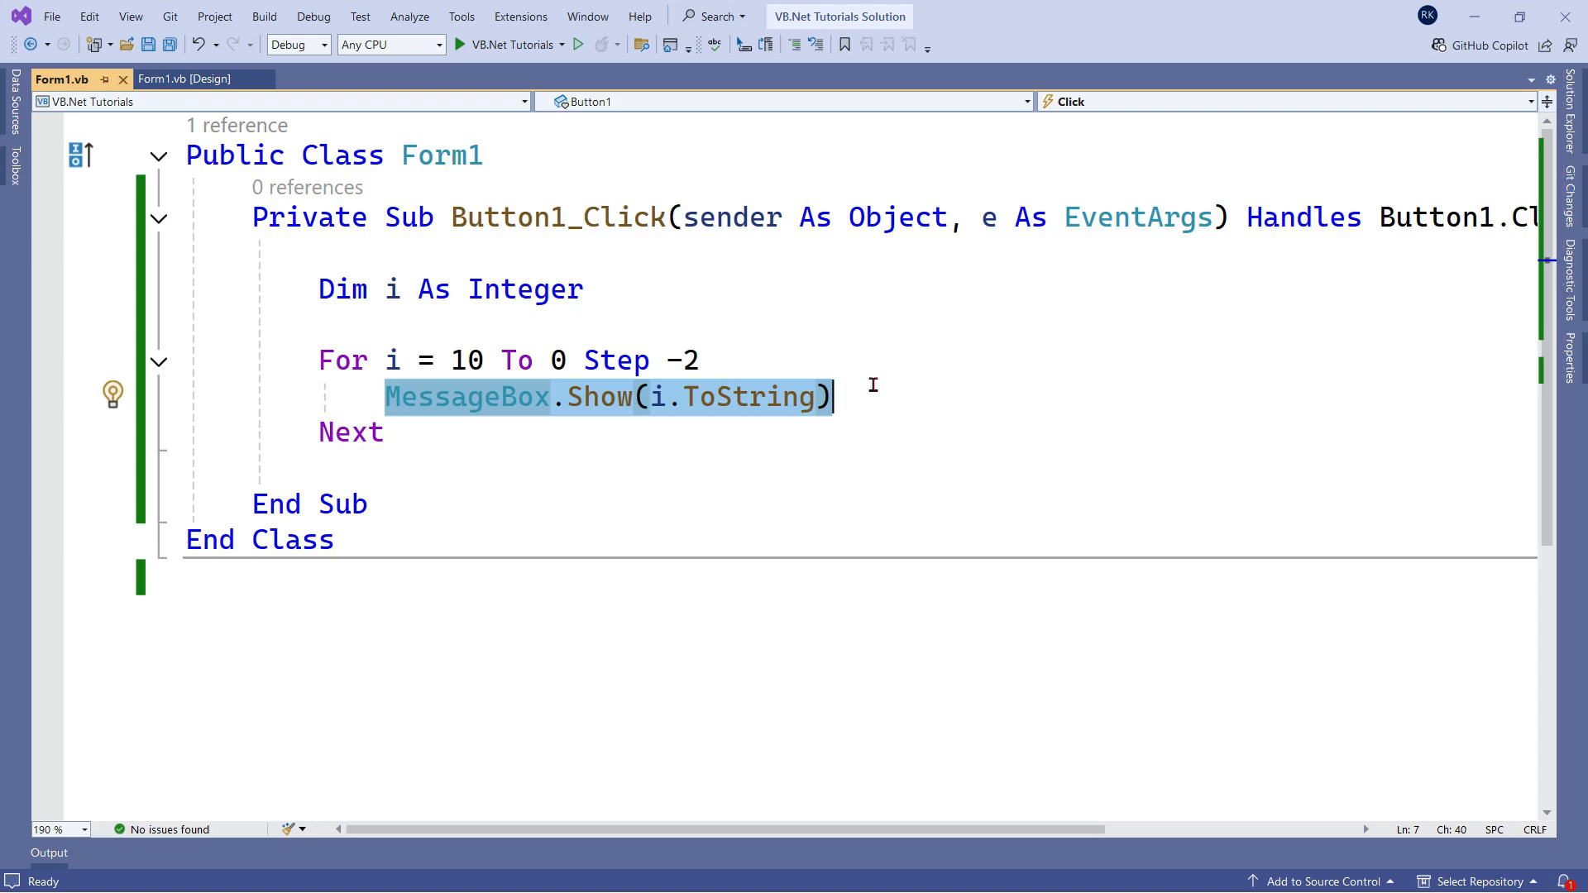
click(526, 289)
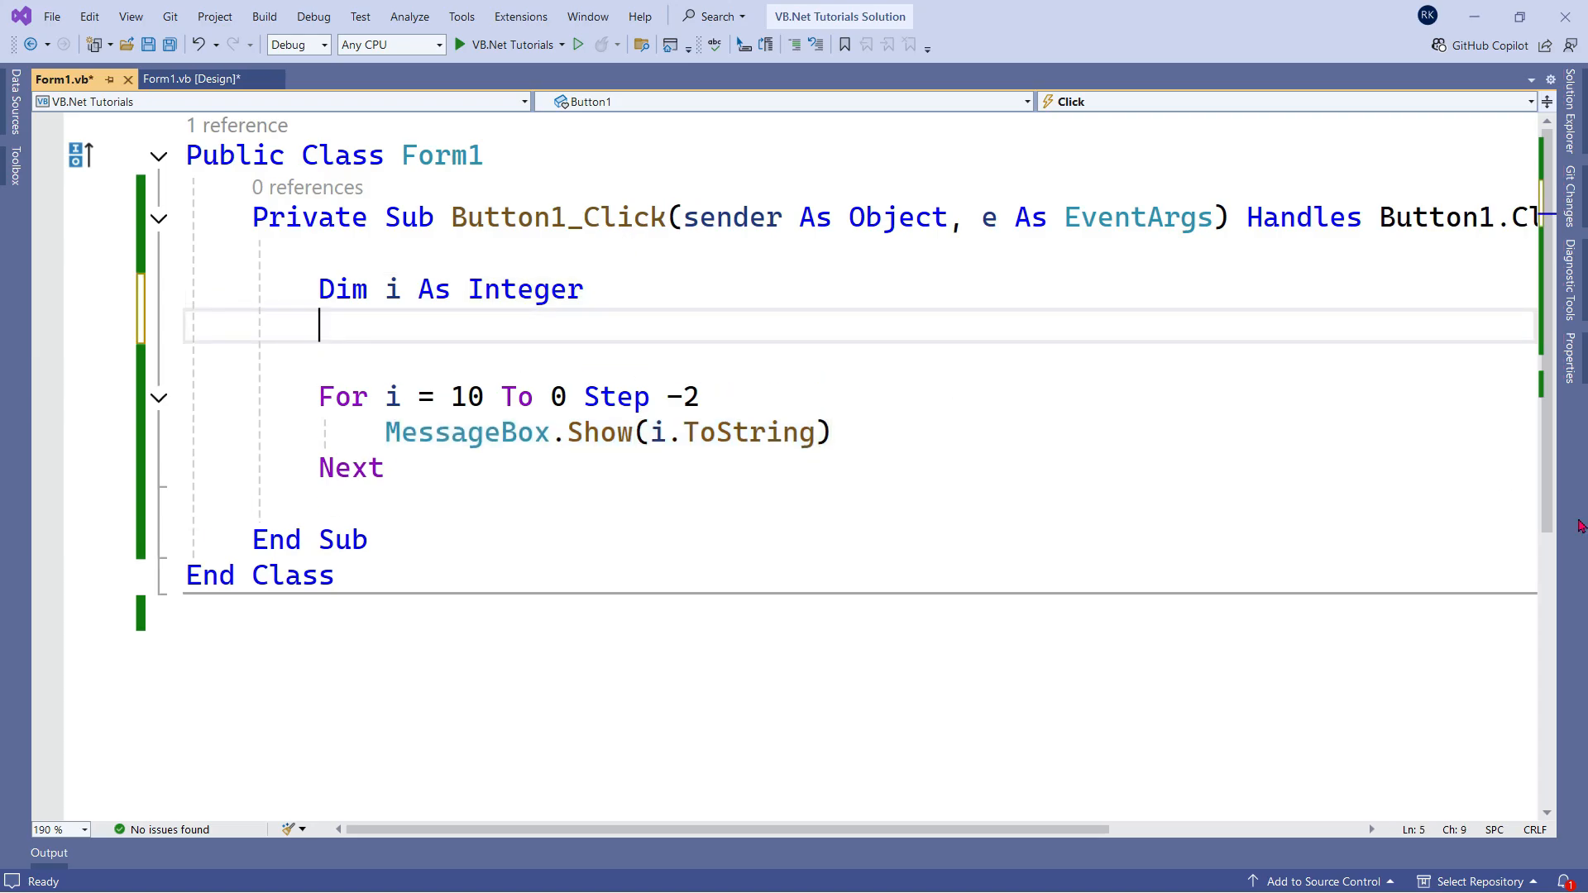
text(Dim output As string)
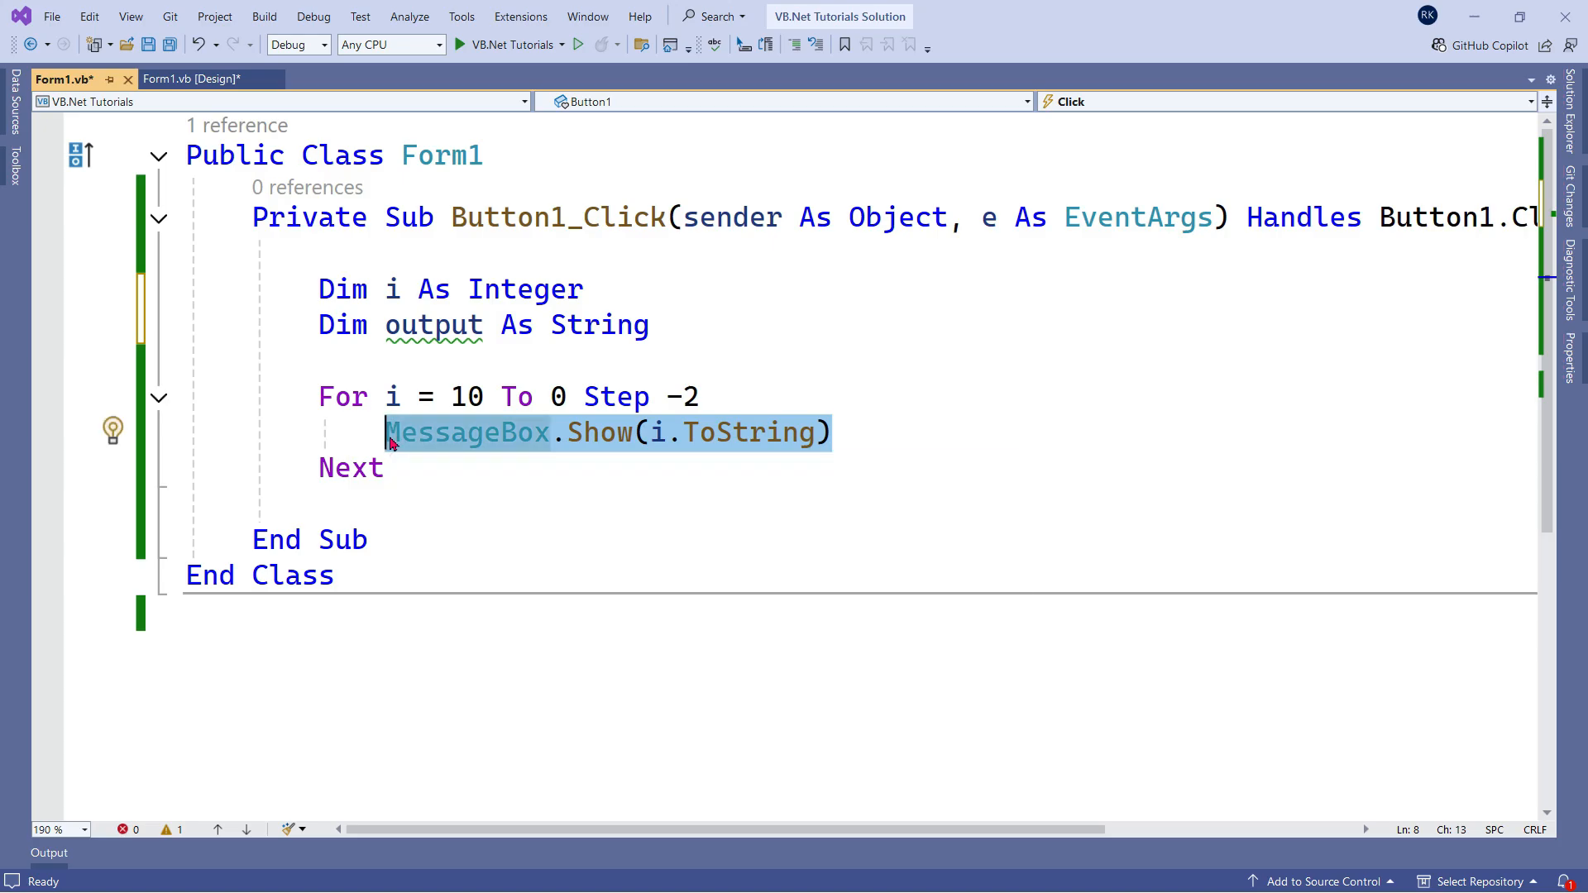
Replace the message box with output = output & i.ToString & Environment.NewLine
key(Delete)
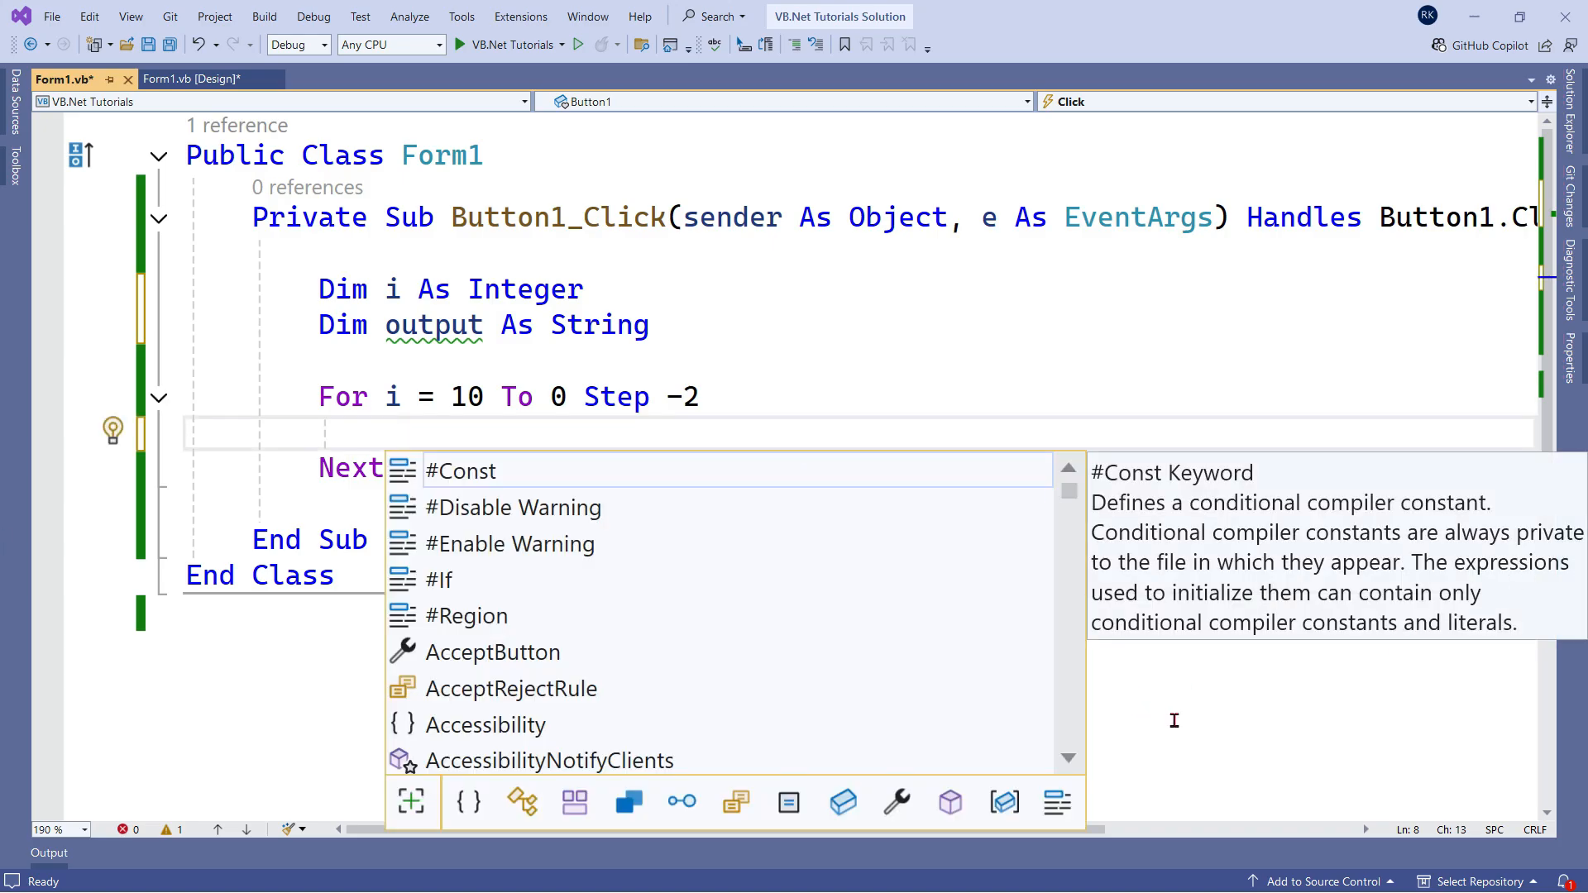
text(out)
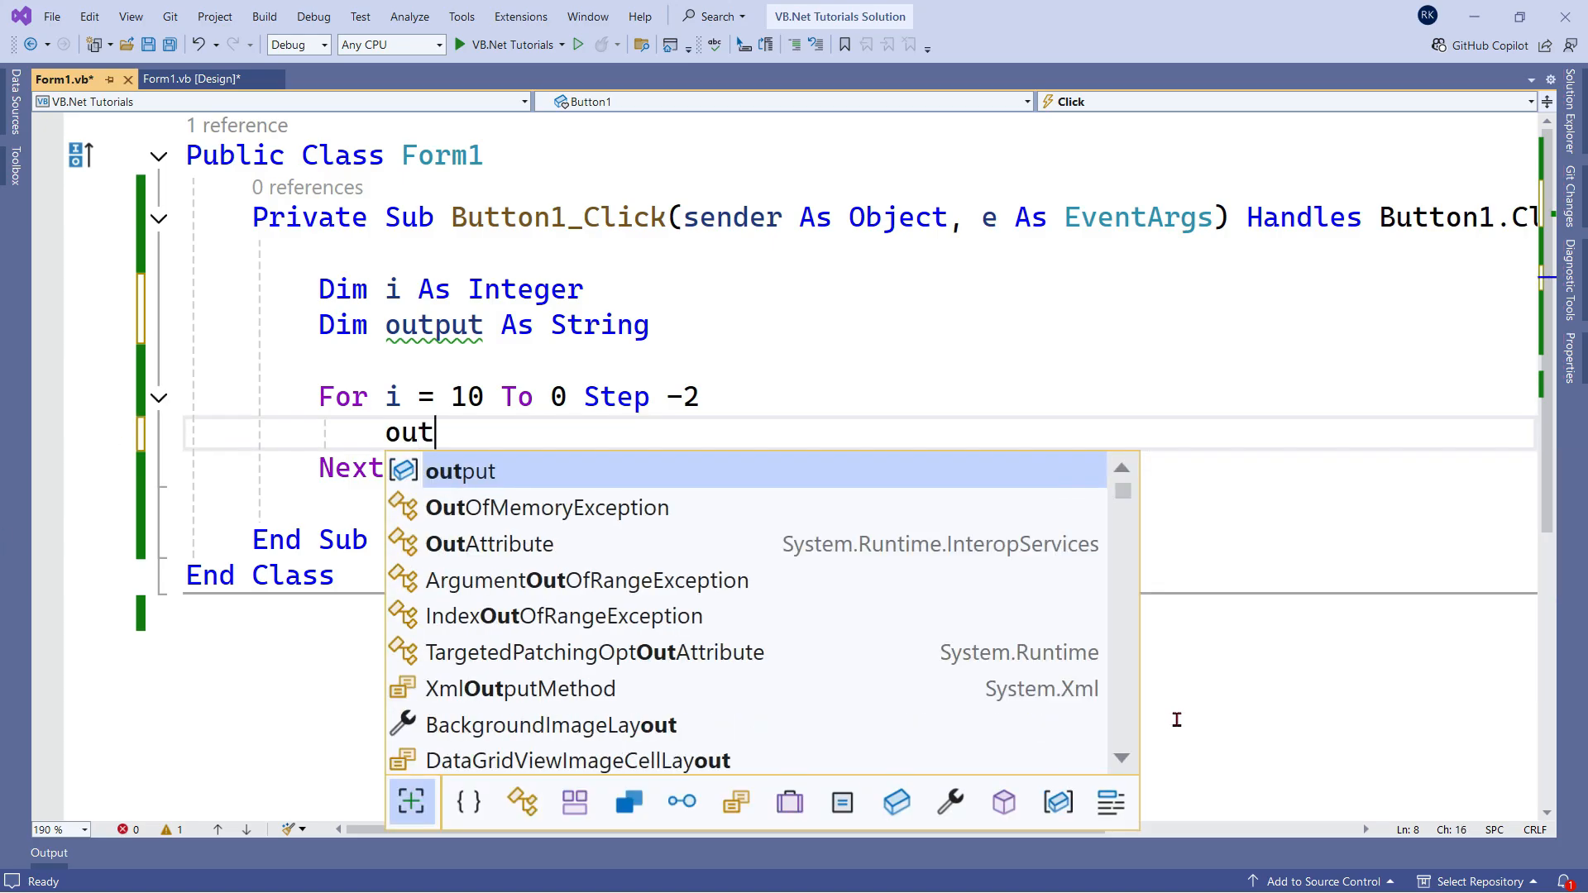
text(put = output & i.tostring)
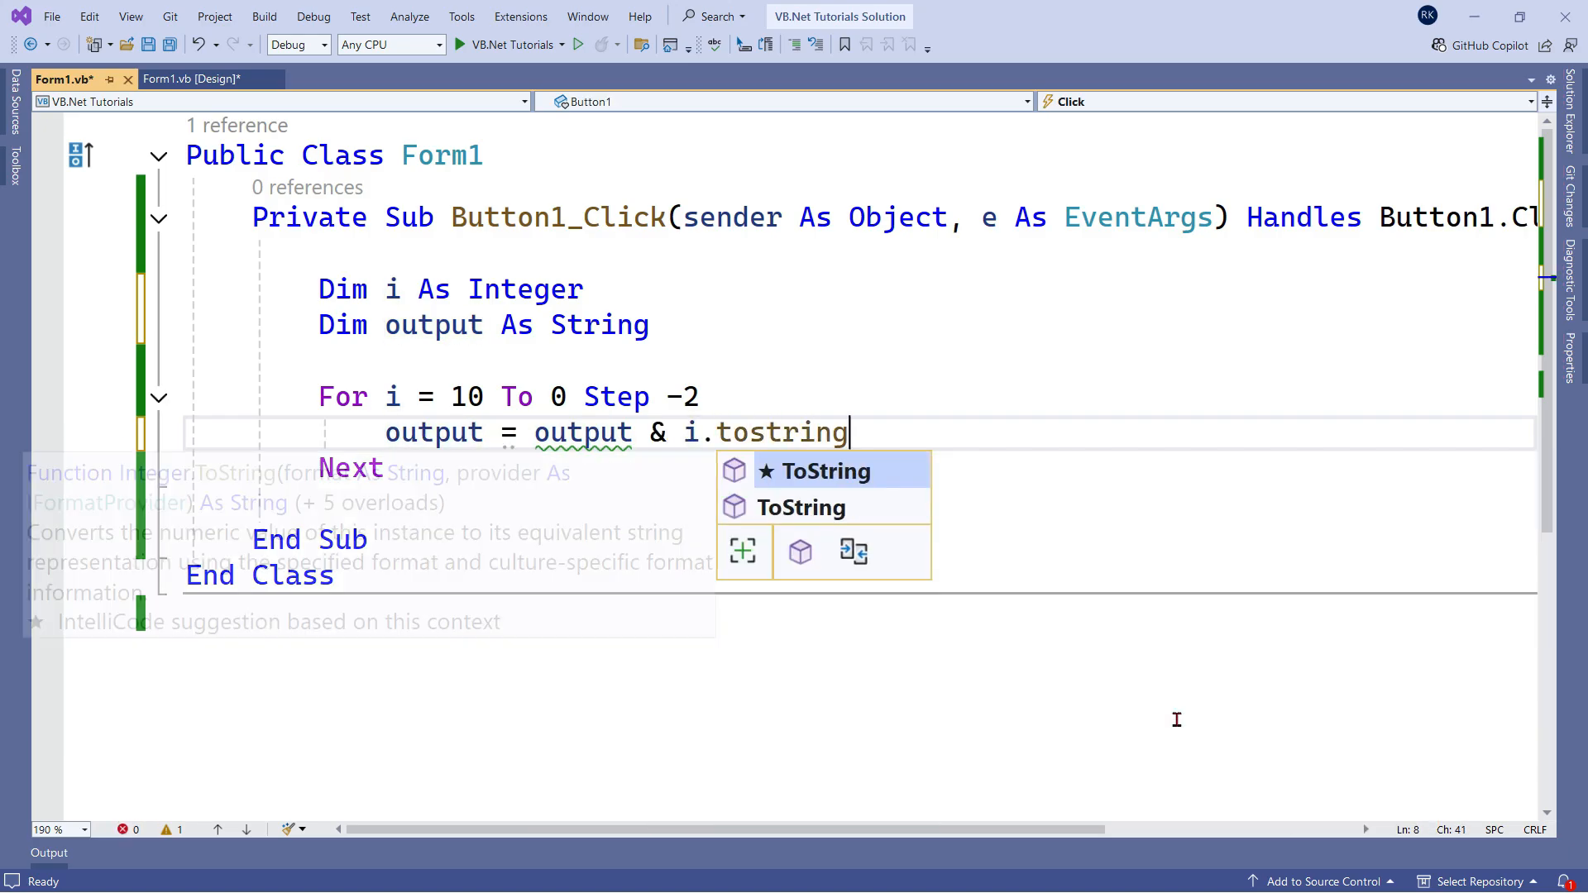
text(& Environment.NewLine)
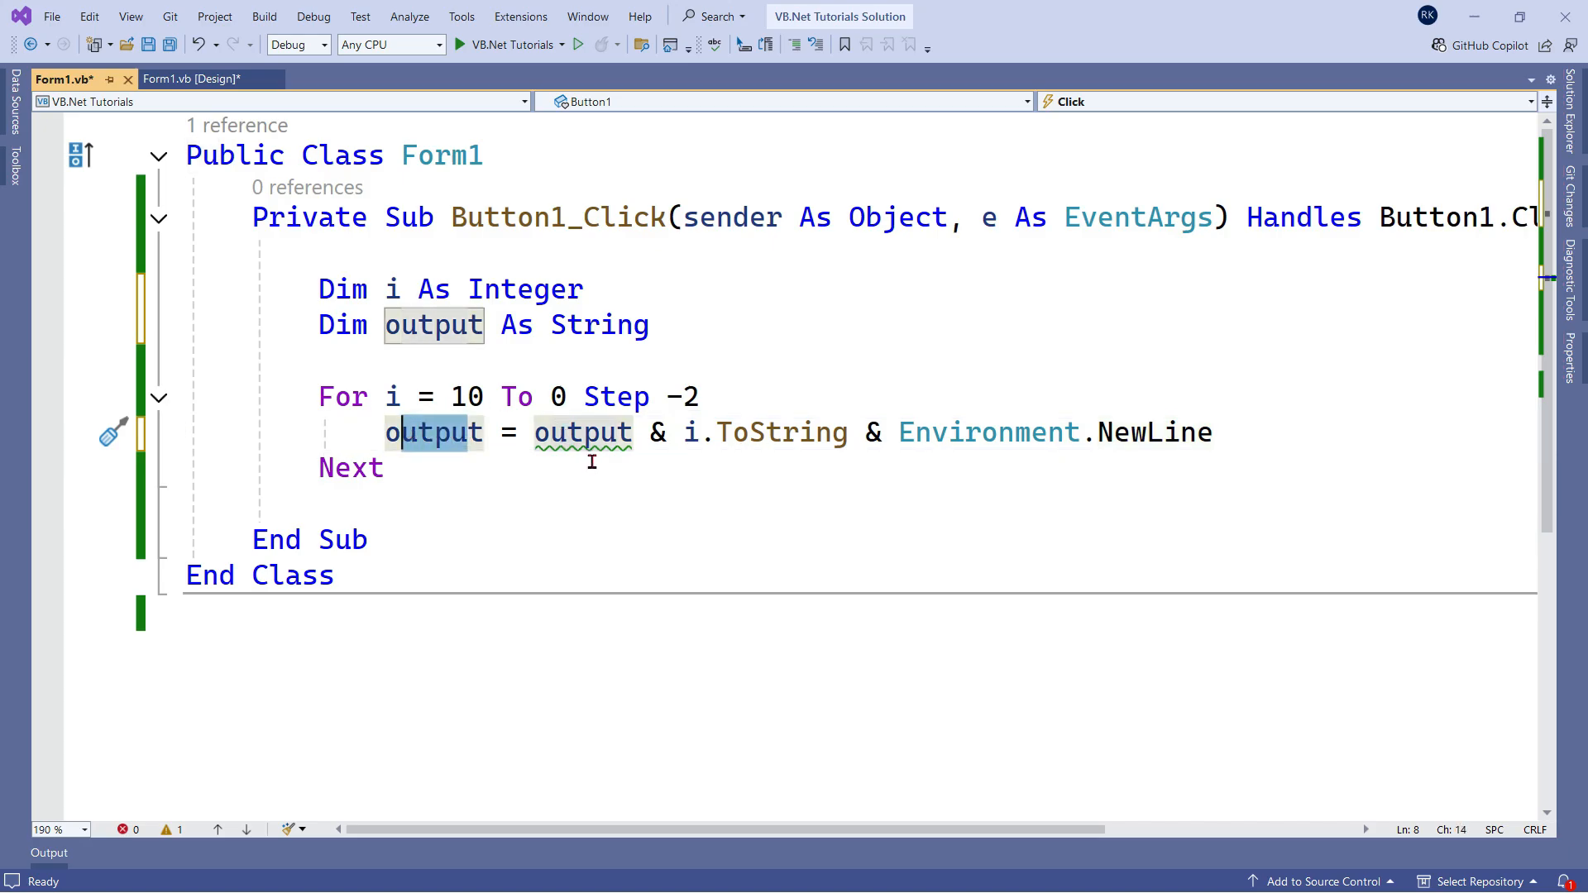
mouse_move(528, 383)
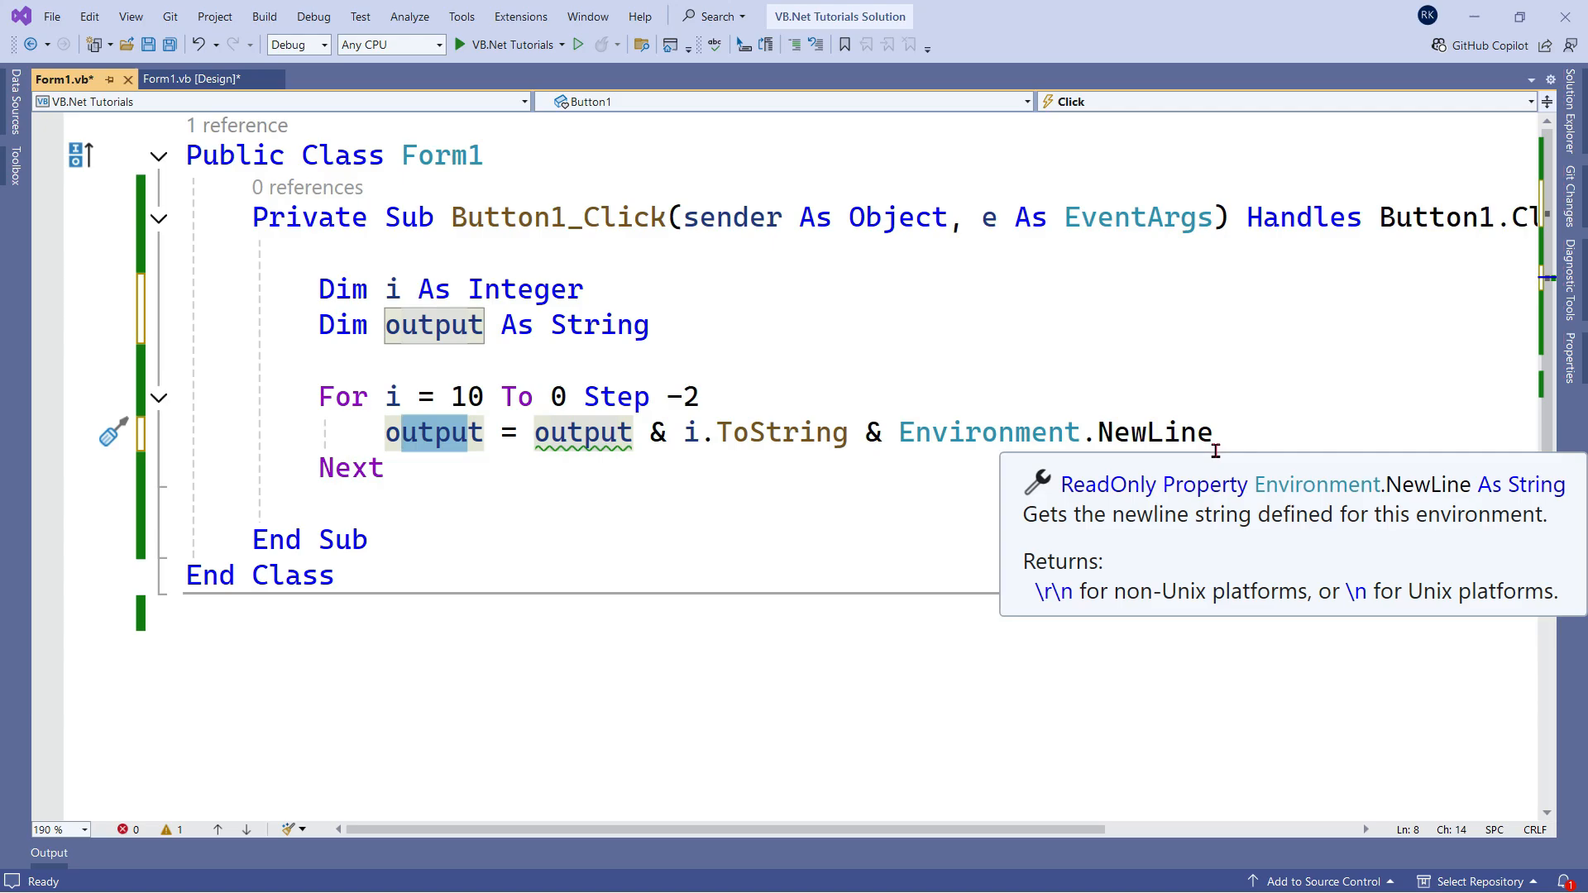
mouse_move(1201, 474)
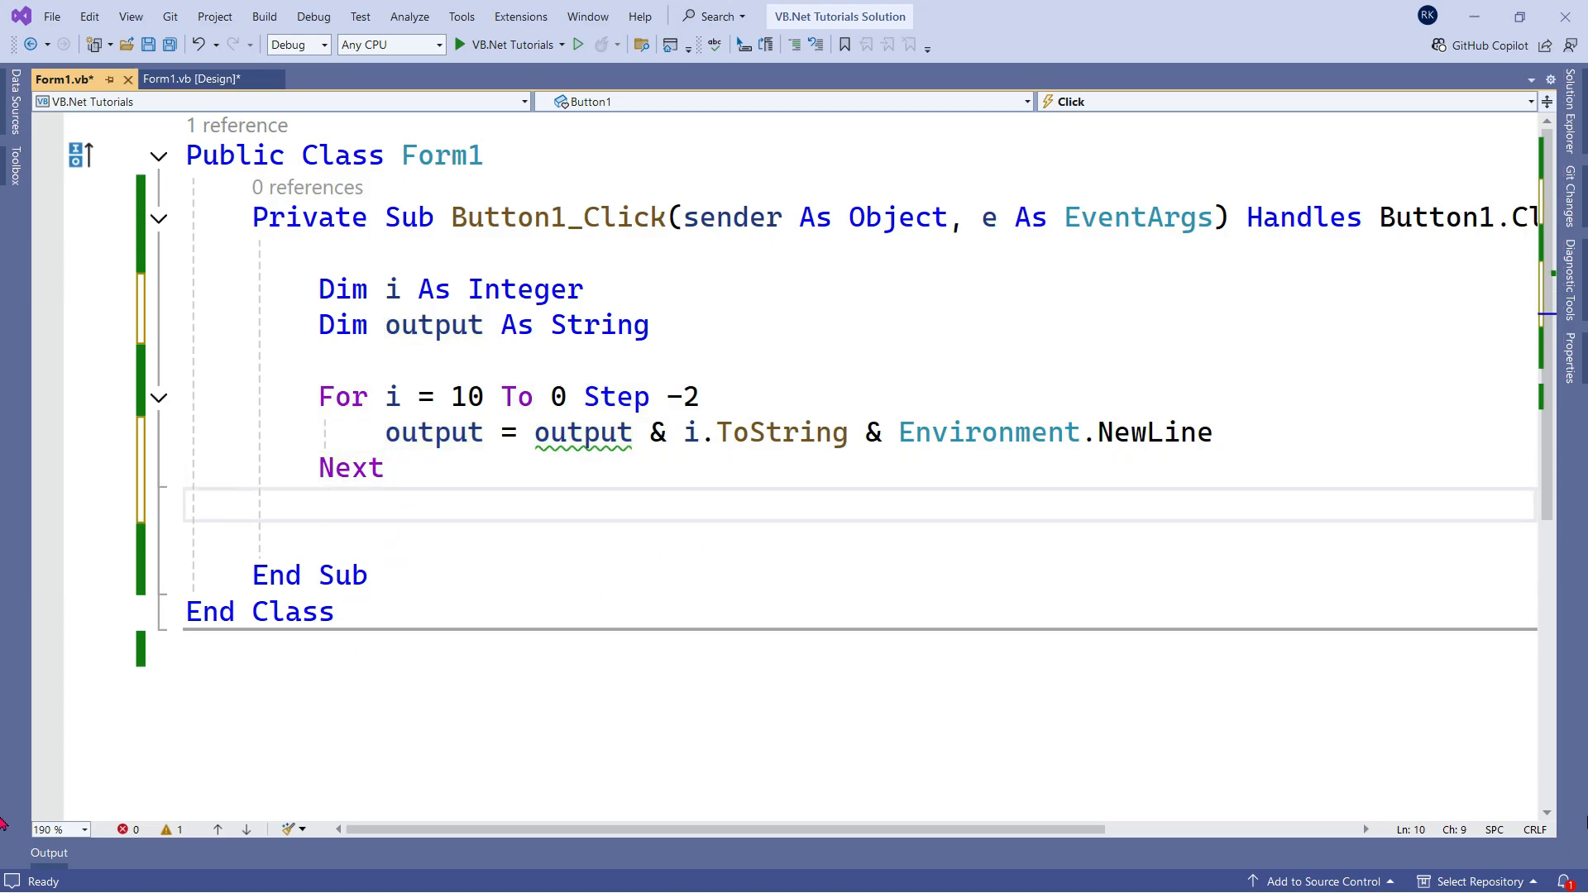
Add MessageBox.Show(output) after the loop and start the app
text(MessageBox.show)
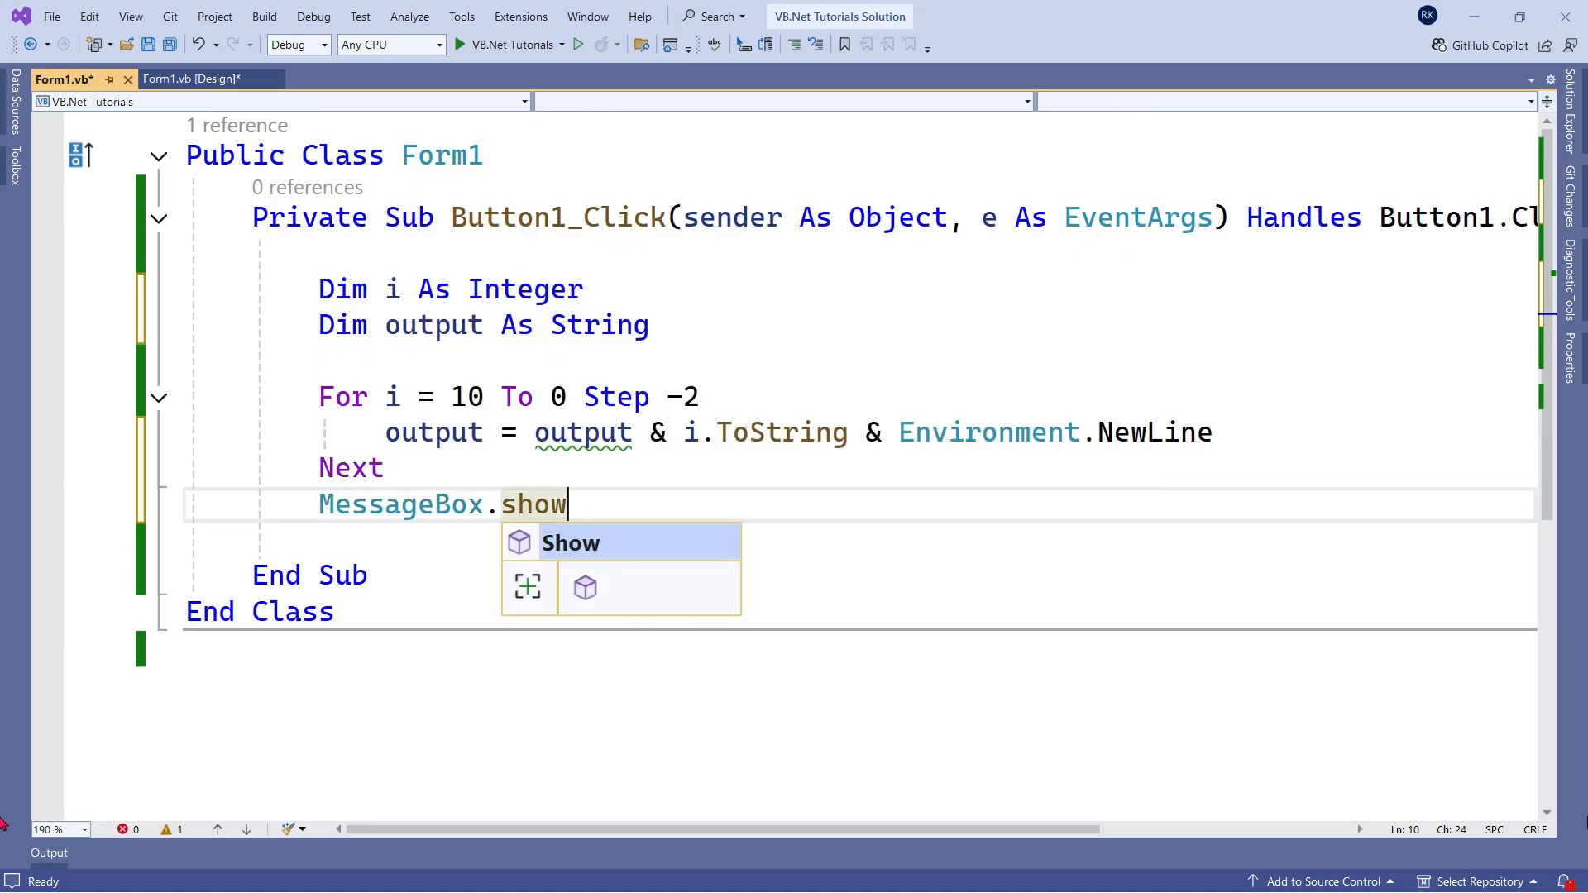
text((output))
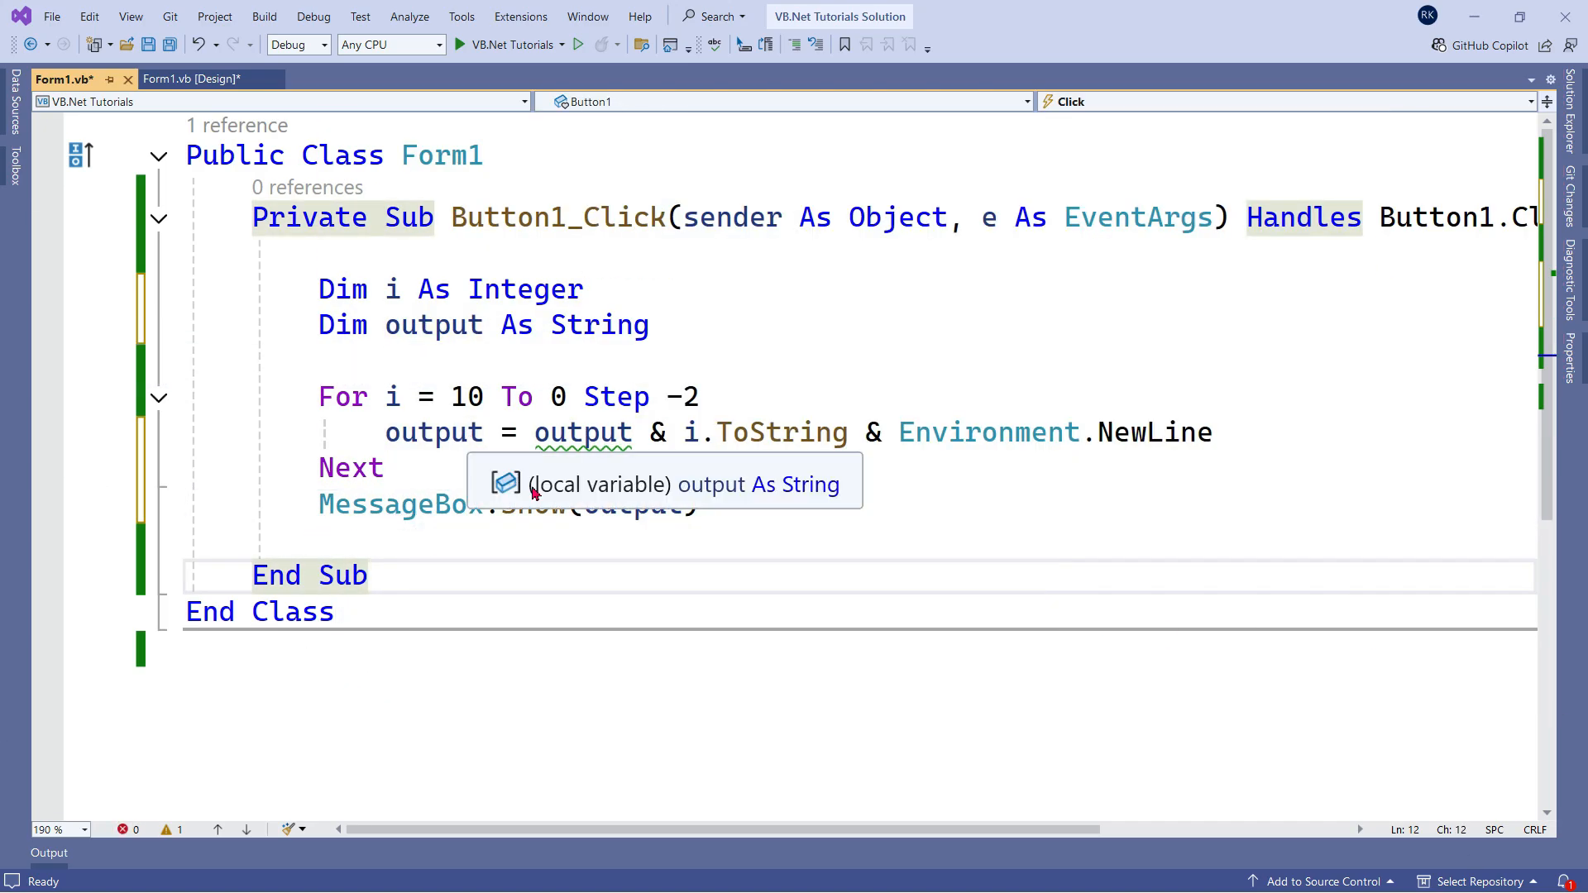
mouse_move(450, 66)
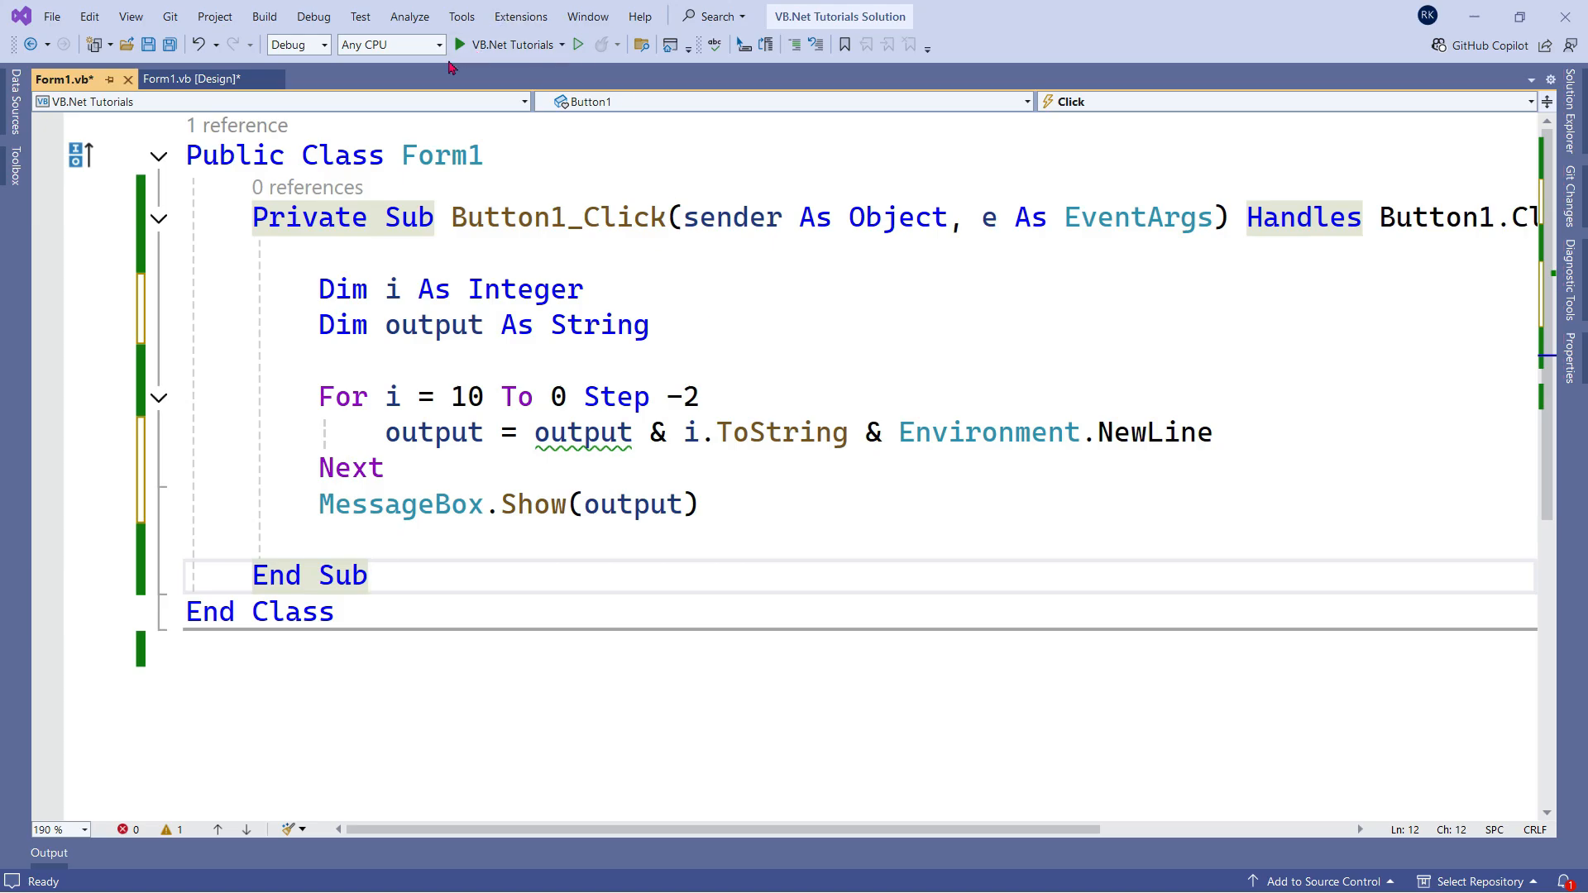
click(577, 44)
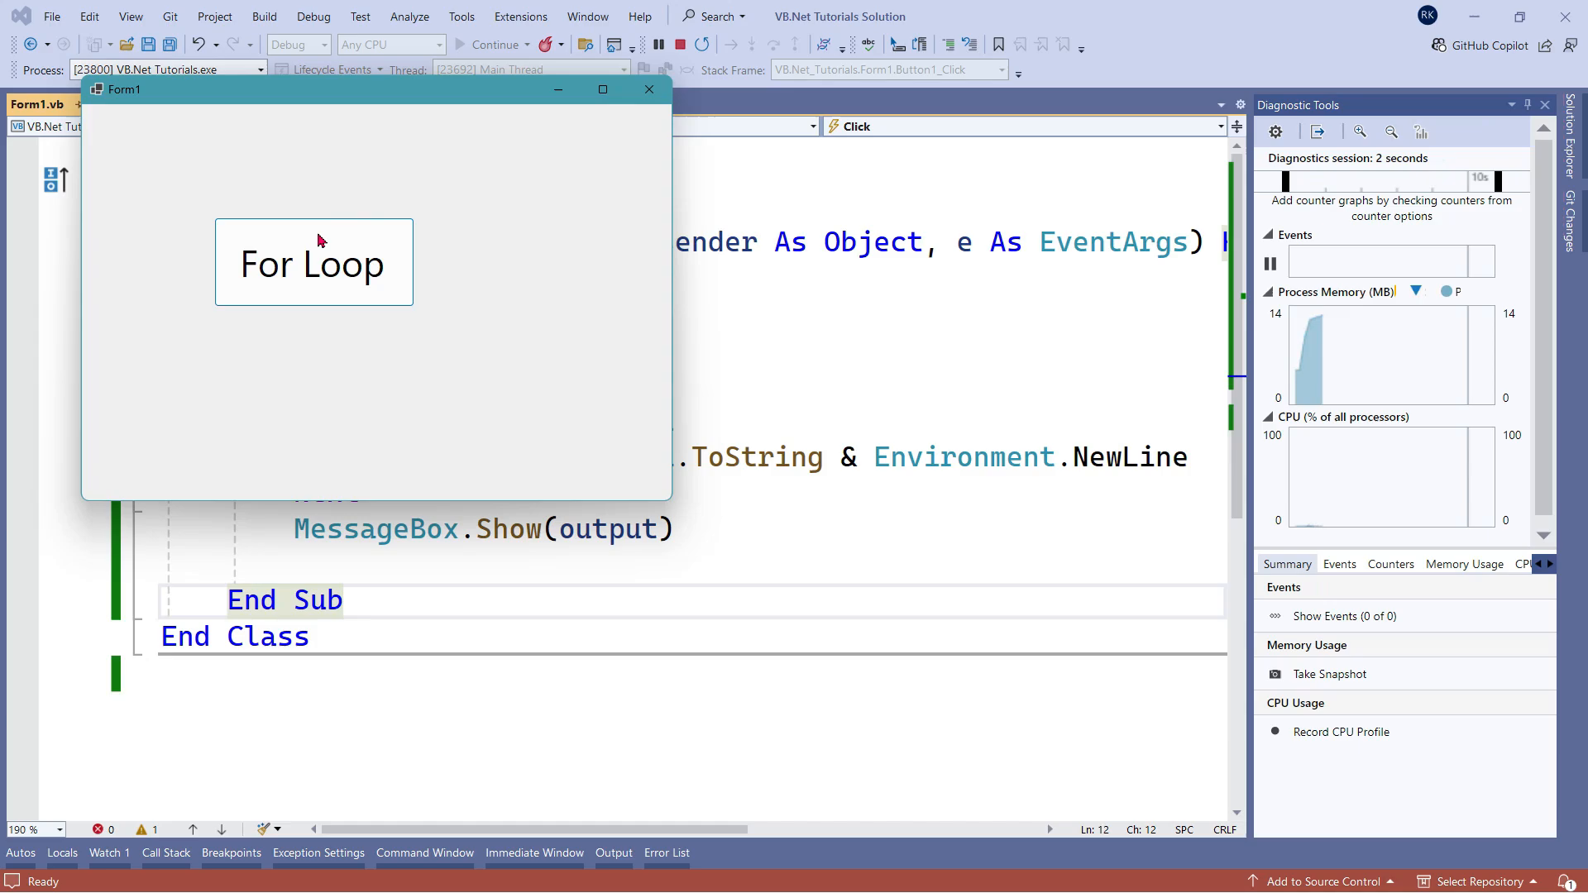
Click For Loop, dismiss the message listing 10, 8, 6, 4, 2, 0, and stop debugging
click(313, 261)
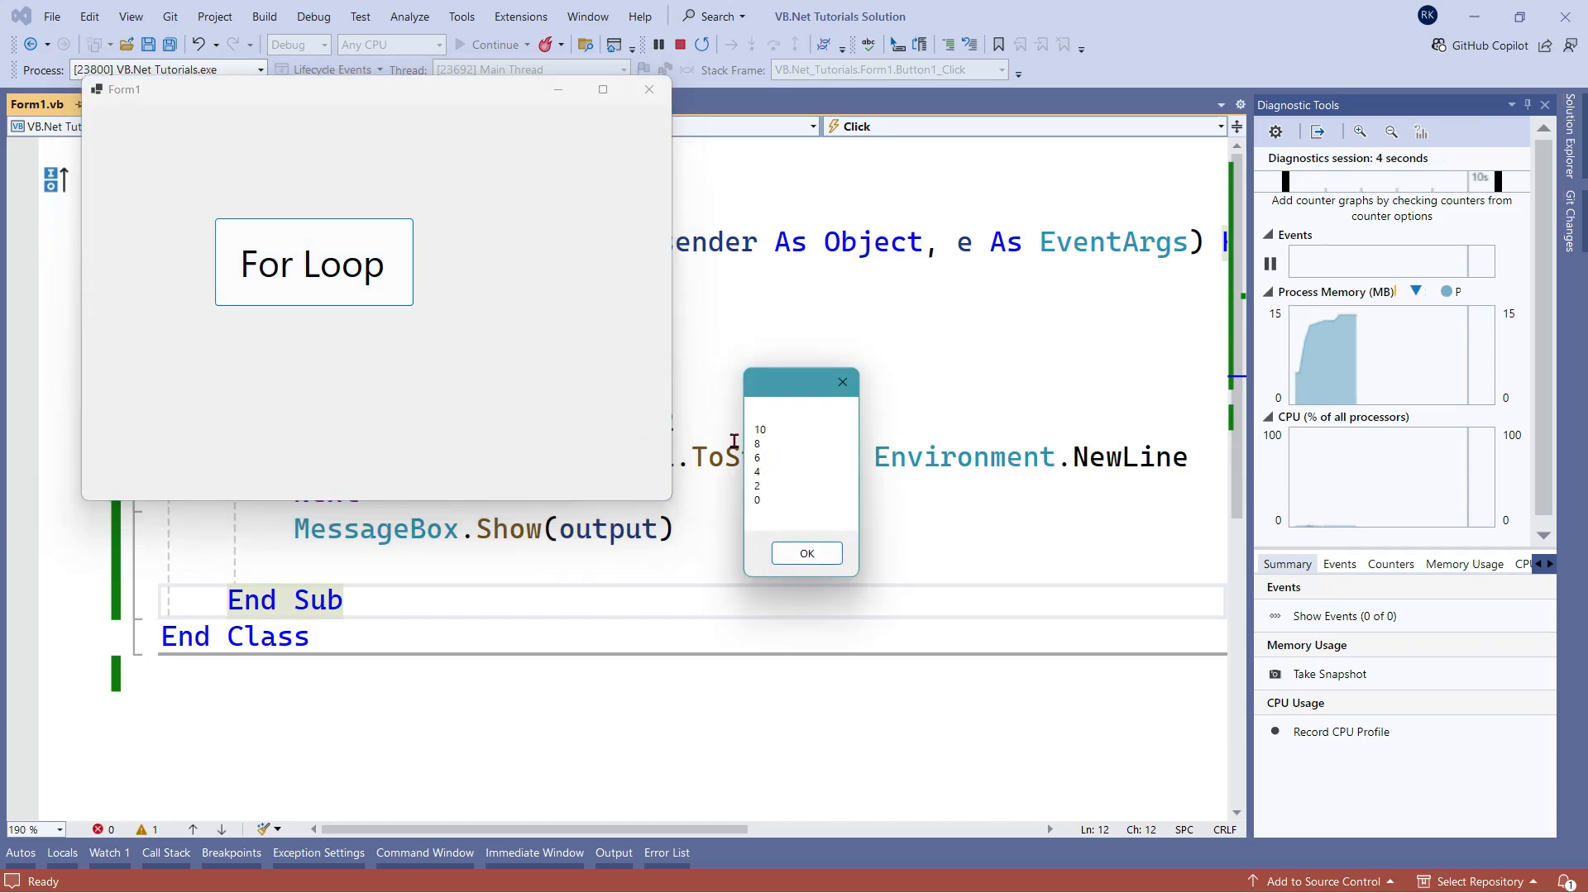
mouse_move(772, 443)
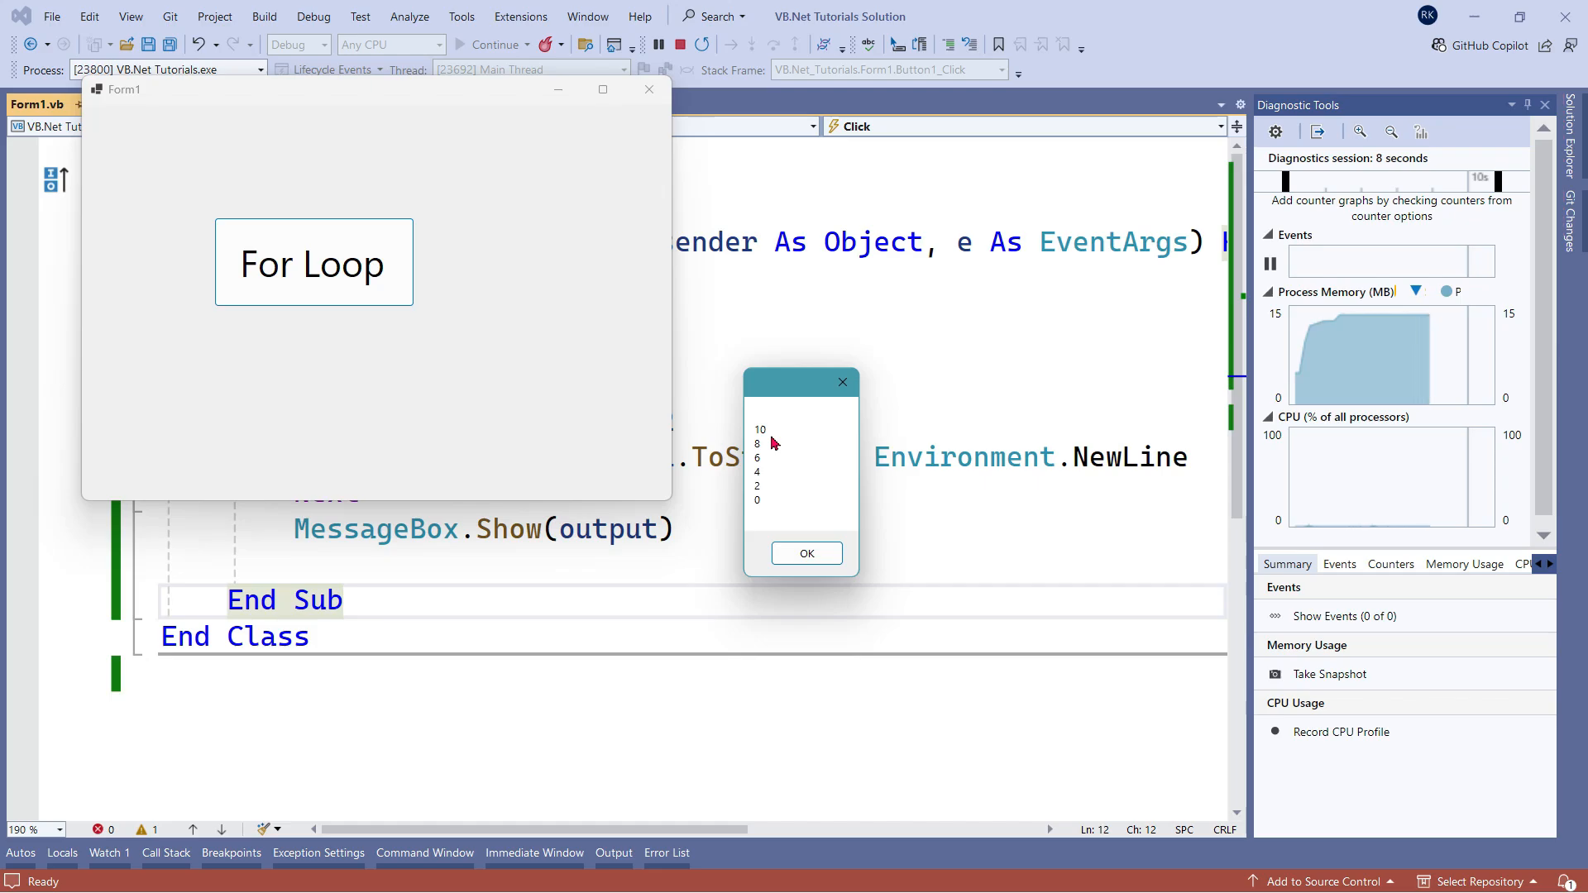
mouse_move(779, 463)
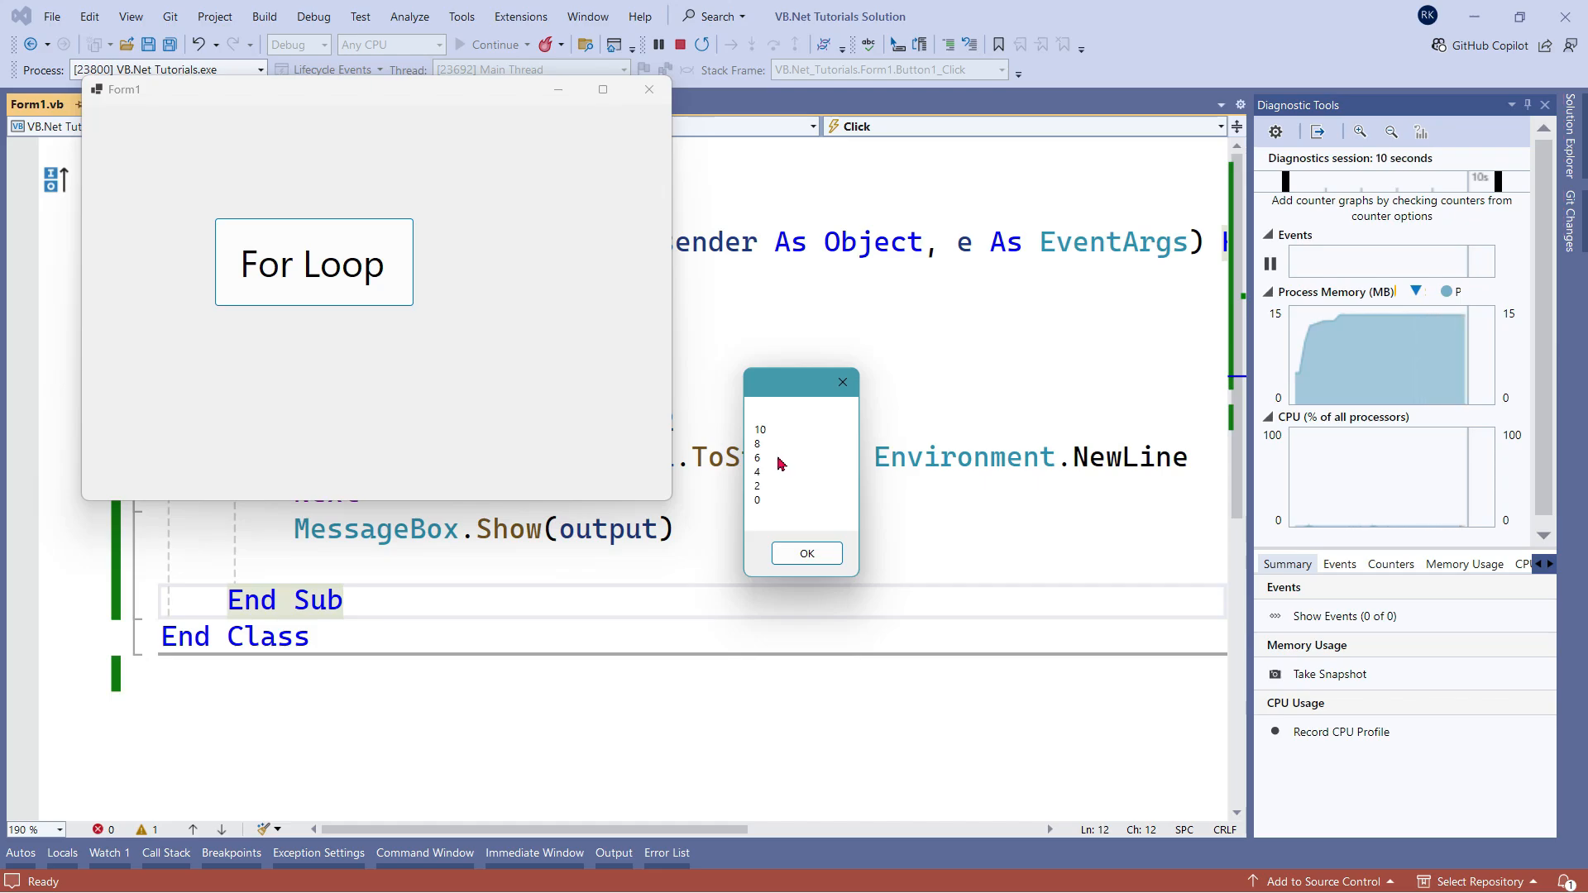
mouse_move(767, 527)
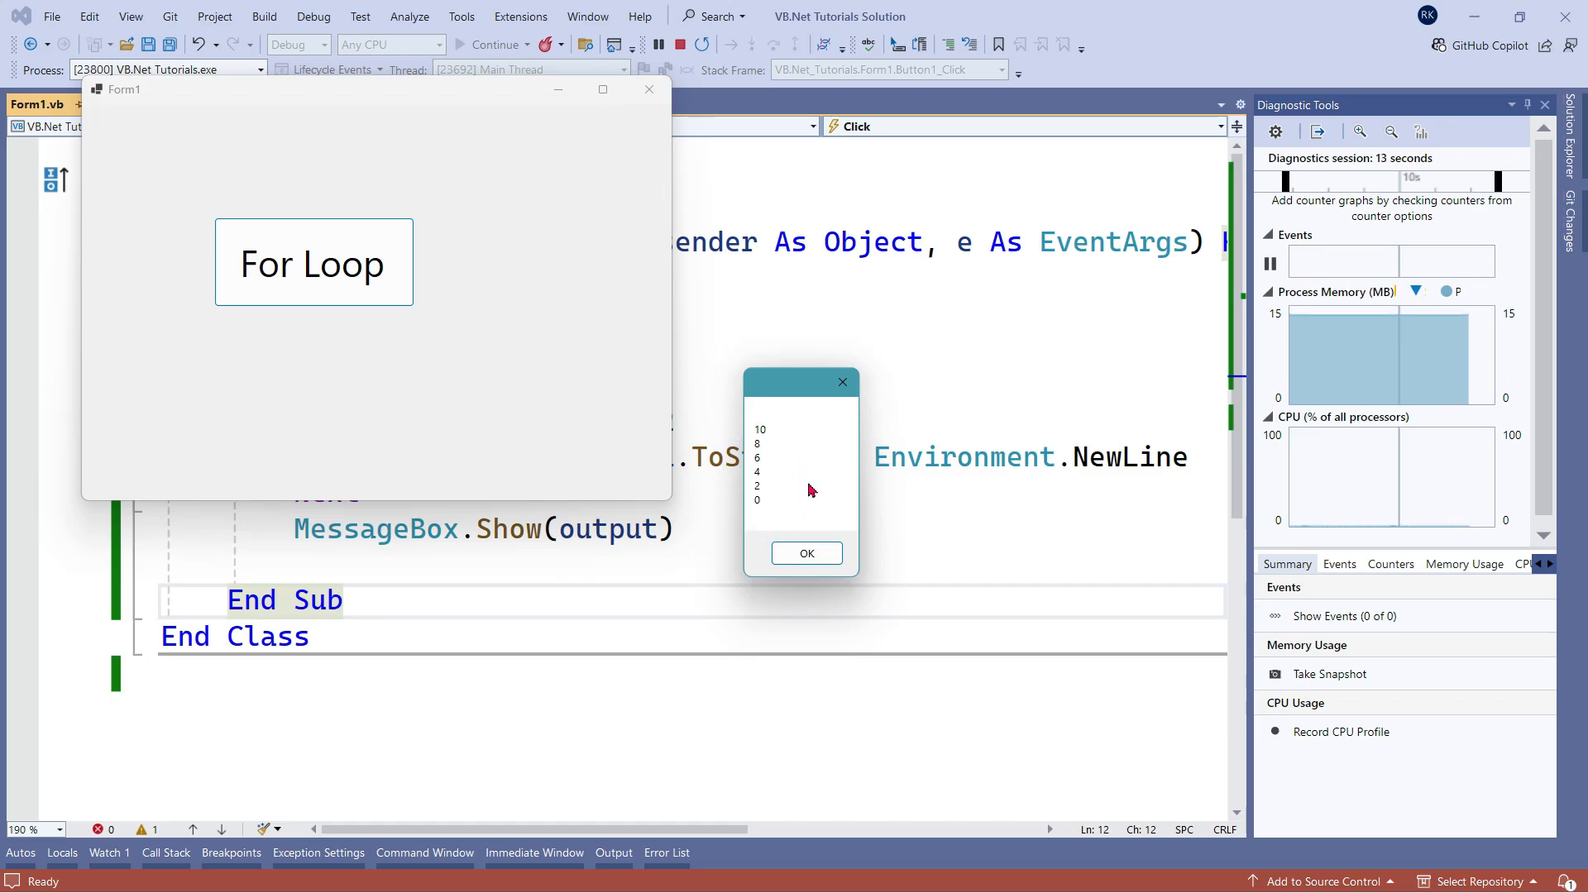
click(805, 553)
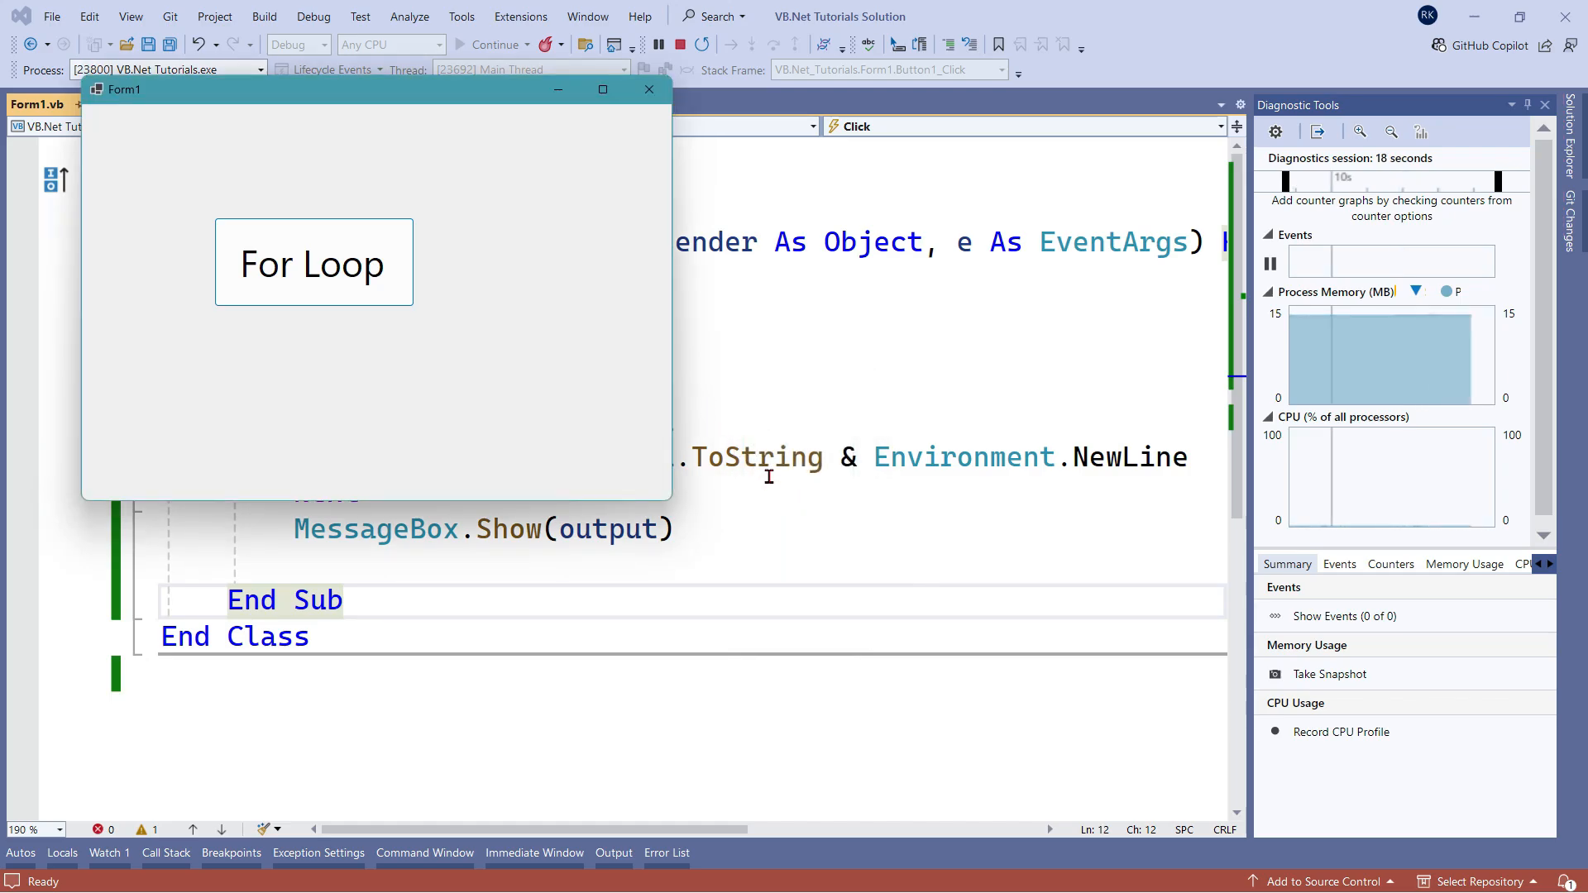
click(680, 44)
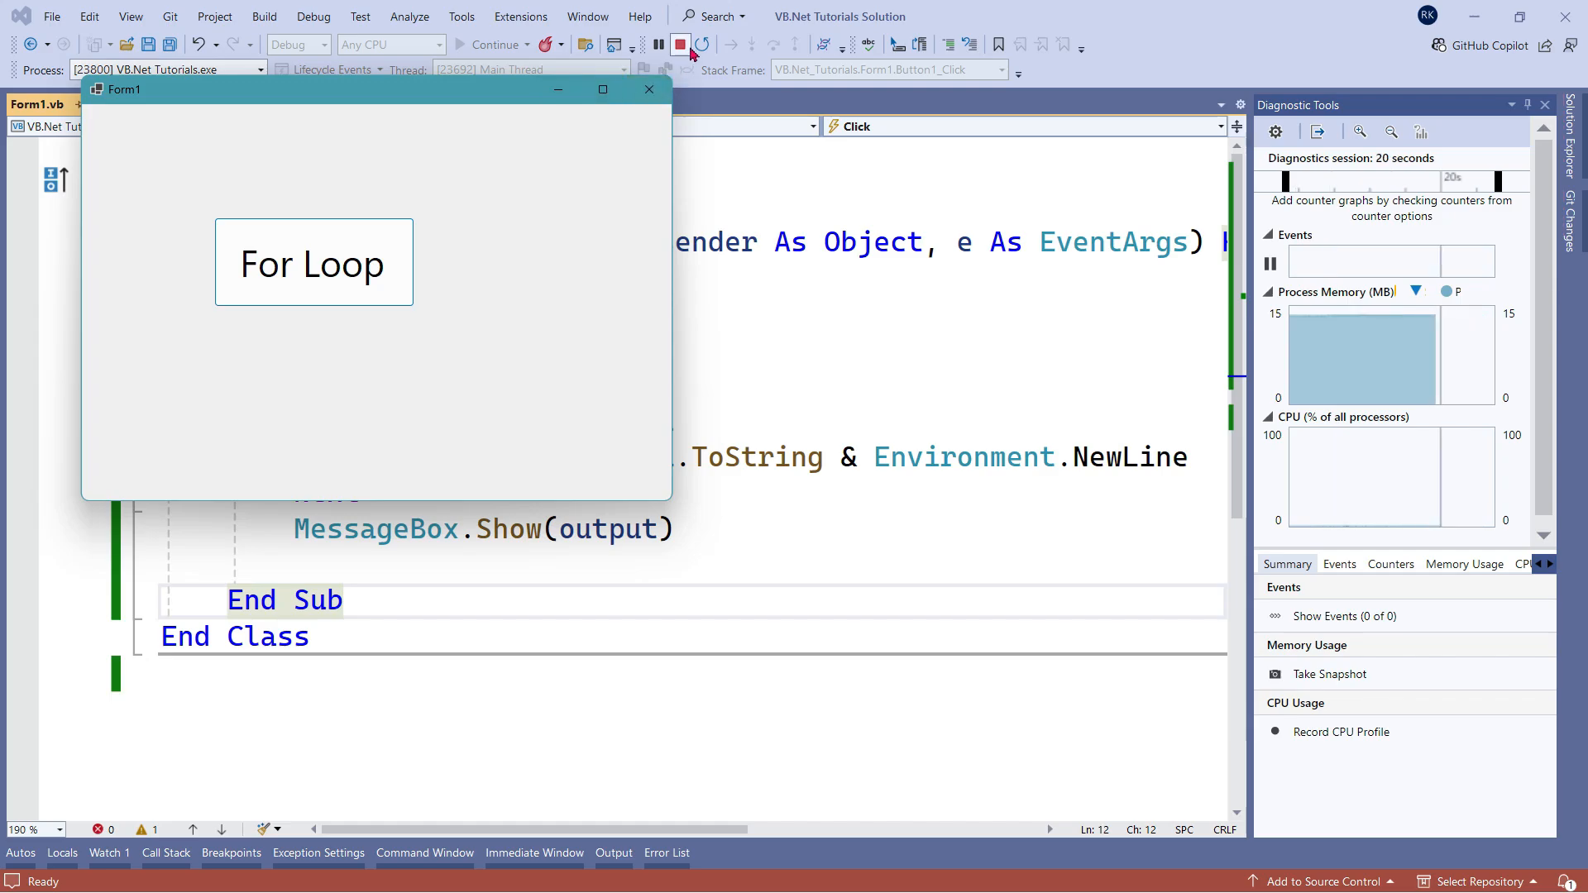
click(680, 44)
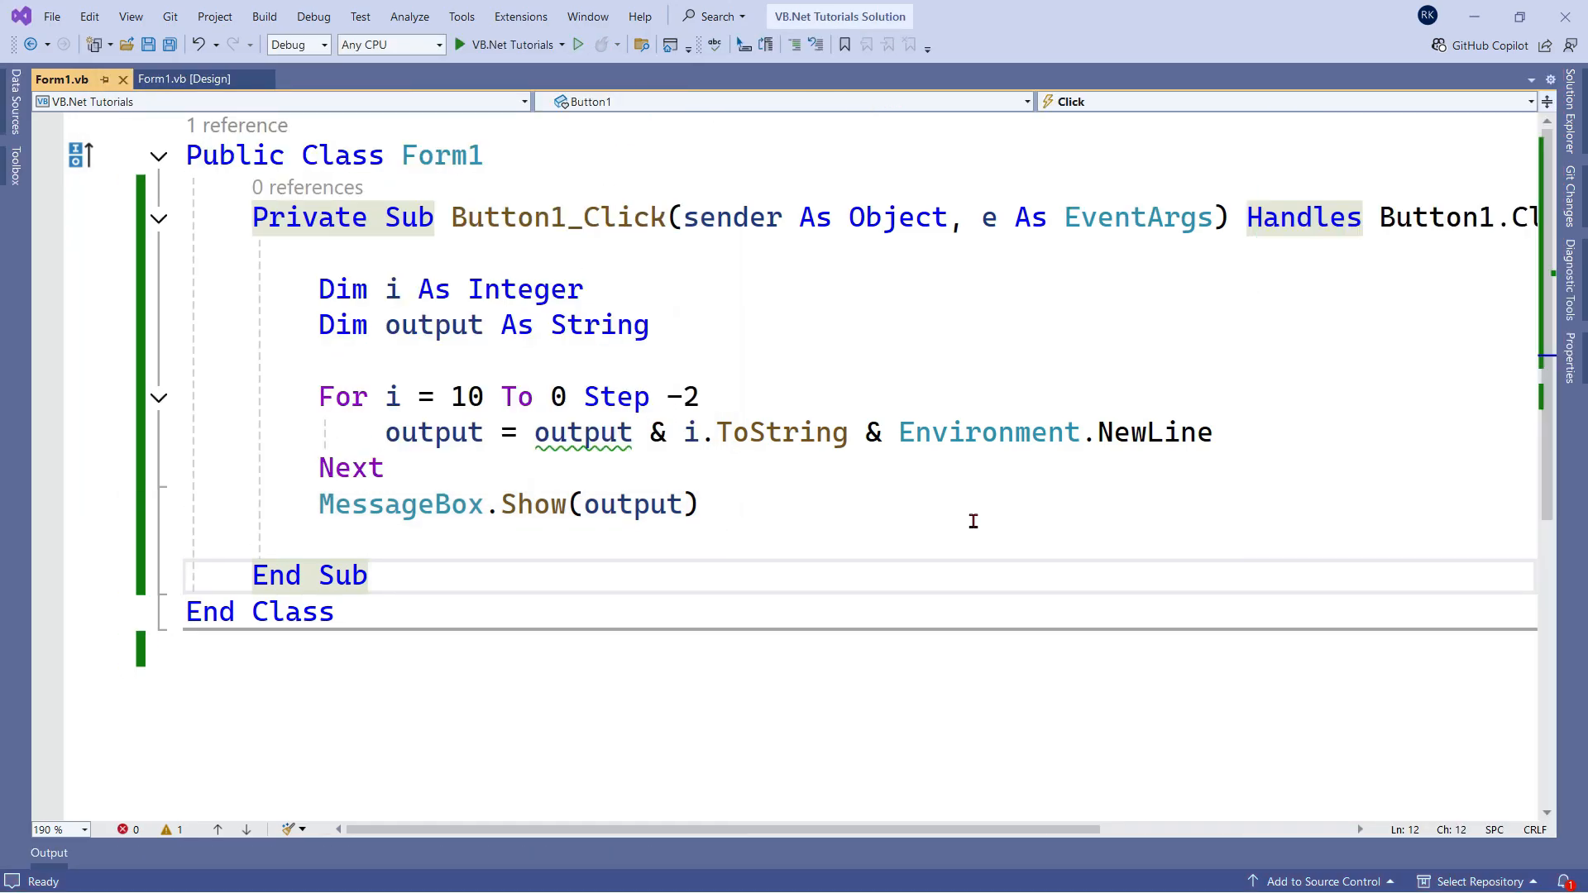
click(319, 396)
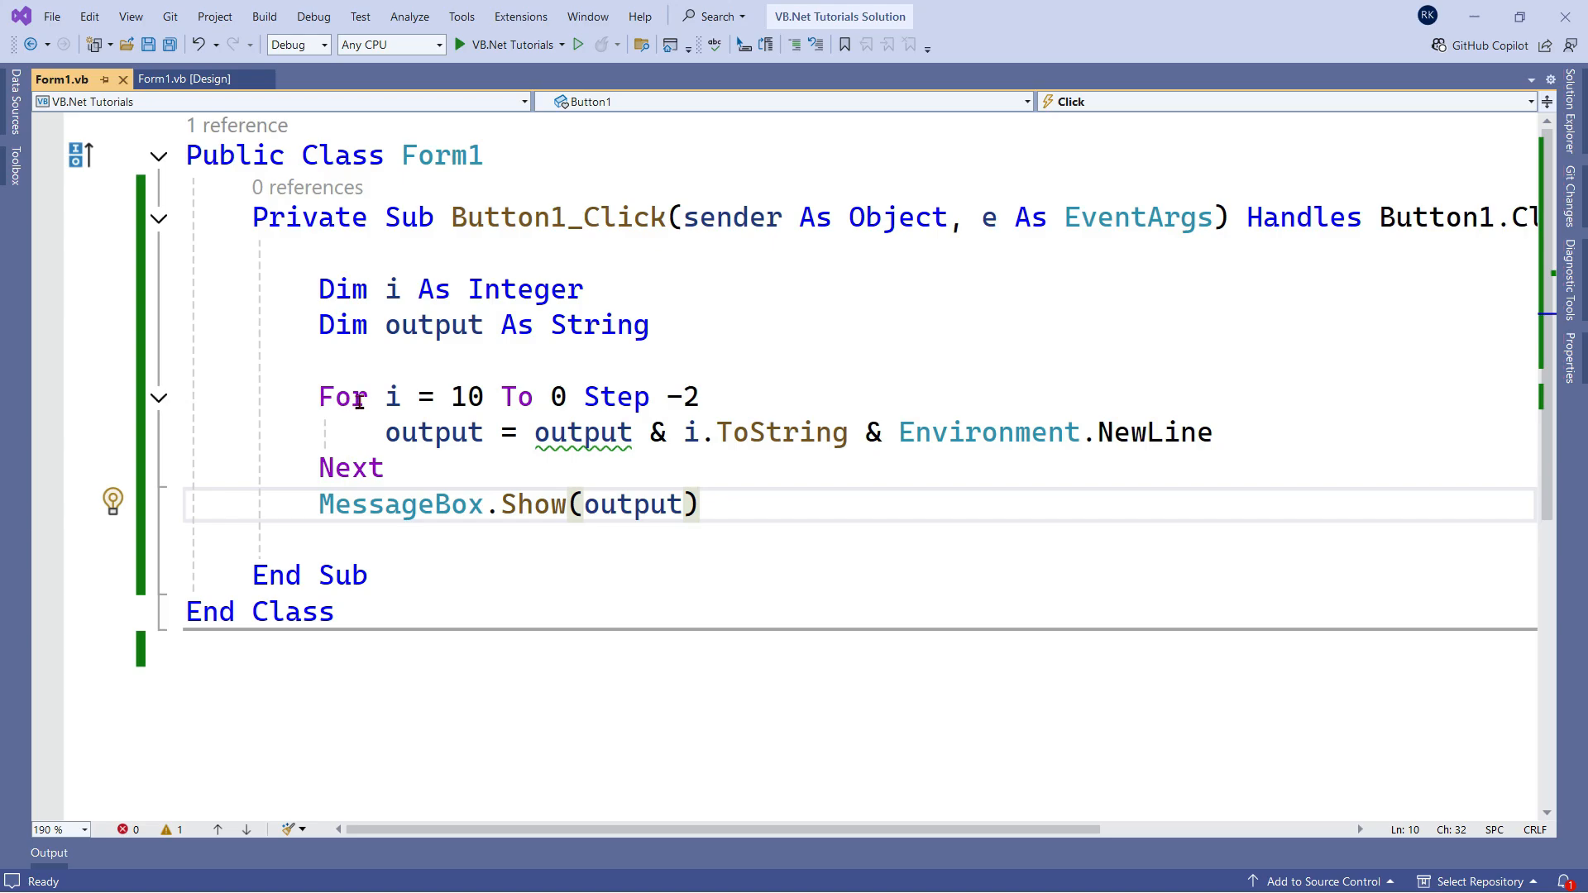
click(338, 396)
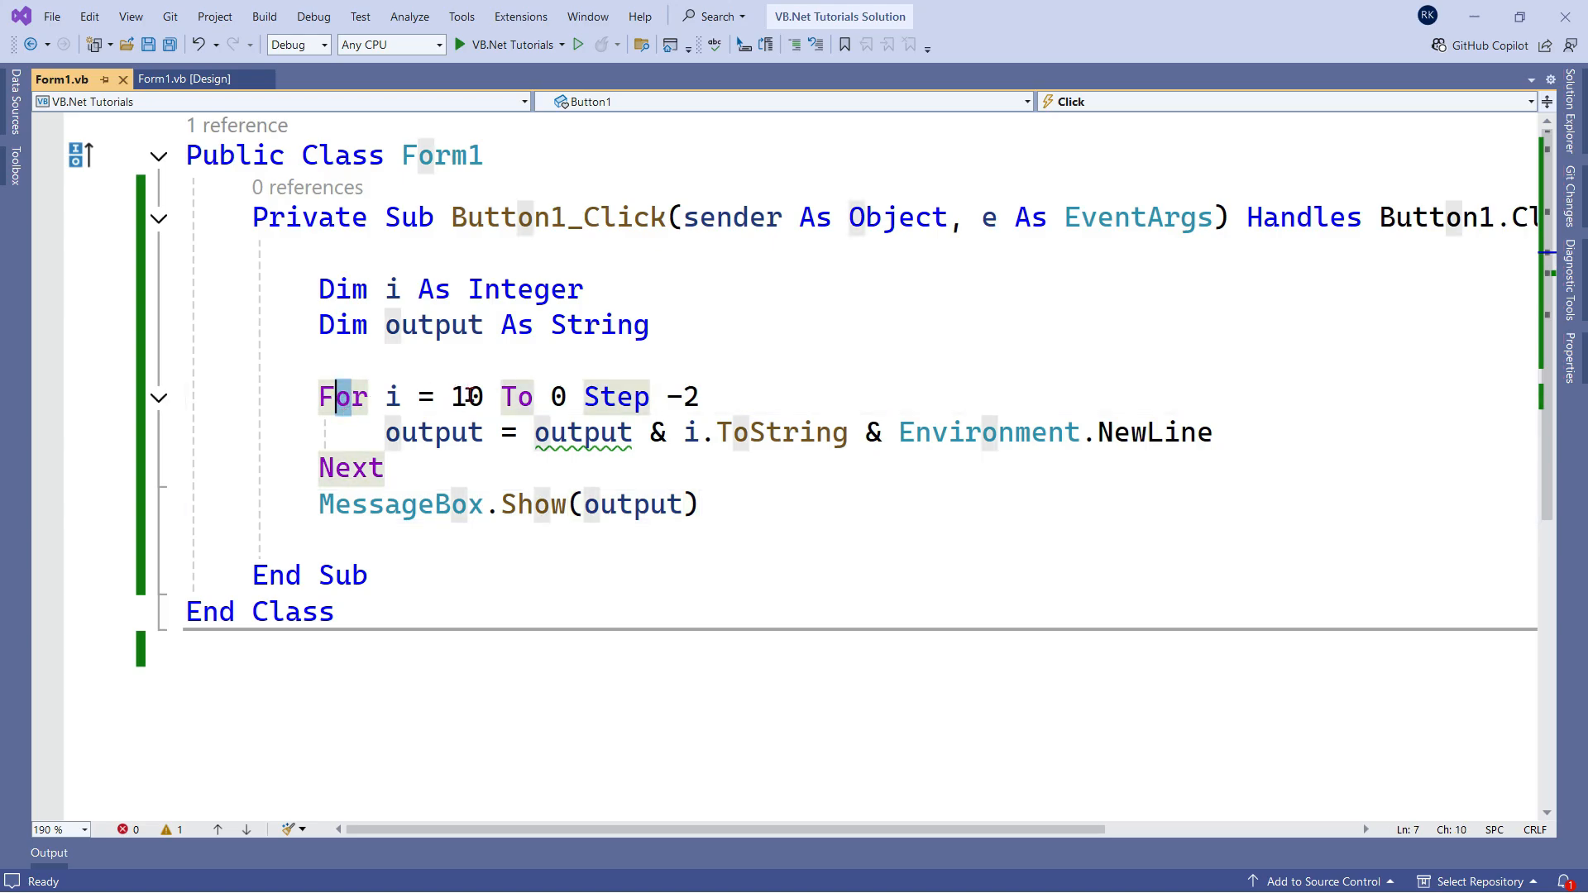
mouse_move(907, 583)
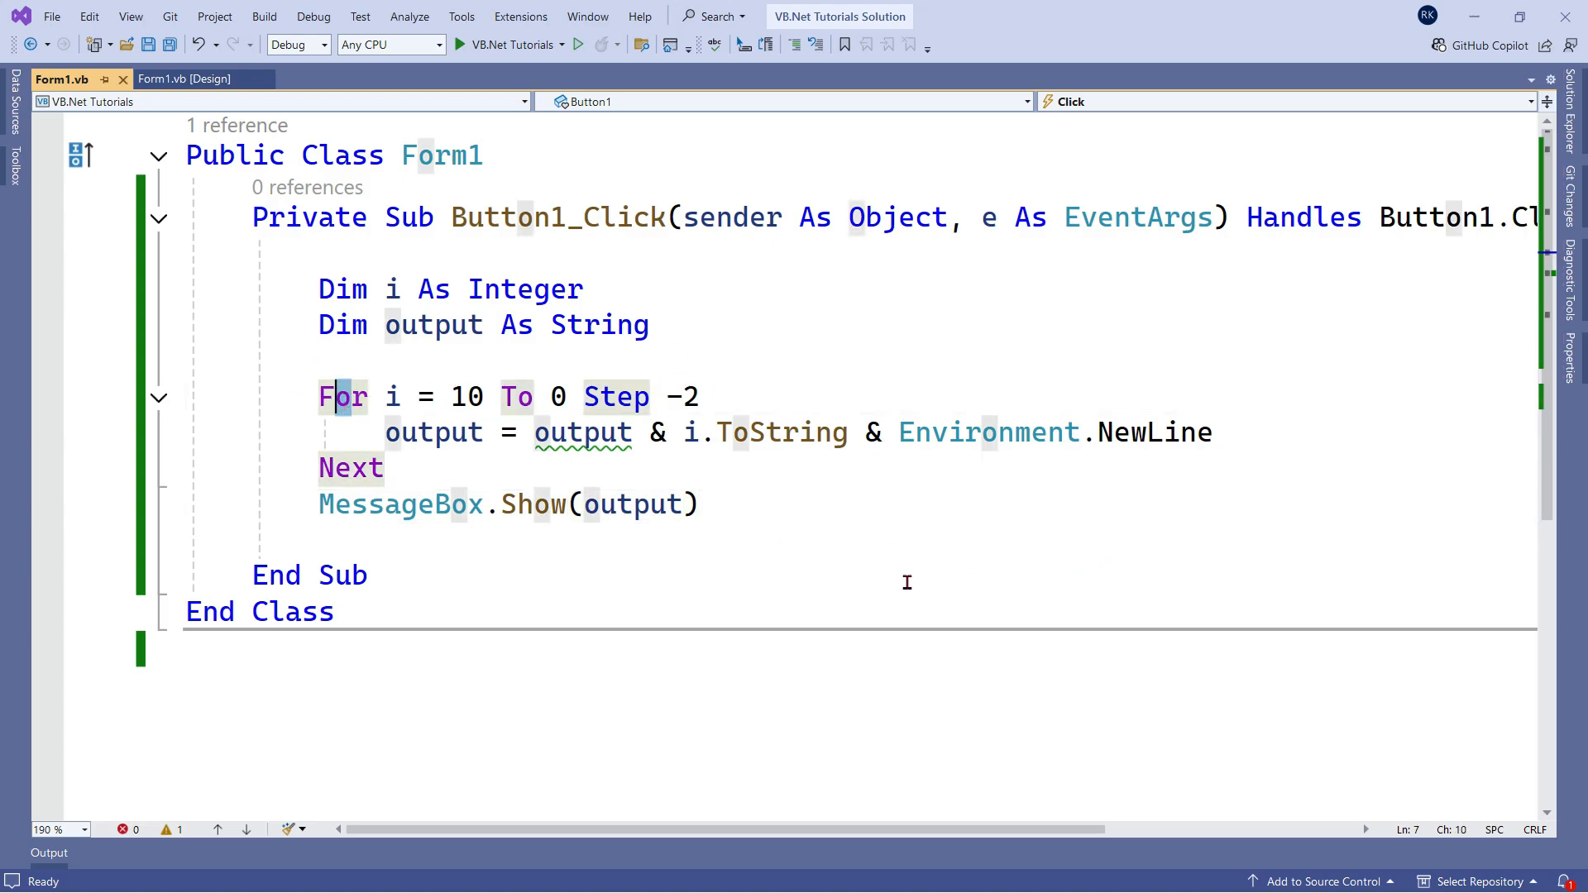